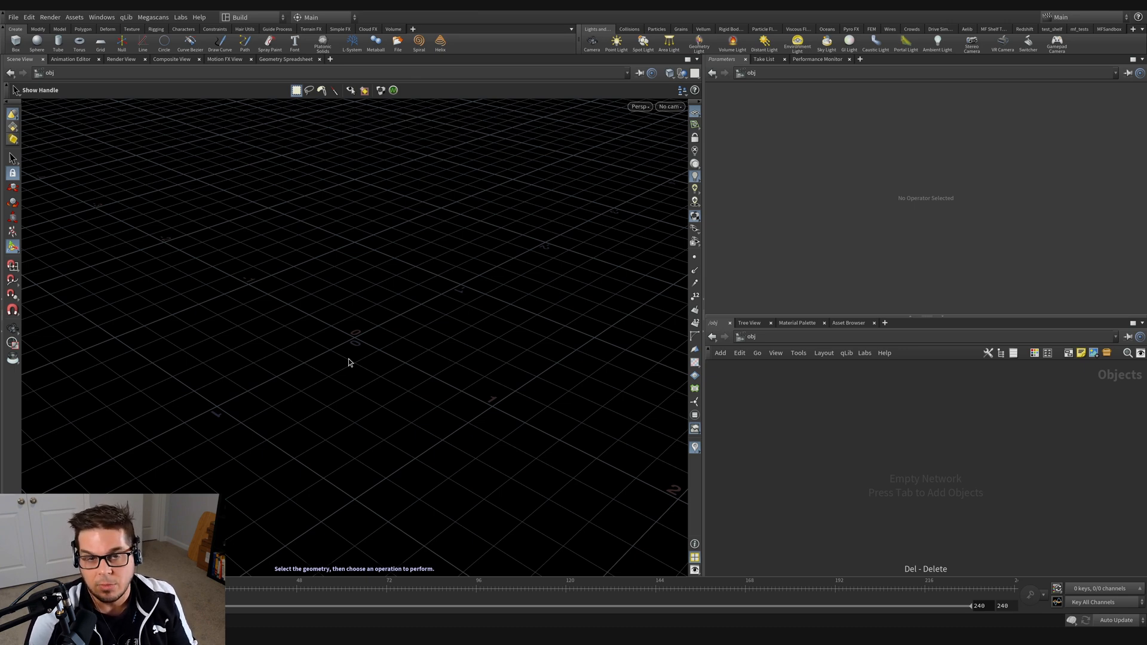
{"action": "mouse_move", "coordinate": [817, 440]}
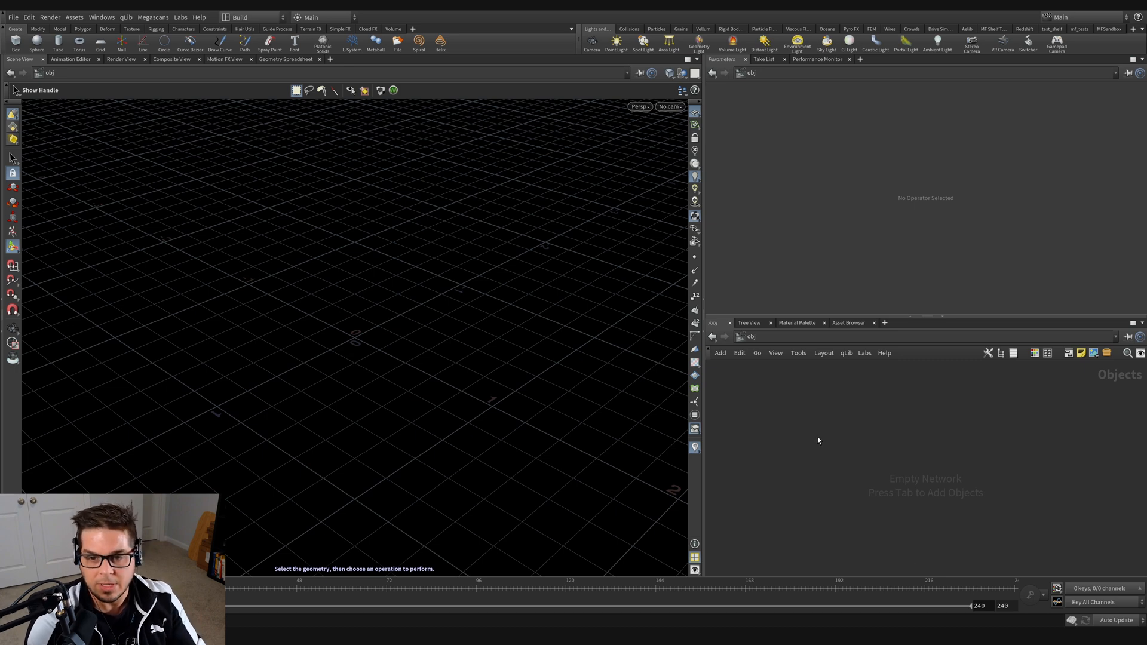
{"action": "mouse_move", "coordinate": [877, 441]}
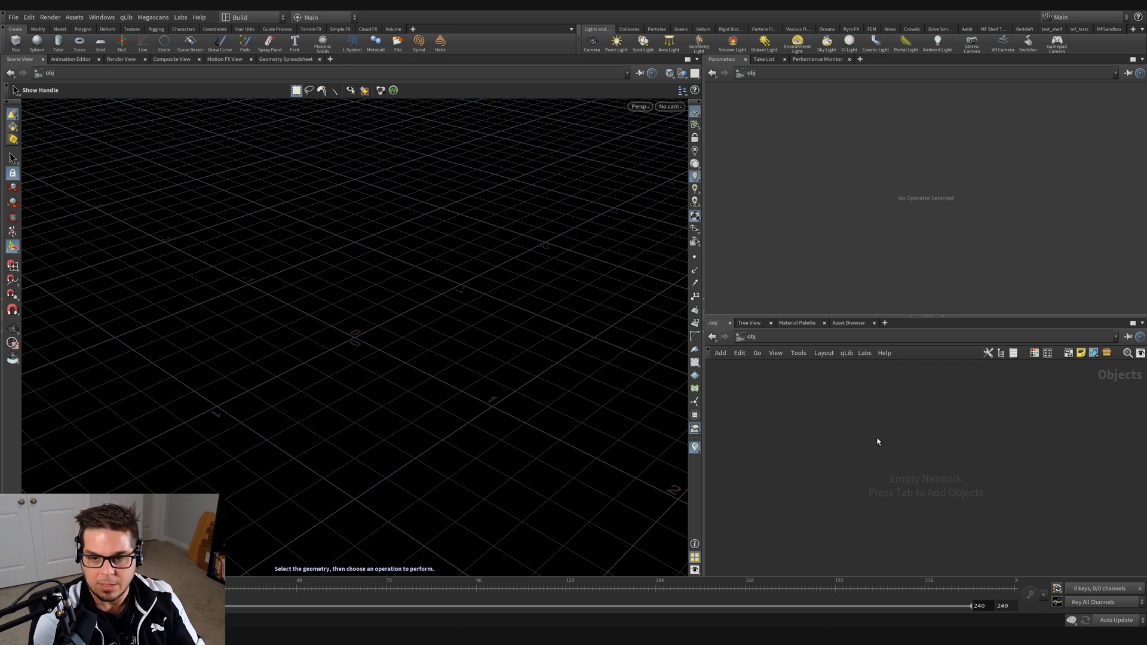
Search the Tab menu for a Box node in the empty object network
{"action": "key", "text": "Tab"}
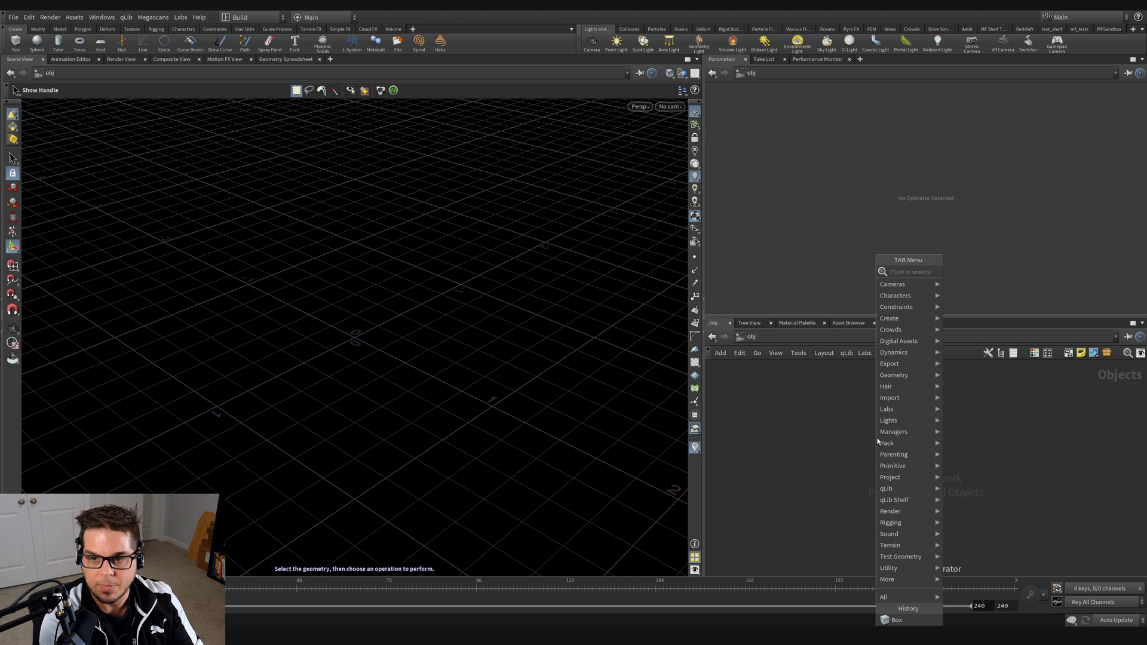
{"action": "type", "text": "box"}
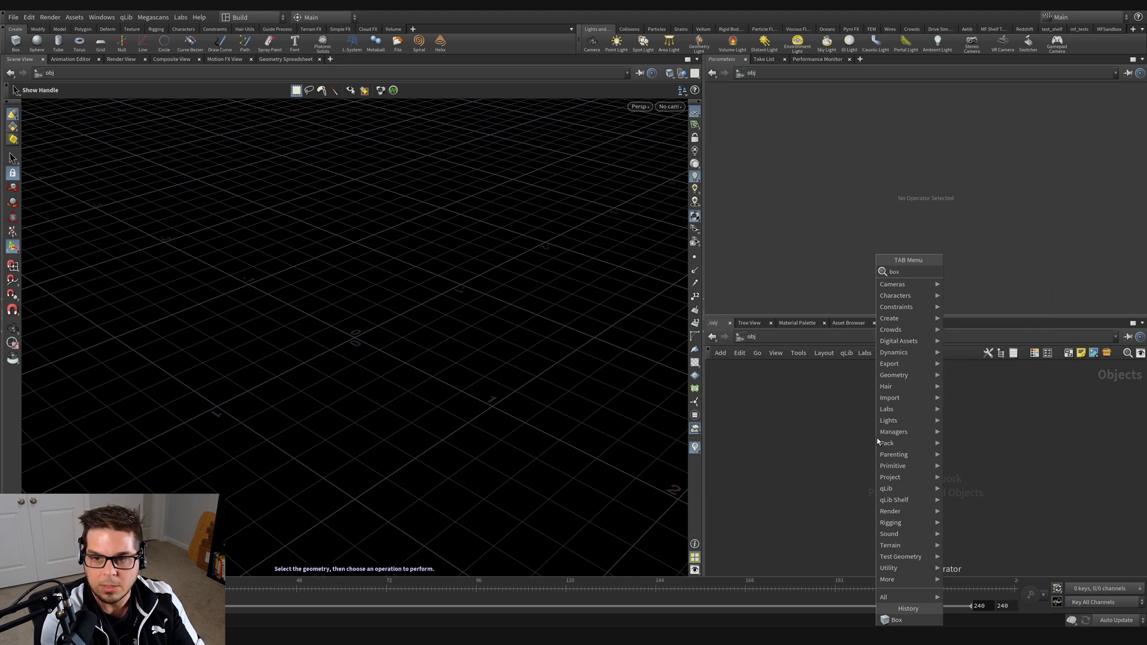
Place the Box node and inspect a face of the unit cube in the viewport
{"action": "left_click", "coordinate": [896, 620]}
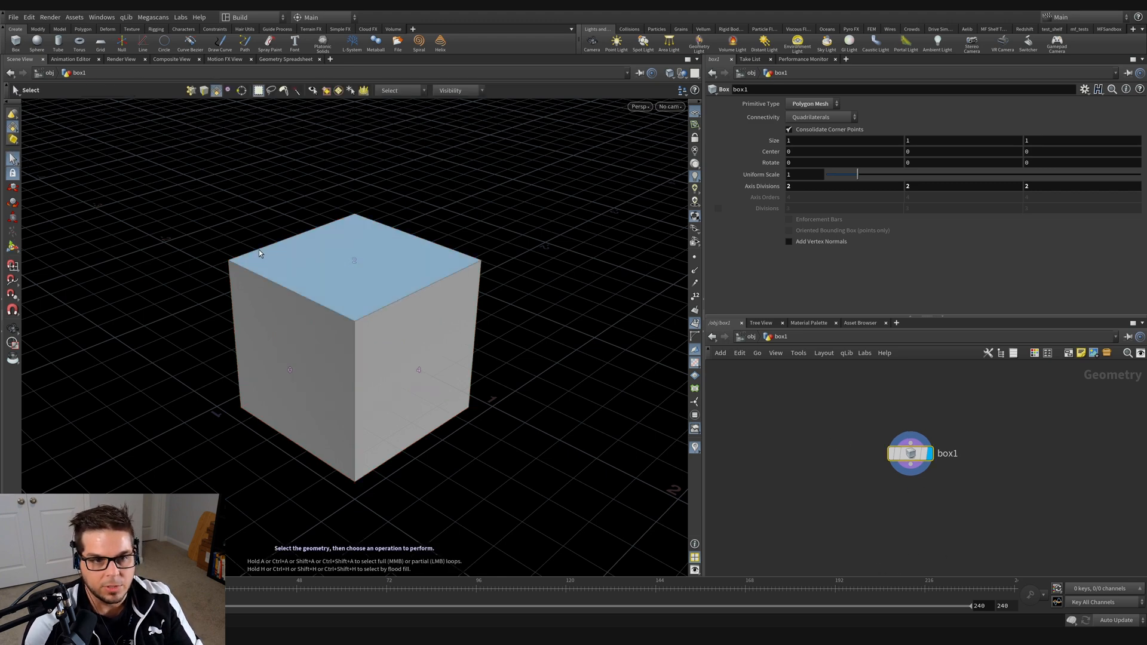
{"action": "left_click", "coordinate": [349, 500]}
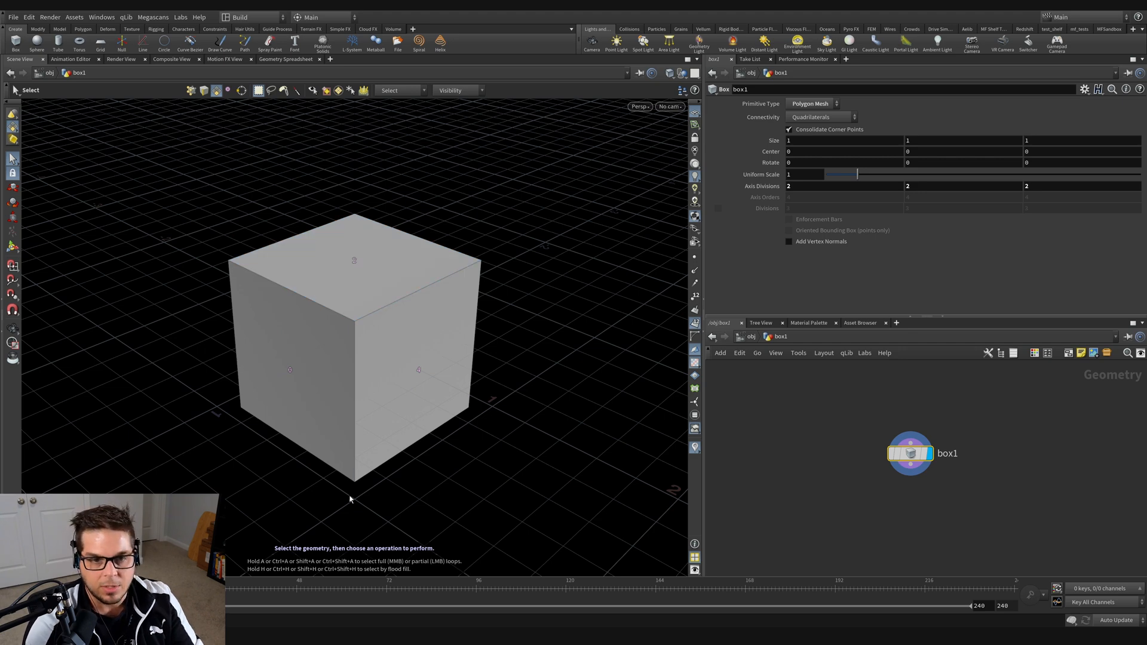
{"action": "mouse_move", "coordinate": [188, 296]}
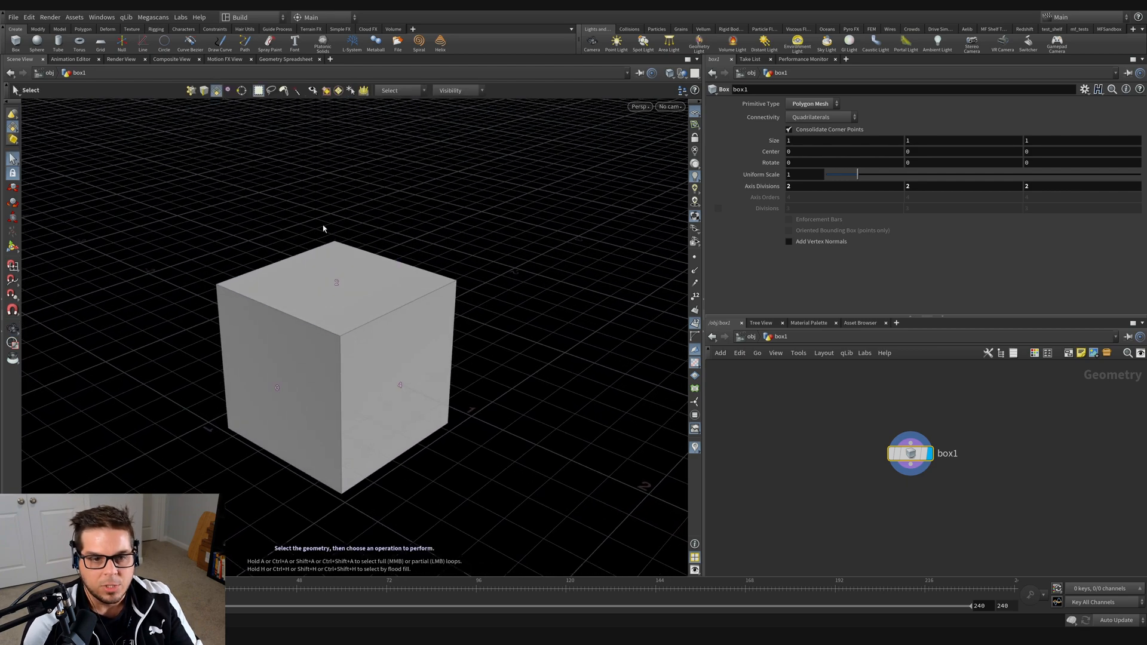
Blast the cube's top face (primitive 2) and review box1 and blast1
{"action": "left_click", "coordinate": [341, 281]}
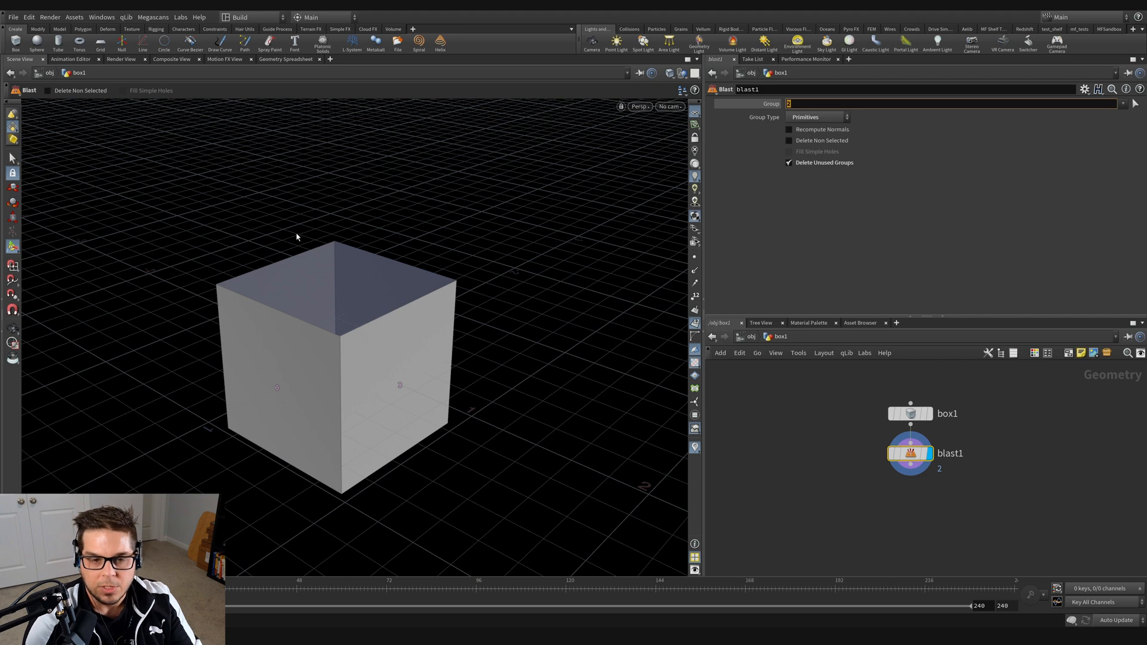
{"action": "mouse_move", "coordinate": [330, 329]}
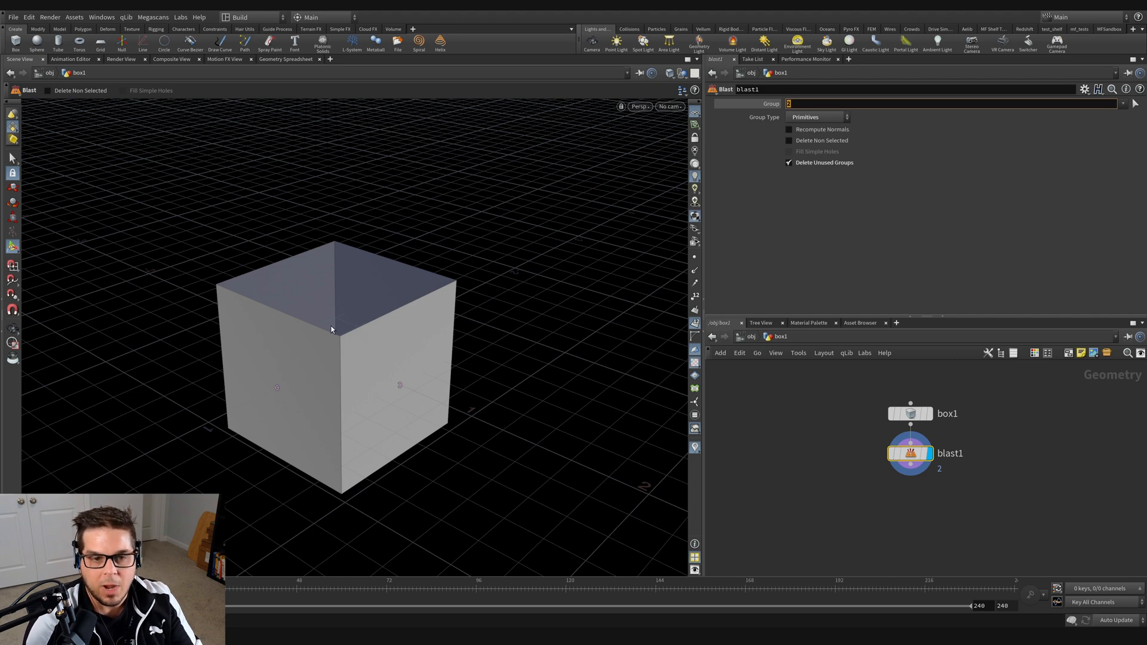
{"action": "mouse_move", "coordinate": [417, 264]}
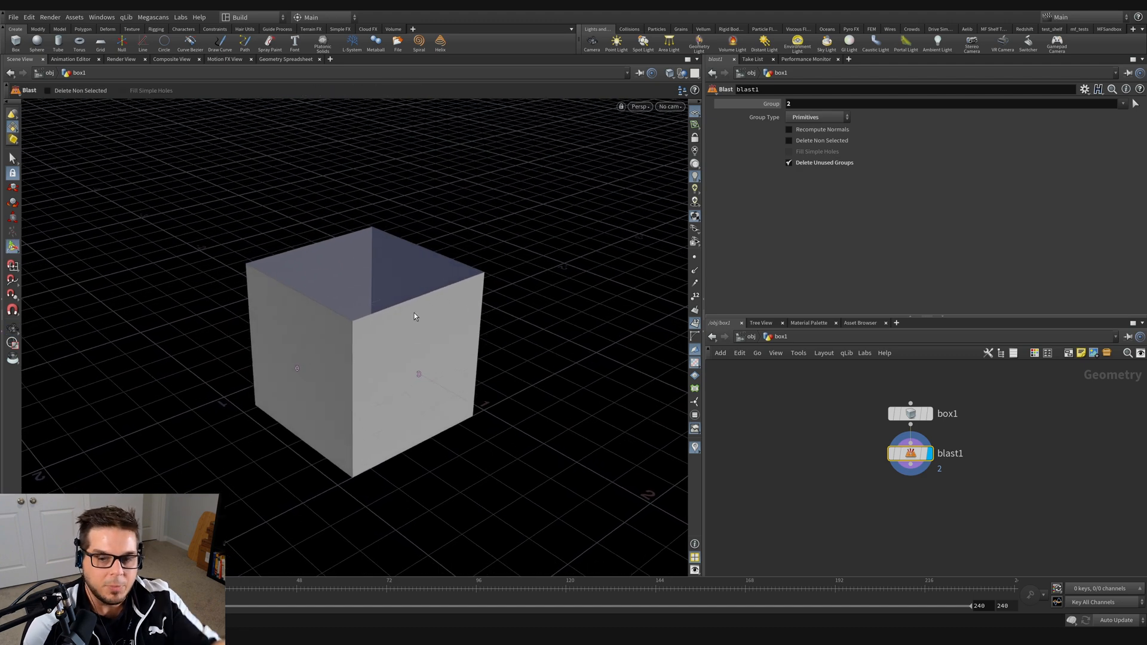
{"action": "left_click", "coordinate": [910, 413]}
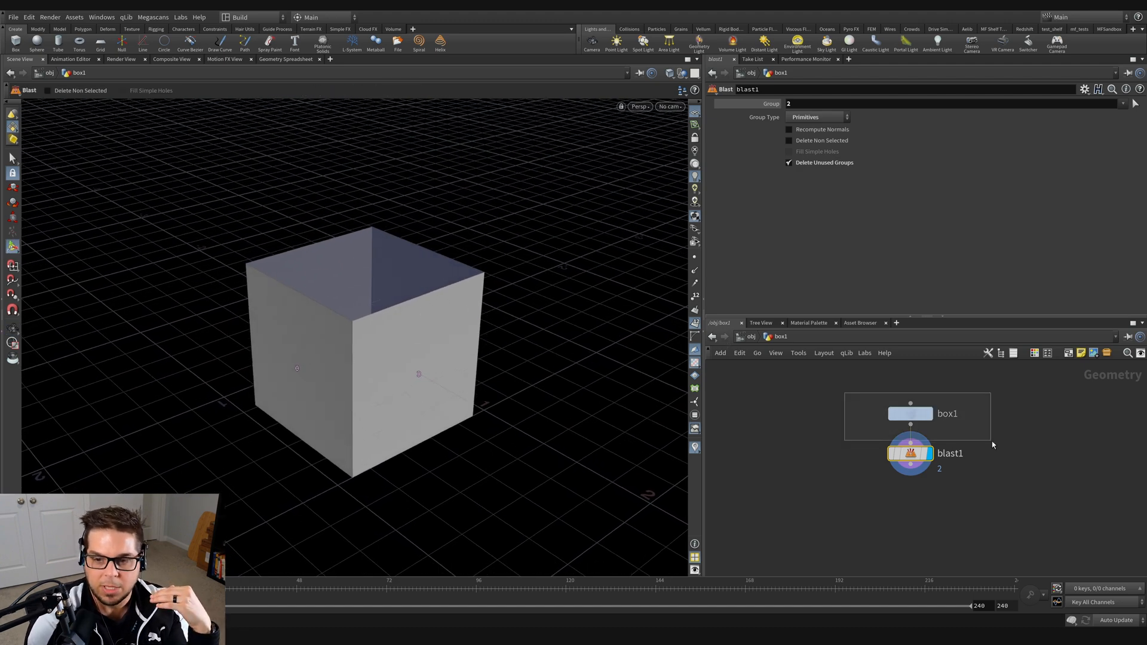
{"action": "left_click", "coordinate": [910, 414]}
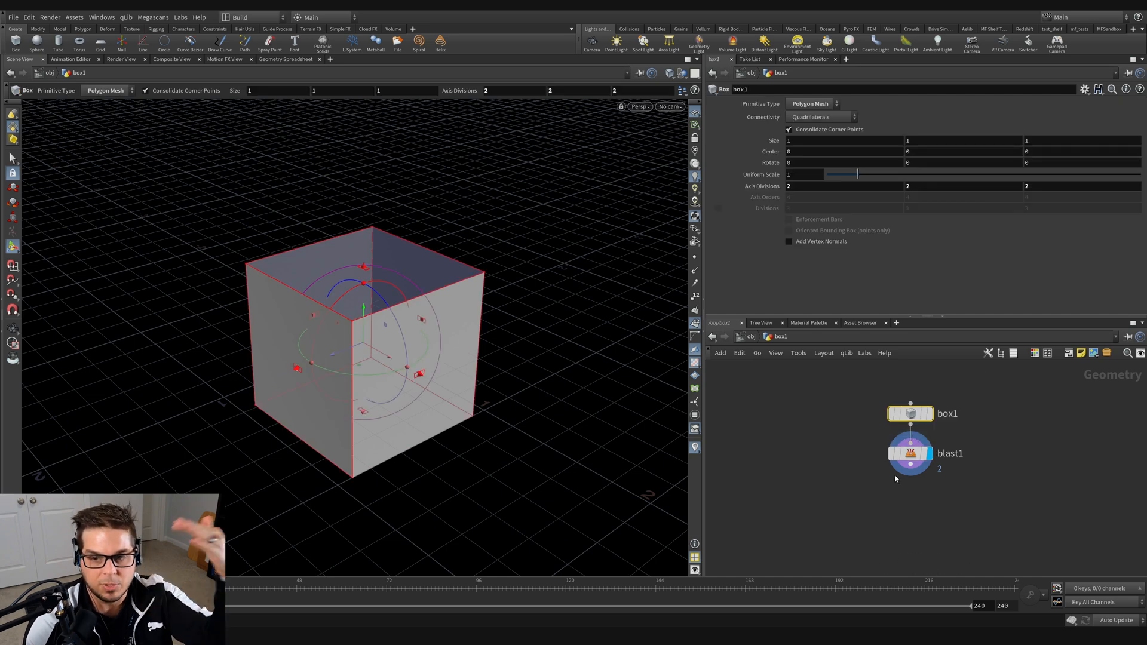
{"action": "left_click", "coordinate": [909, 453]}
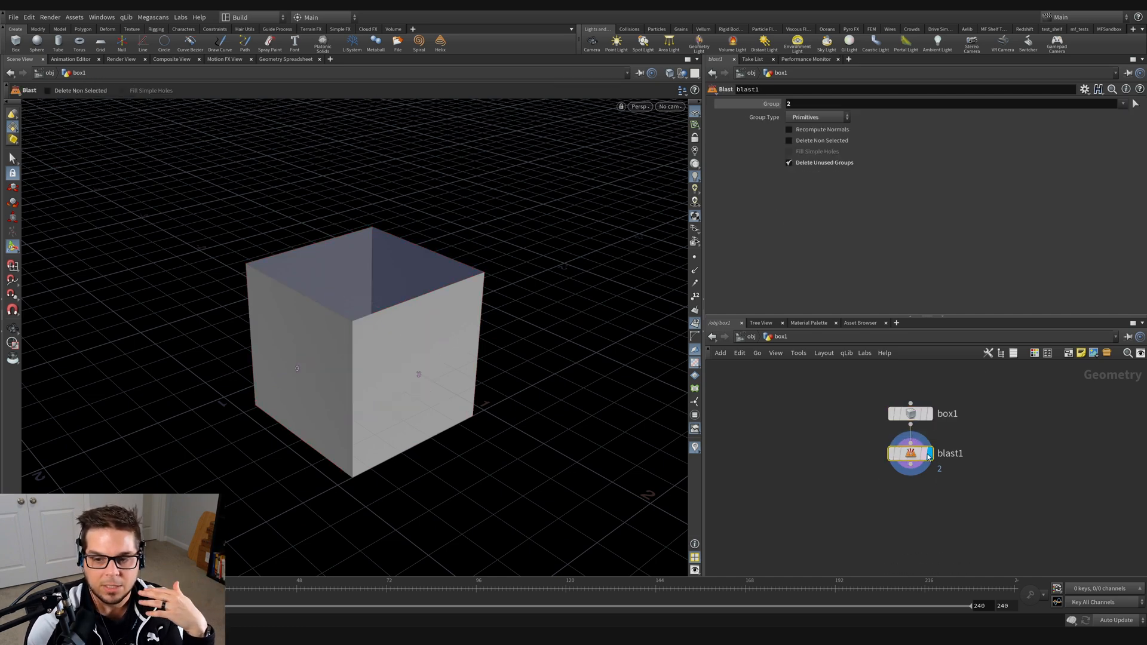
Resize box1 to Size X 1.21339 with 4 axis divisions and display it
{"action": "left_click", "coordinate": [910, 414]}
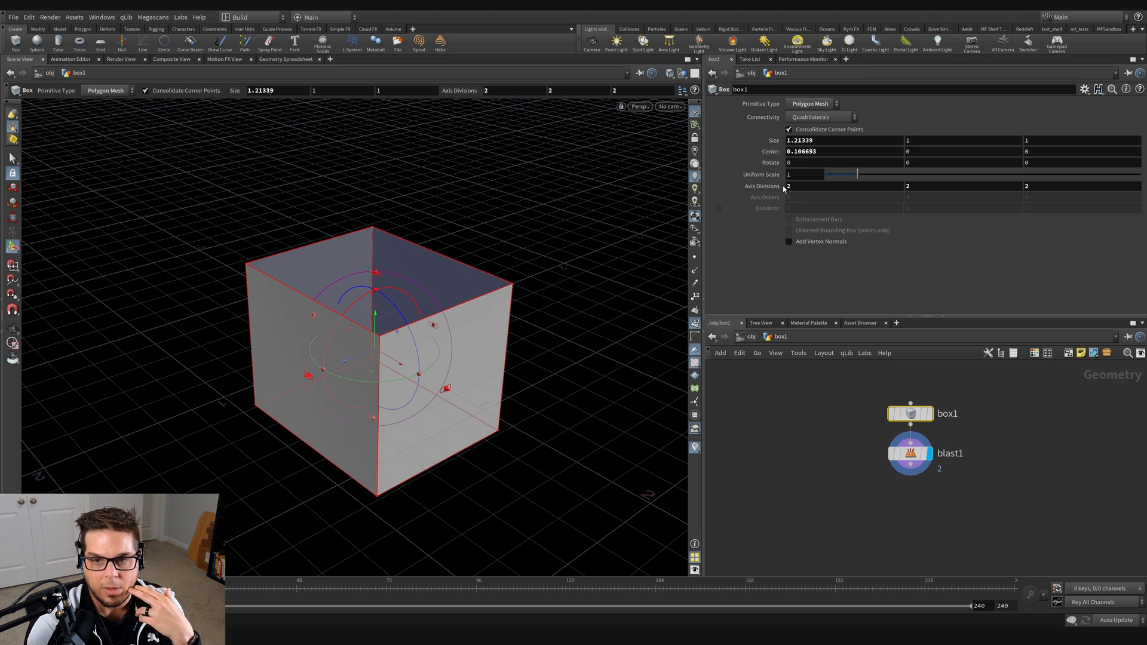
{"action": "mouse_move", "coordinate": [761, 186]}
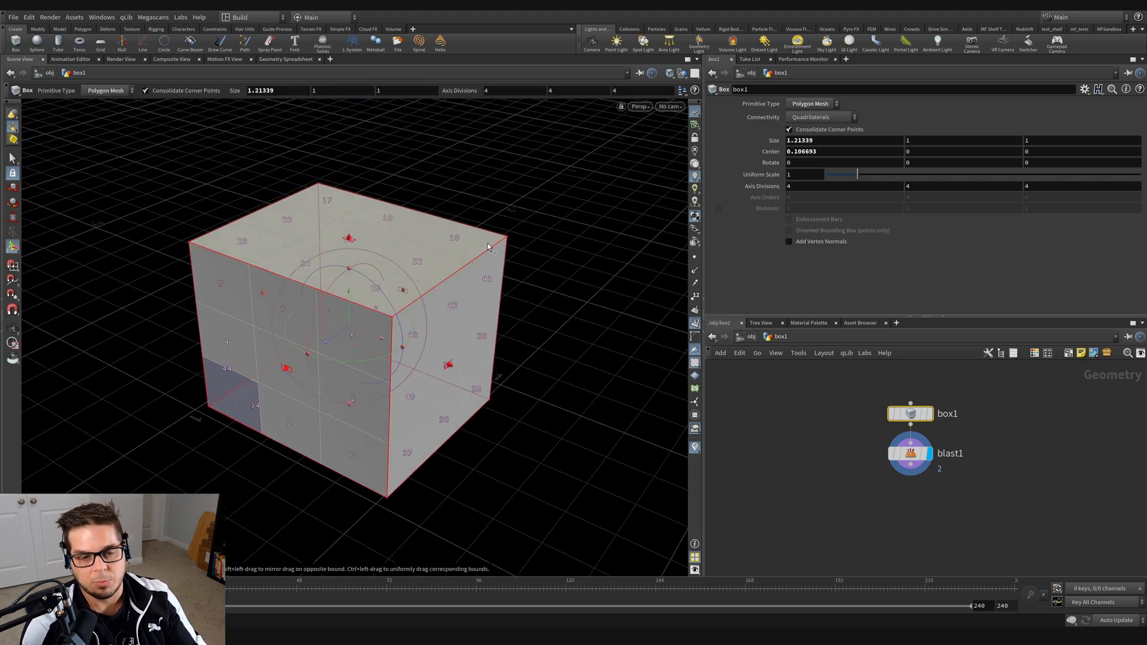
{"action": "mouse_move", "coordinate": [285, 254]}
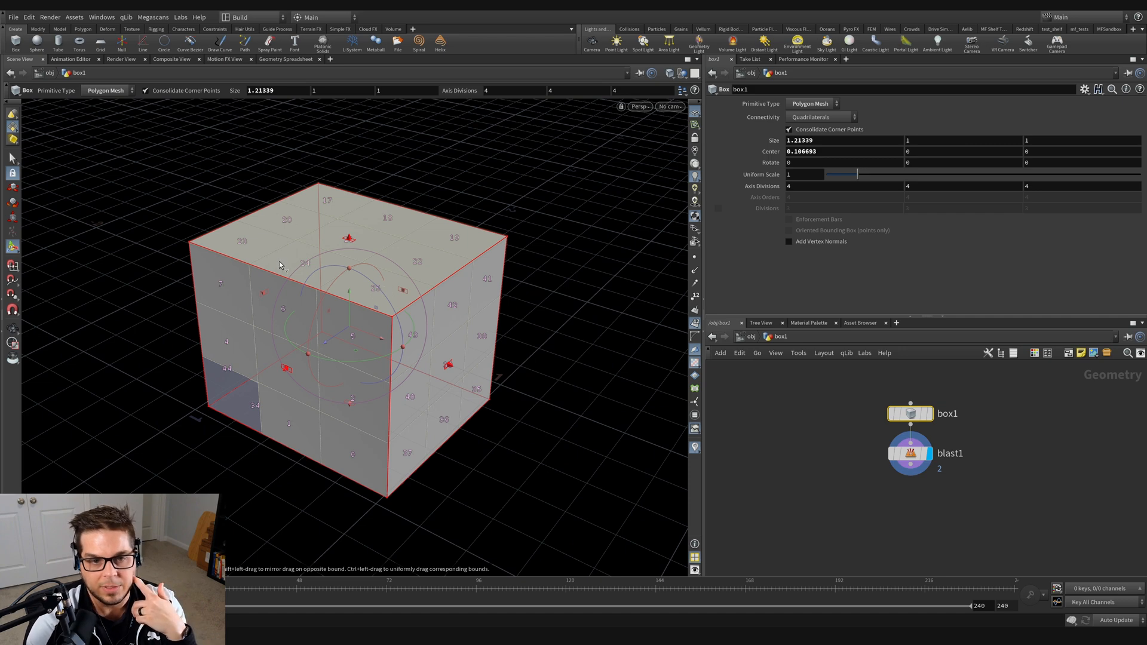
{"action": "mouse_move", "coordinate": [377, 281]}
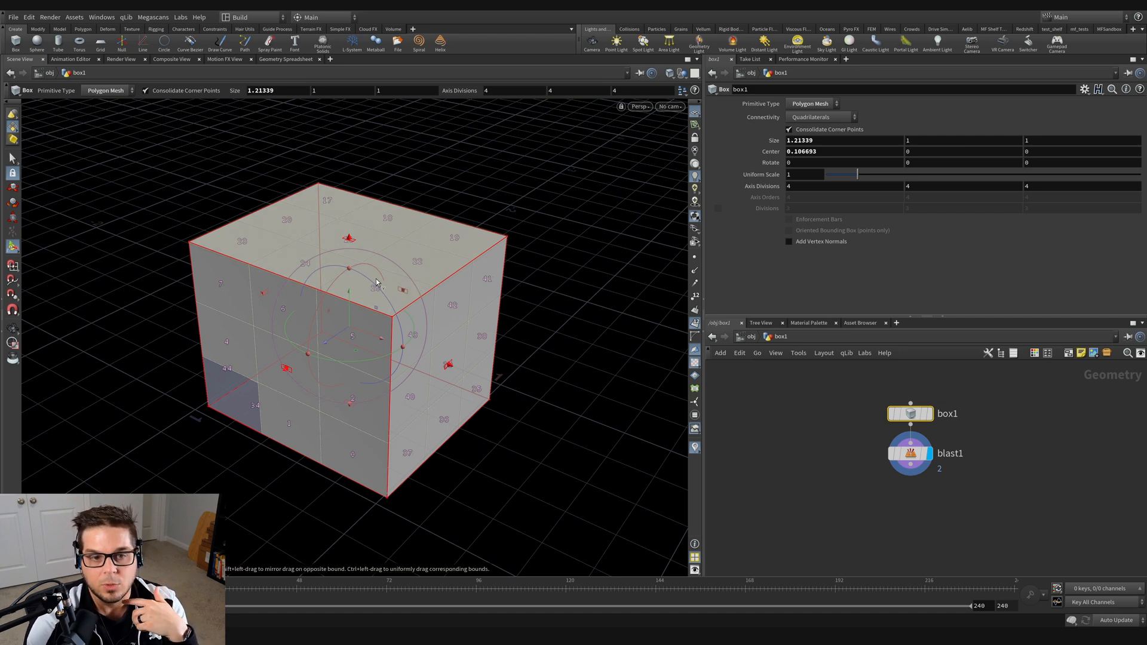
{"action": "mouse_move", "coordinate": [410, 270]}
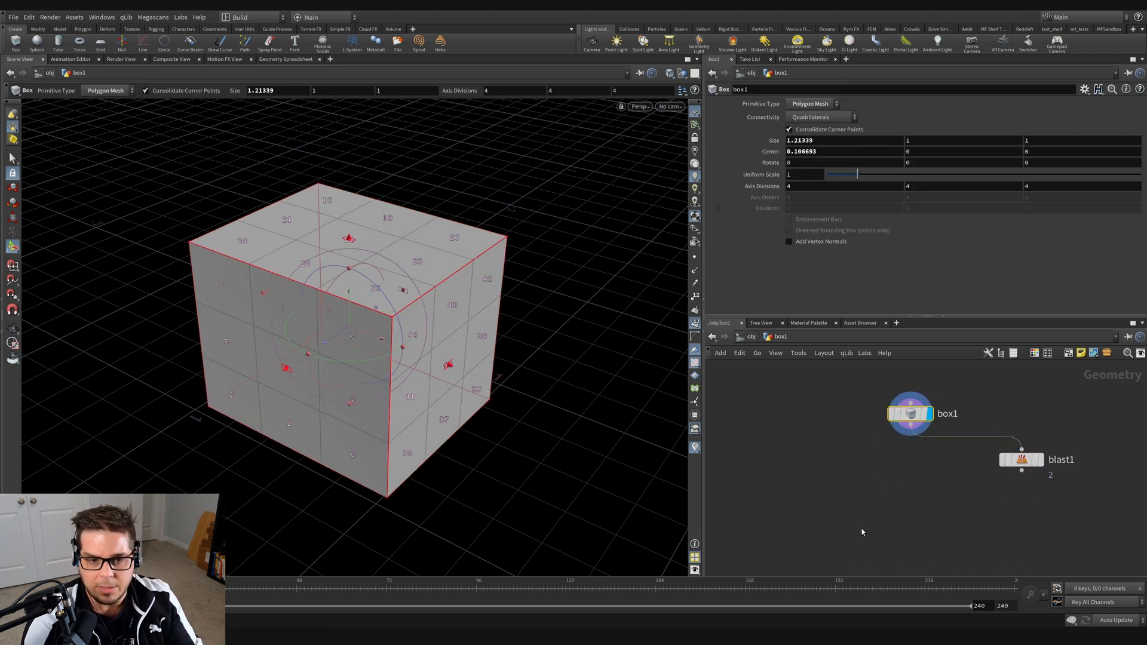
{"action": "mouse_move", "coordinate": [773, 141]}
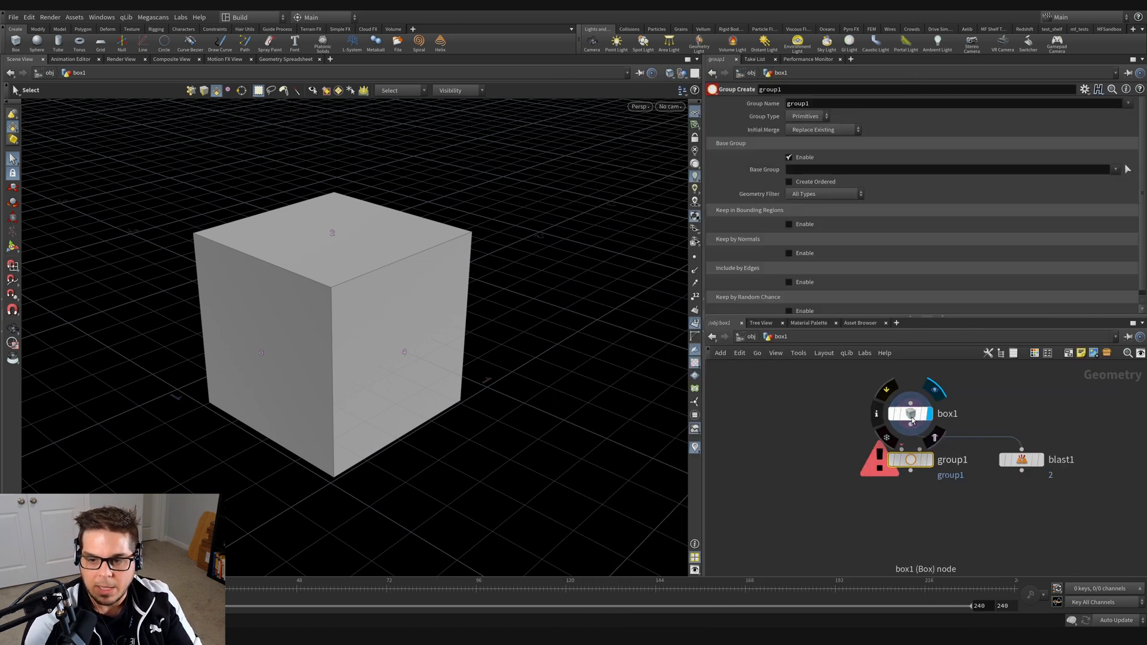
Pick the cube's top face as group1's base group and name the group 'top'
{"action": "left_click", "coordinate": [910, 459]}
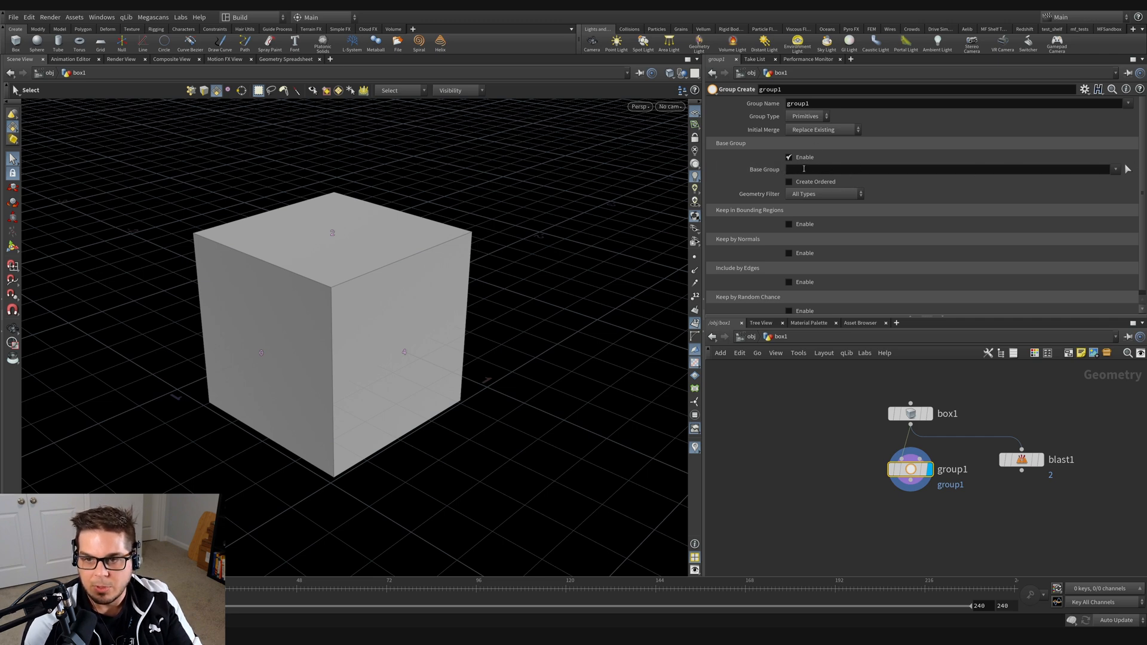
{"action": "left_click", "coordinate": [1126, 169]}
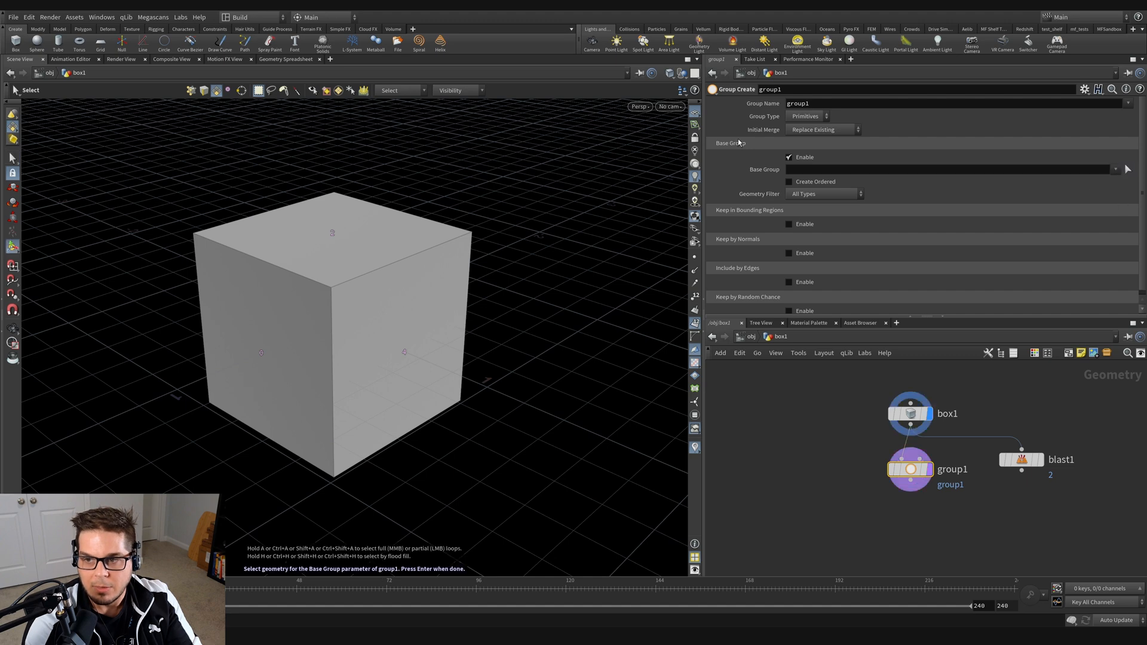
{"action": "left_click", "coordinate": [331, 219]}
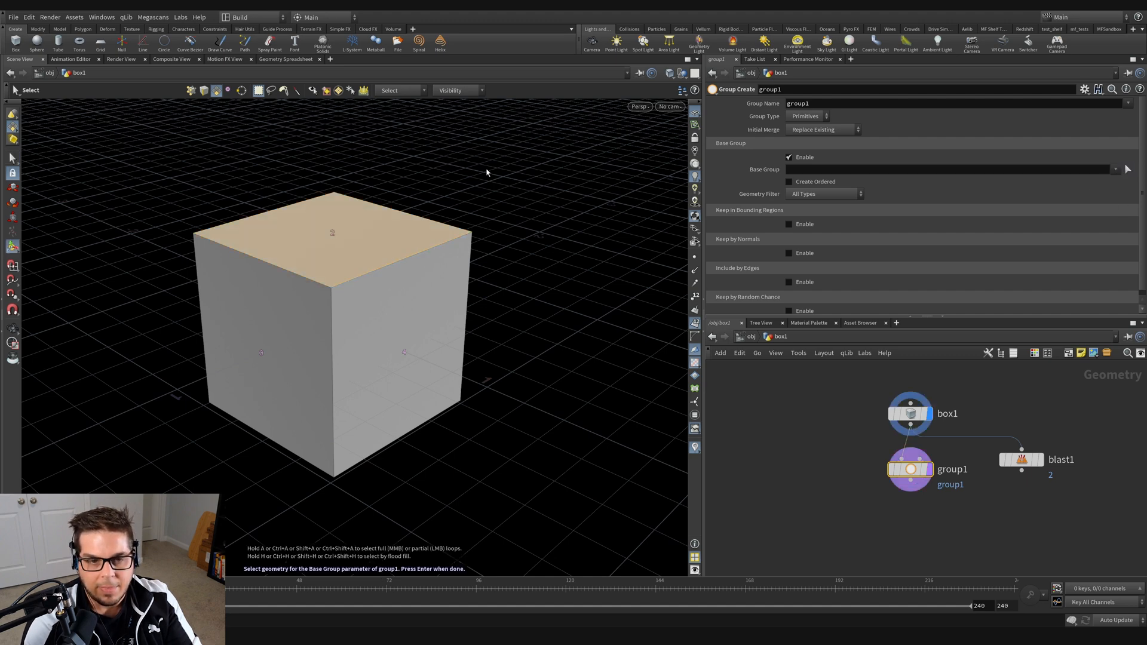
{"action": "mouse_move", "coordinate": [527, 183]}
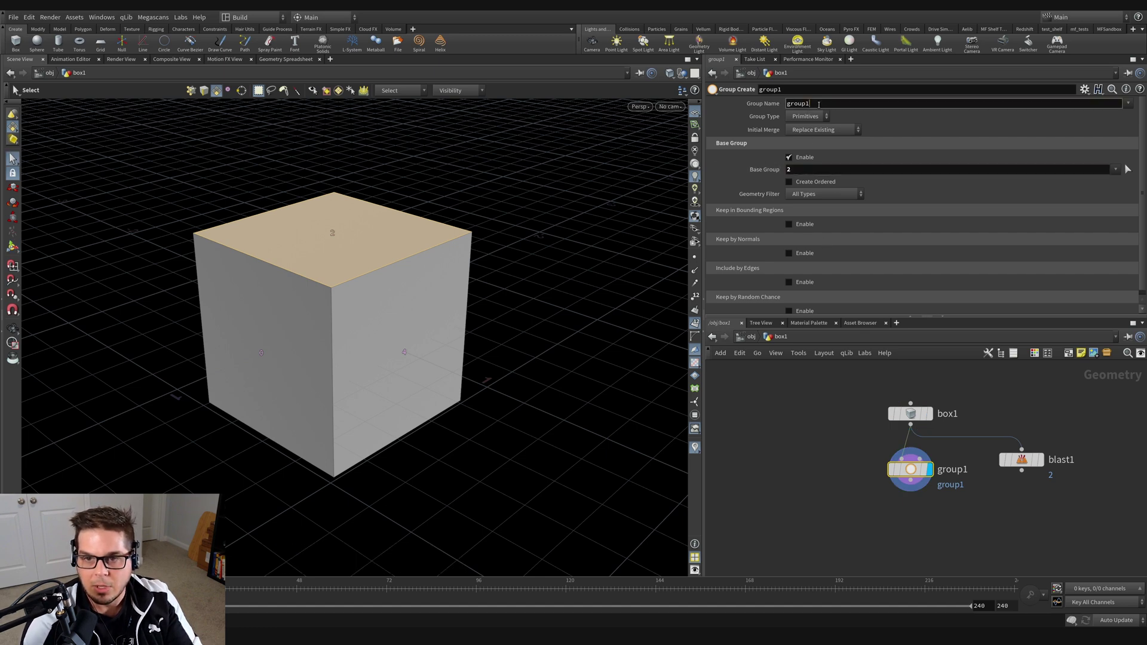
{"action": "type", "text": "top"}
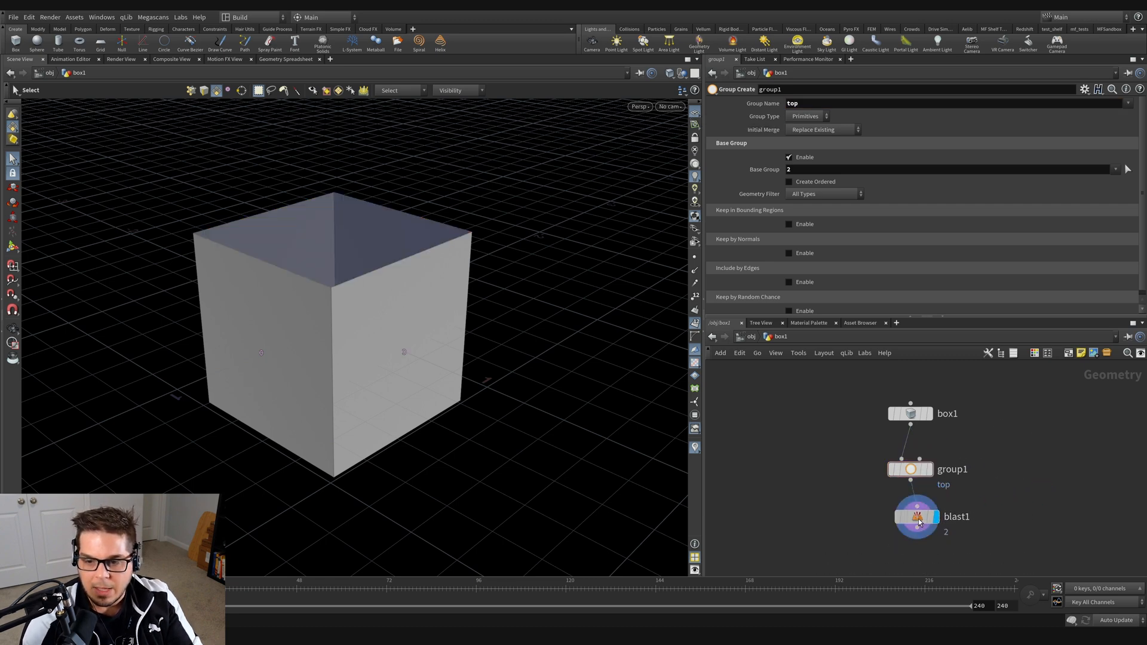
Point blast1 at the 'top' primitive group instead of primitive 2
{"action": "left_click", "coordinate": [917, 516]}
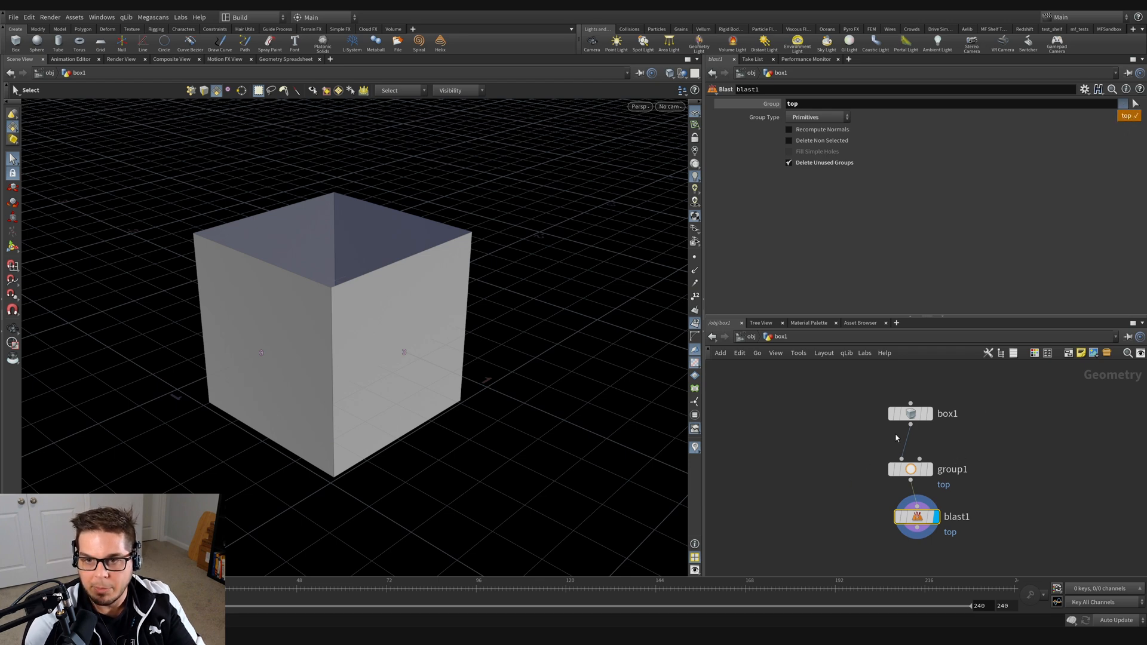
{"action": "mouse_move", "coordinate": [1004, 511]}
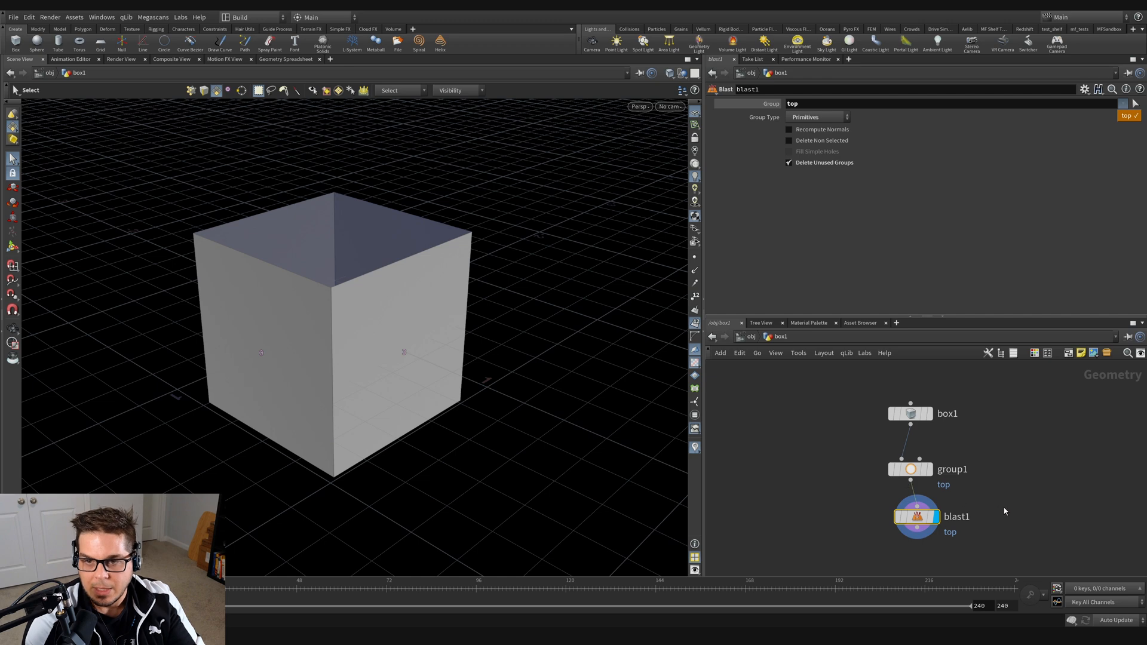
{"action": "mouse_move", "coordinate": [1125, 103]}
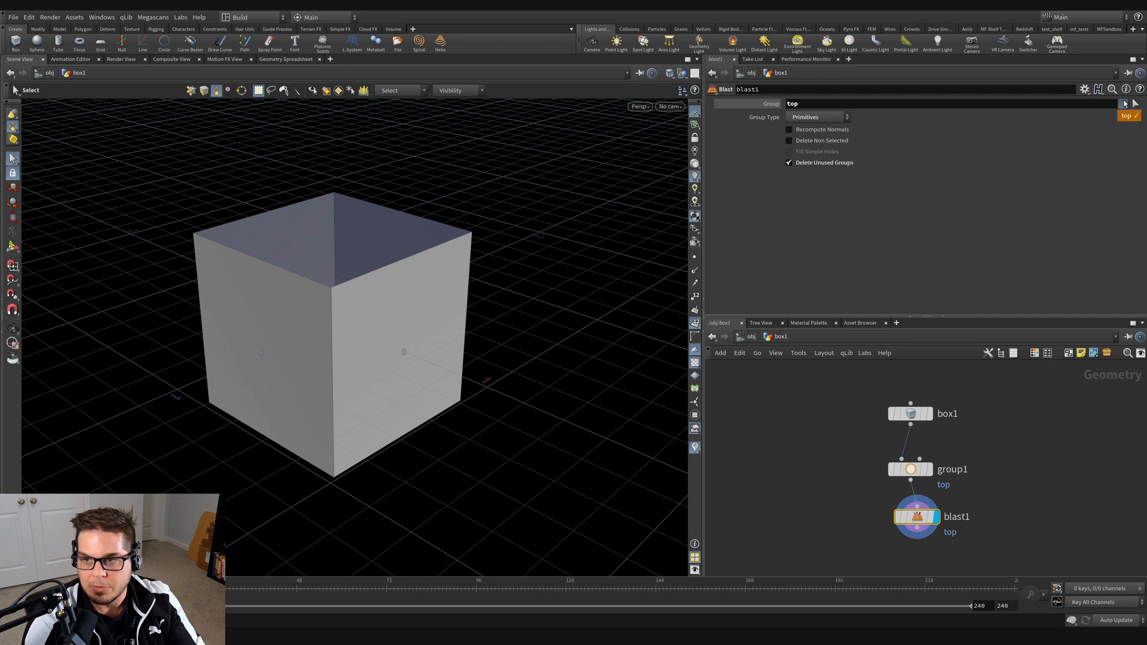
{"action": "mouse_move", "coordinate": [873, 144]}
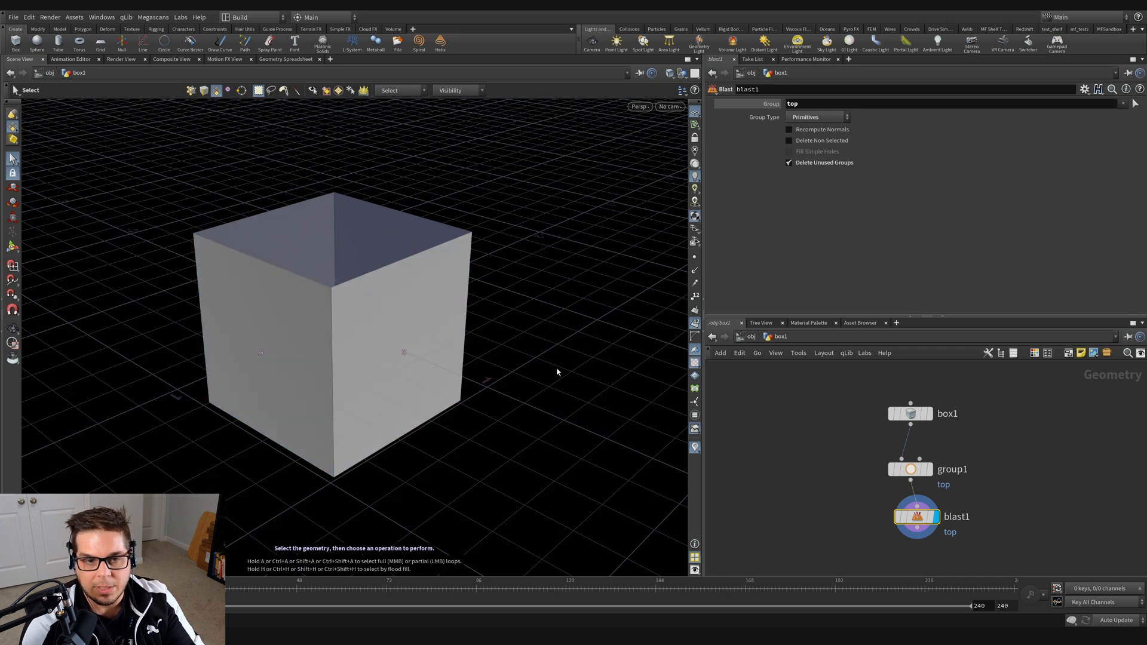
Reset box1 to 2 axis divisions and review group1's base group (primitive 2)
{"action": "left_click", "coordinate": [910, 469]}
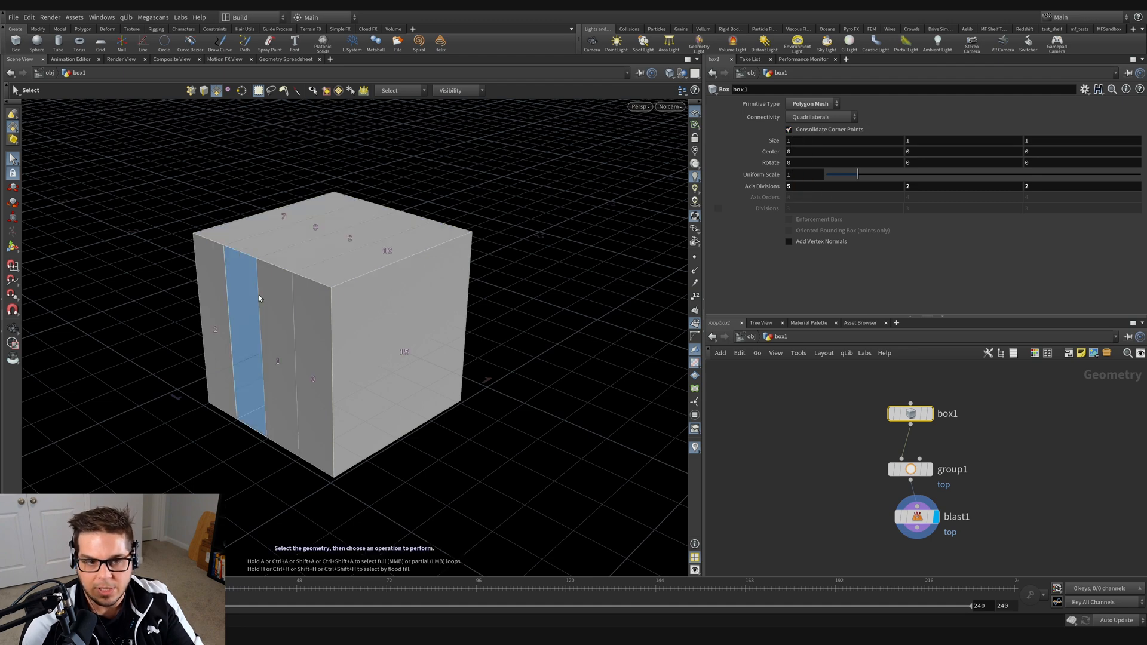
{"action": "mouse_move", "coordinate": [238, 342]}
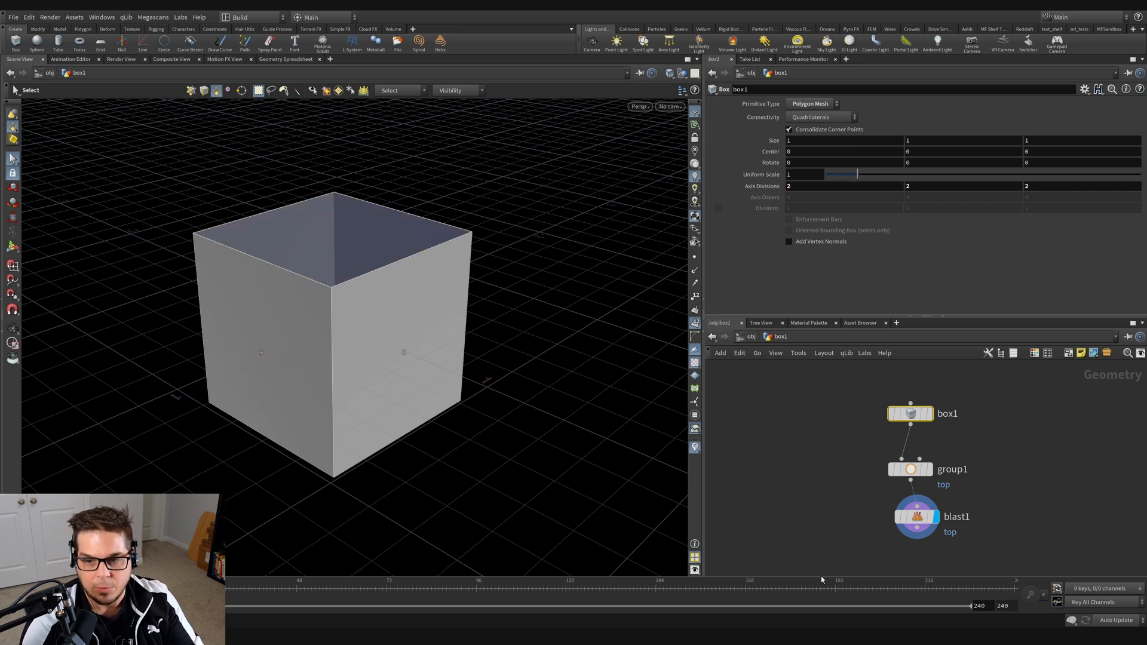
{"action": "left_click", "coordinate": [910, 469]}
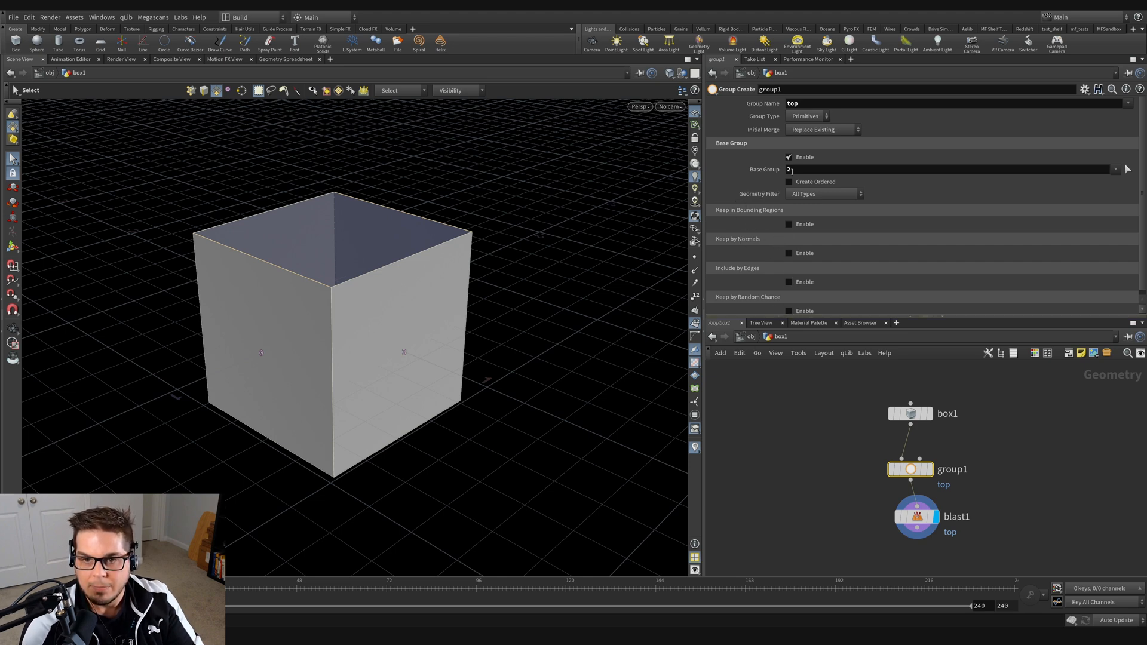
Disable Base Group and enable Keep by Normals on group1
{"action": "left_click", "coordinate": [789, 157]}
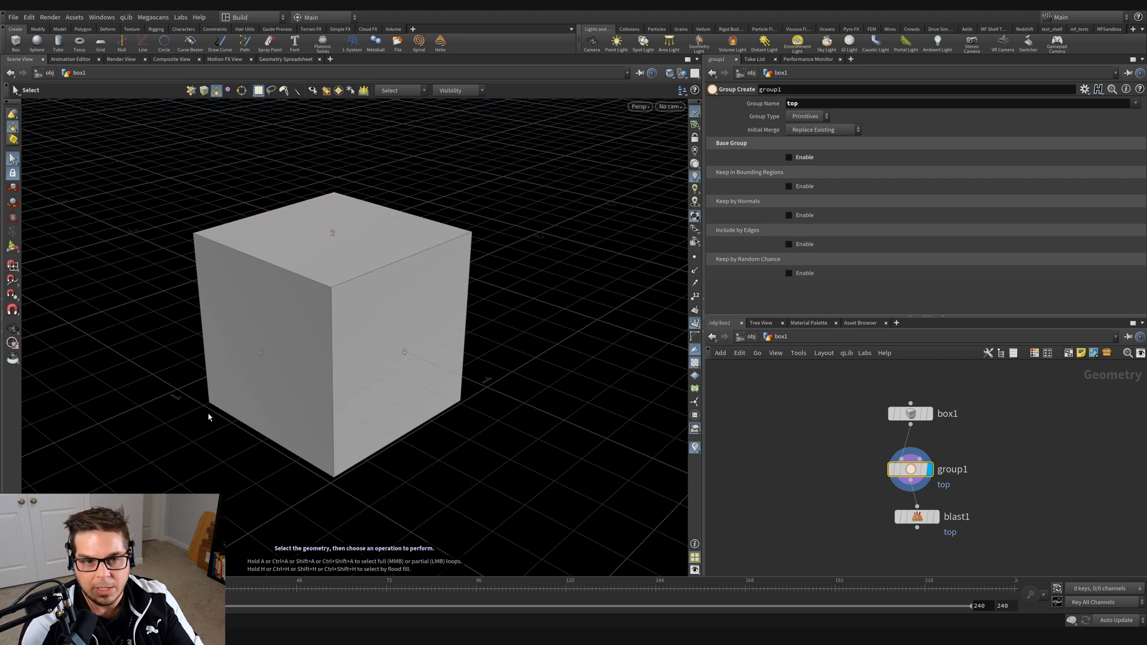
{"action": "mouse_move", "coordinate": [612, 412]}
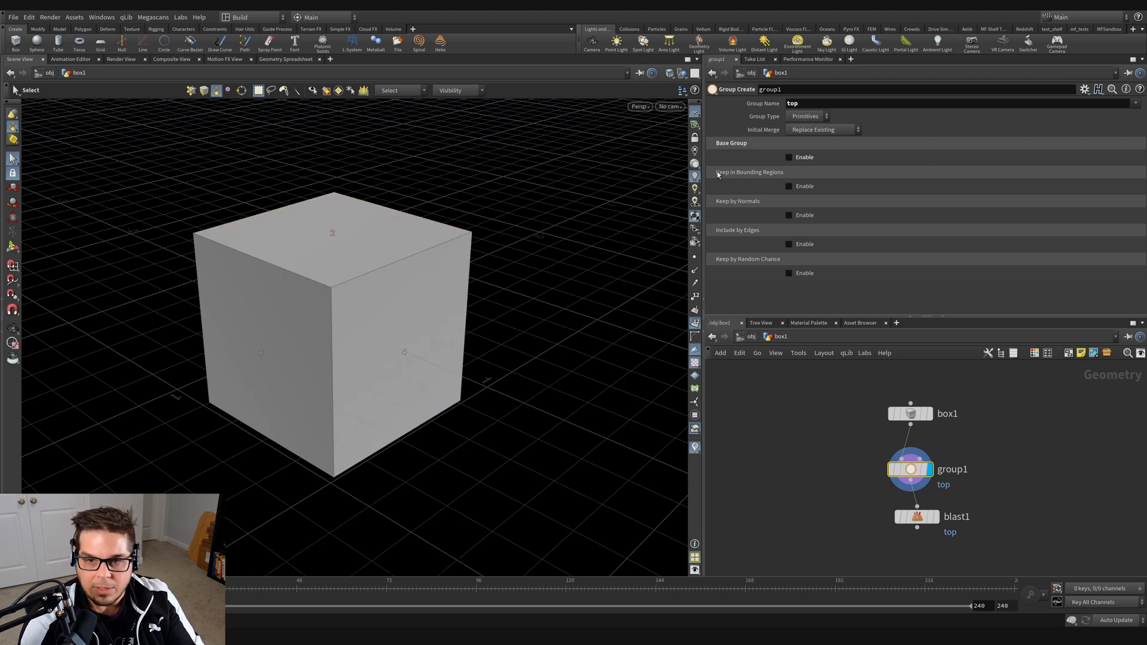
{"action": "mouse_move", "coordinate": [790, 218]}
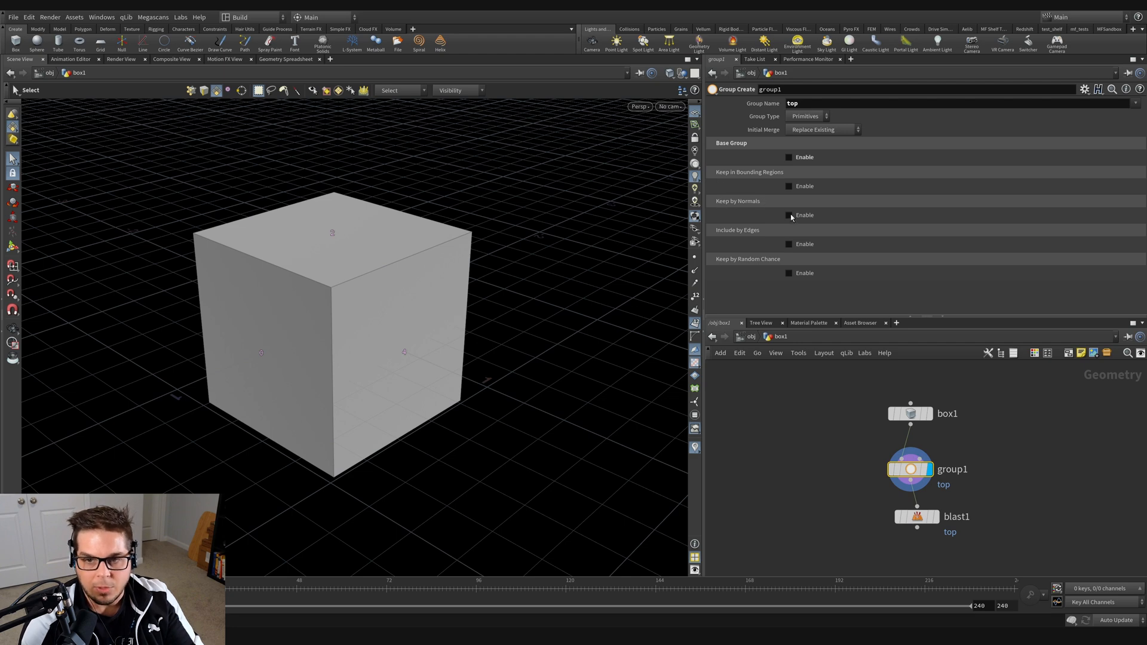
{"action": "left_click", "coordinate": [788, 214]}
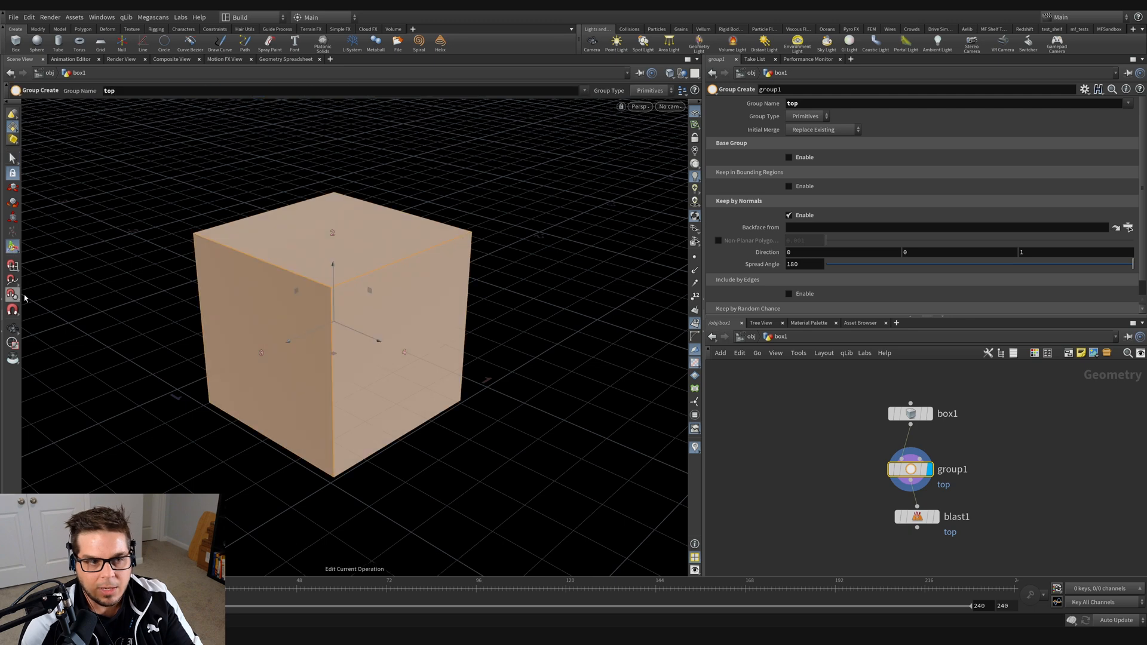
{"action": "mouse_move", "coordinate": [149, 140]}
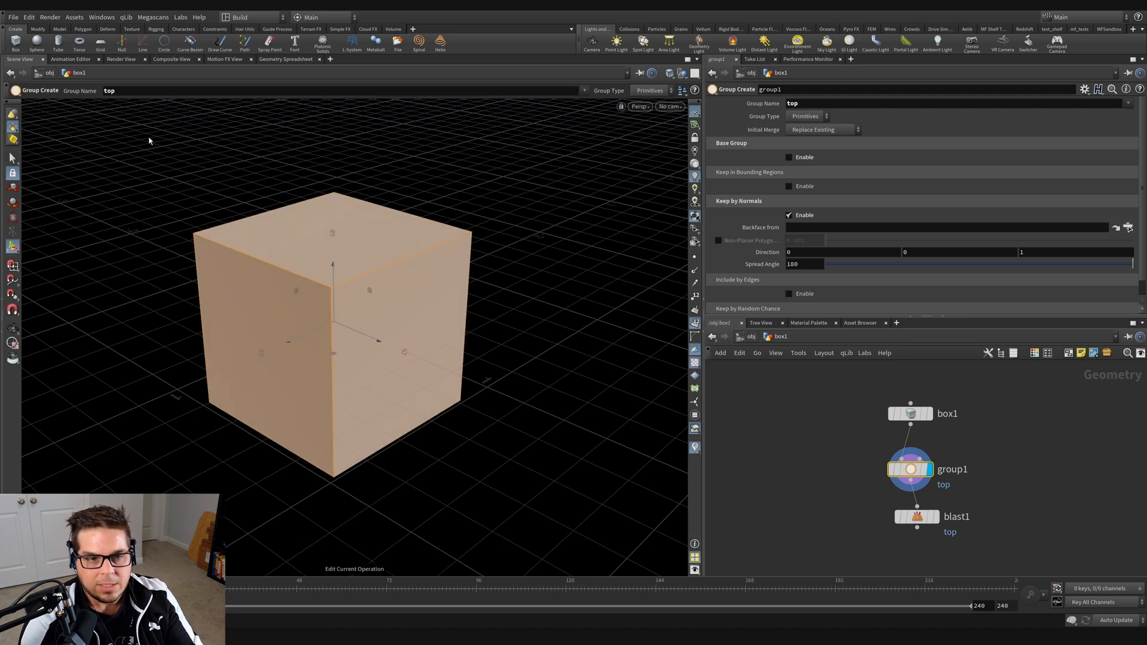
{"action": "mouse_move", "coordinate": [333, 417]}
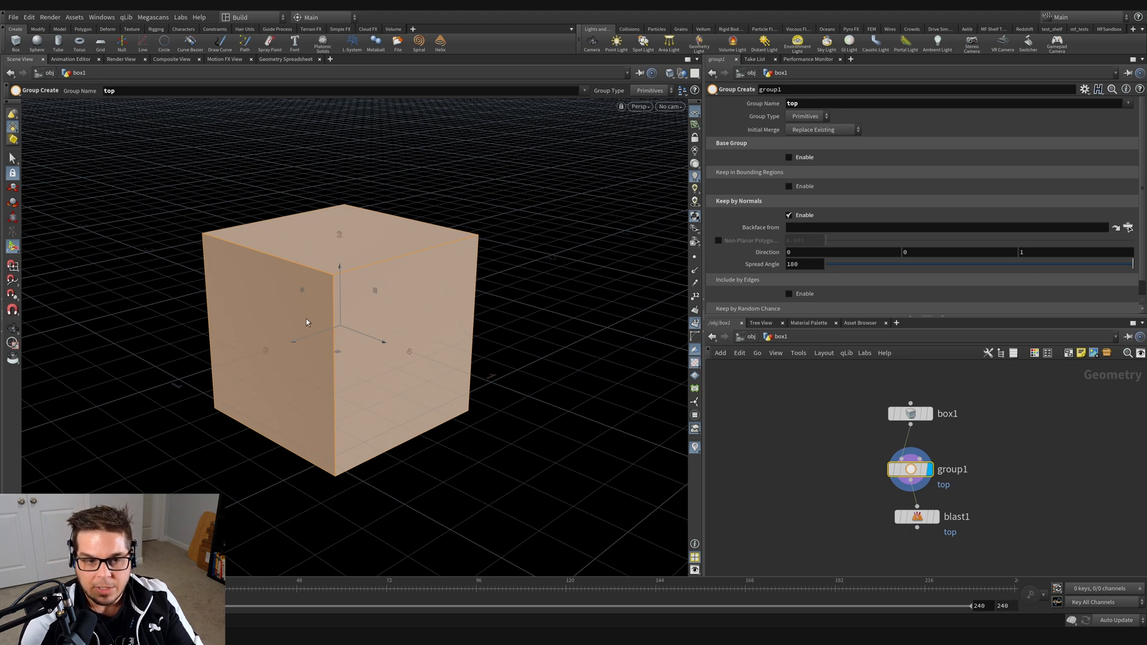
{"action": "mouse_move", "coordinate": [270, 349]}
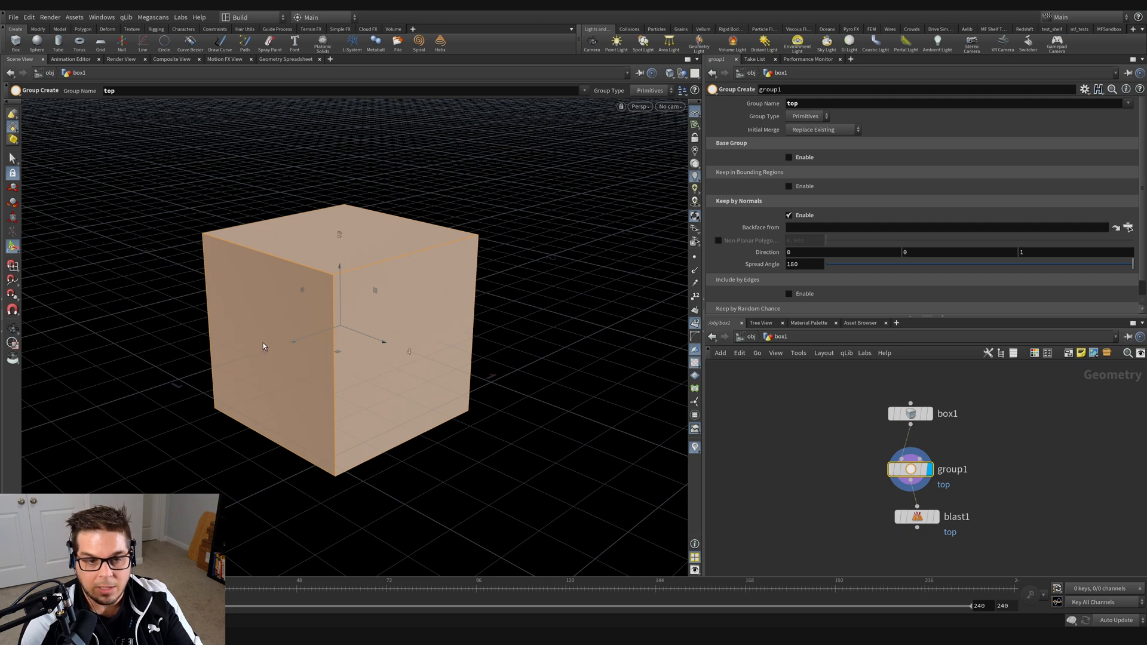
{"action": "mouse_move", "coordinate": [299, 228]}
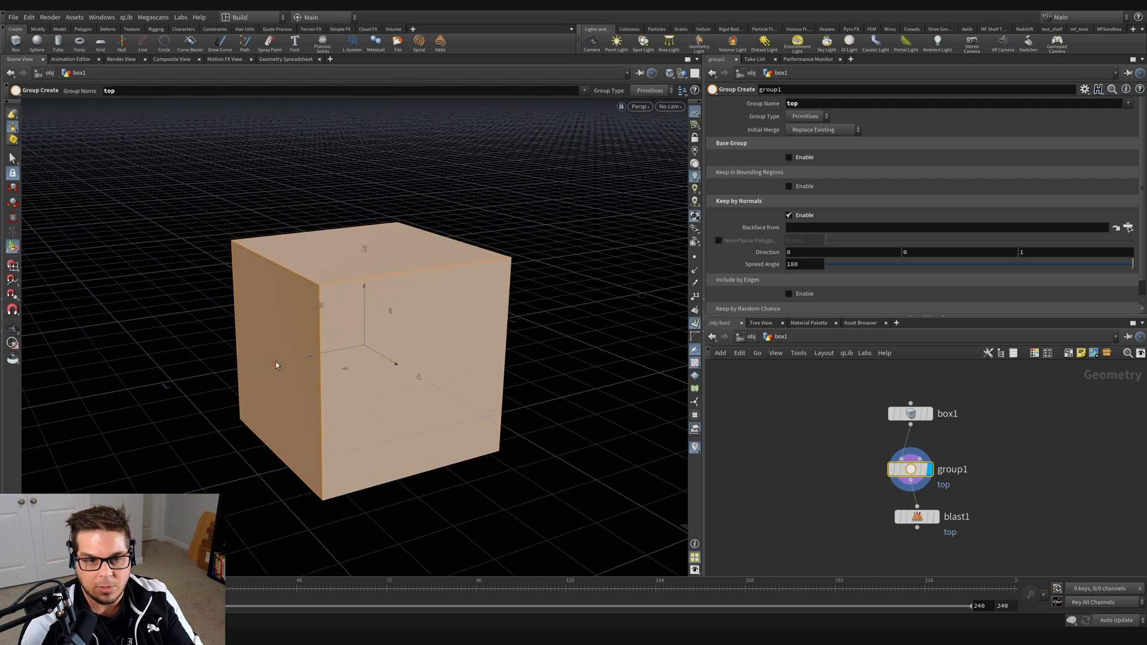
{"action": "mouse_move", "coordinate": [401, 378]}
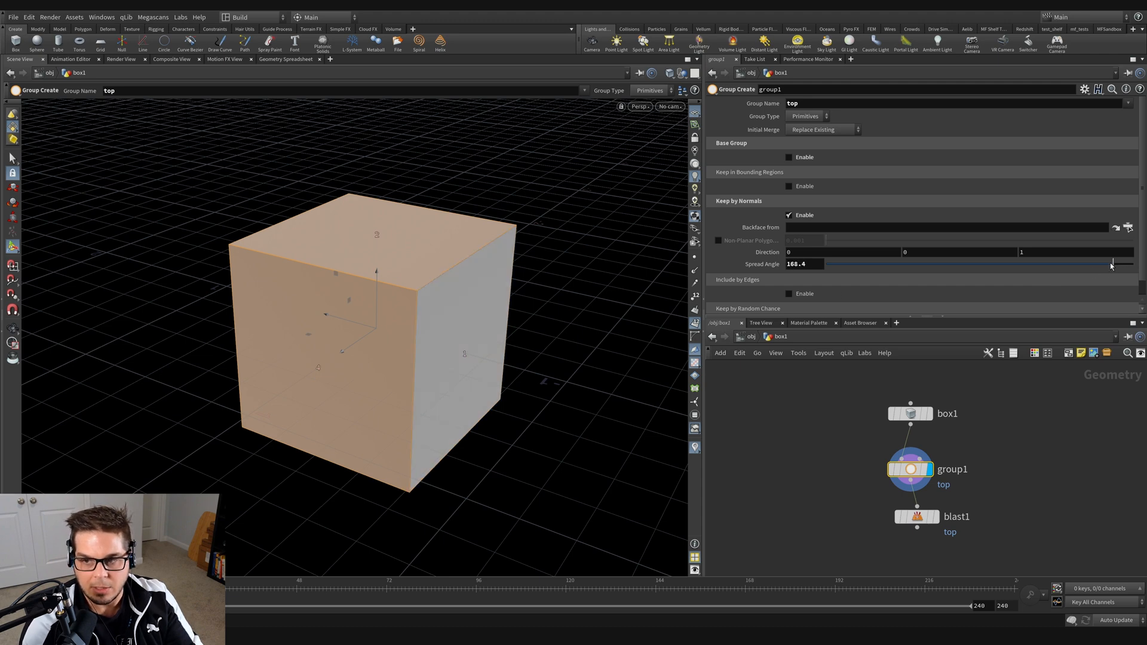
{"action": "mouse_move", "coordinate": [489, 342]}
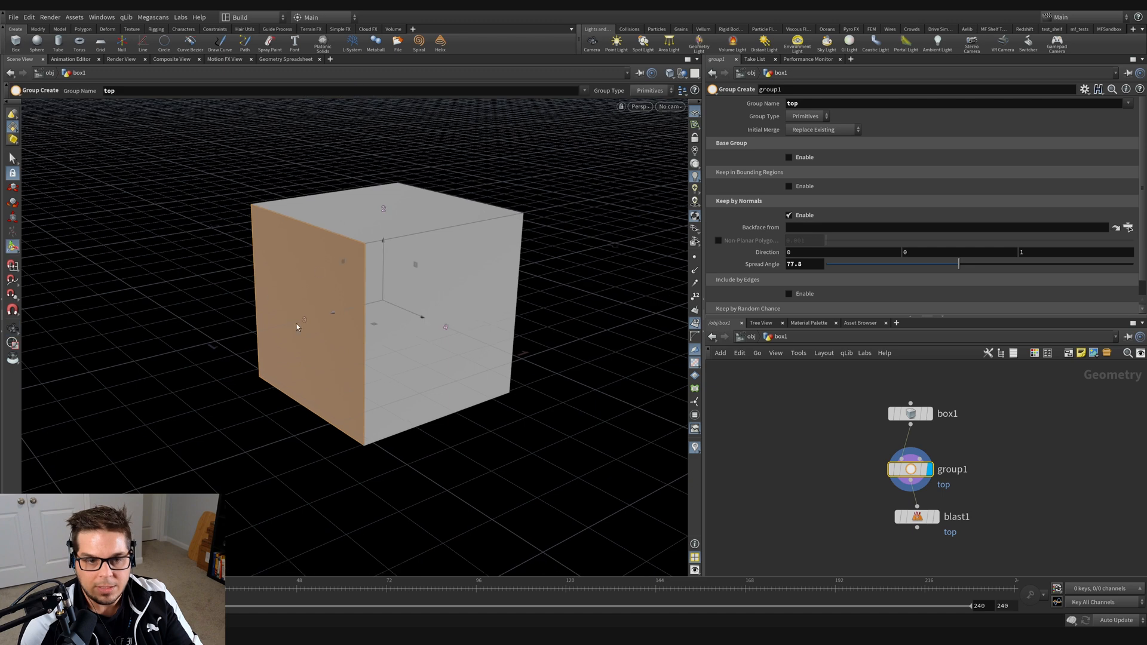
{"action": "mouse_move", "coordinate": [310, 292]}
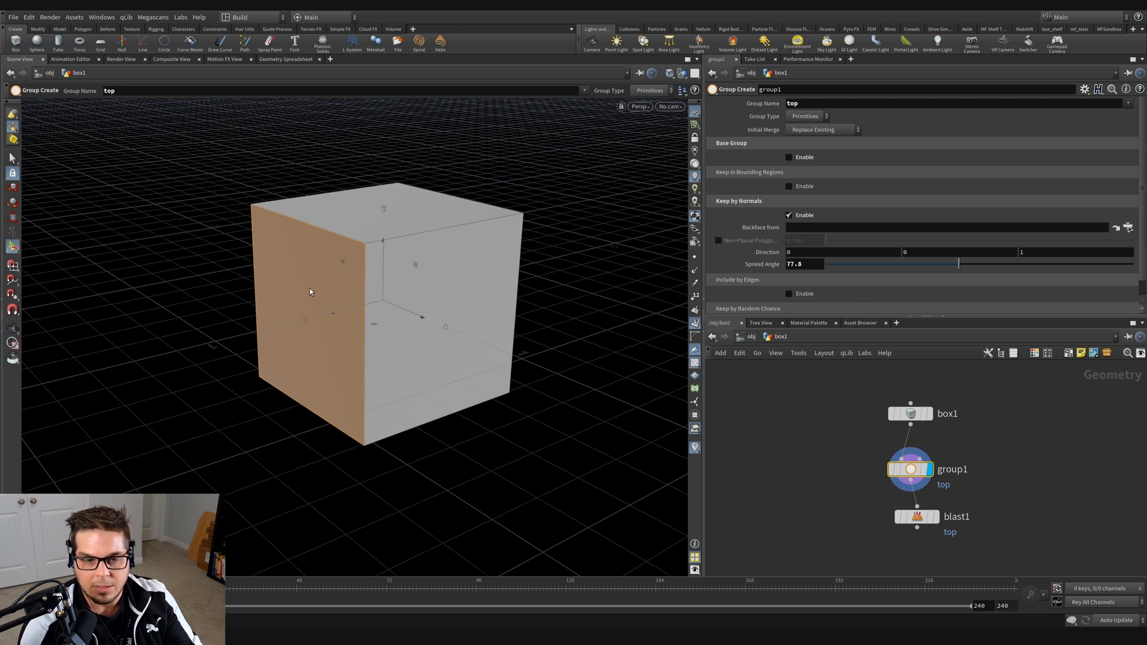
{"action": "mouse_move", "coordinate": [591, 308]}
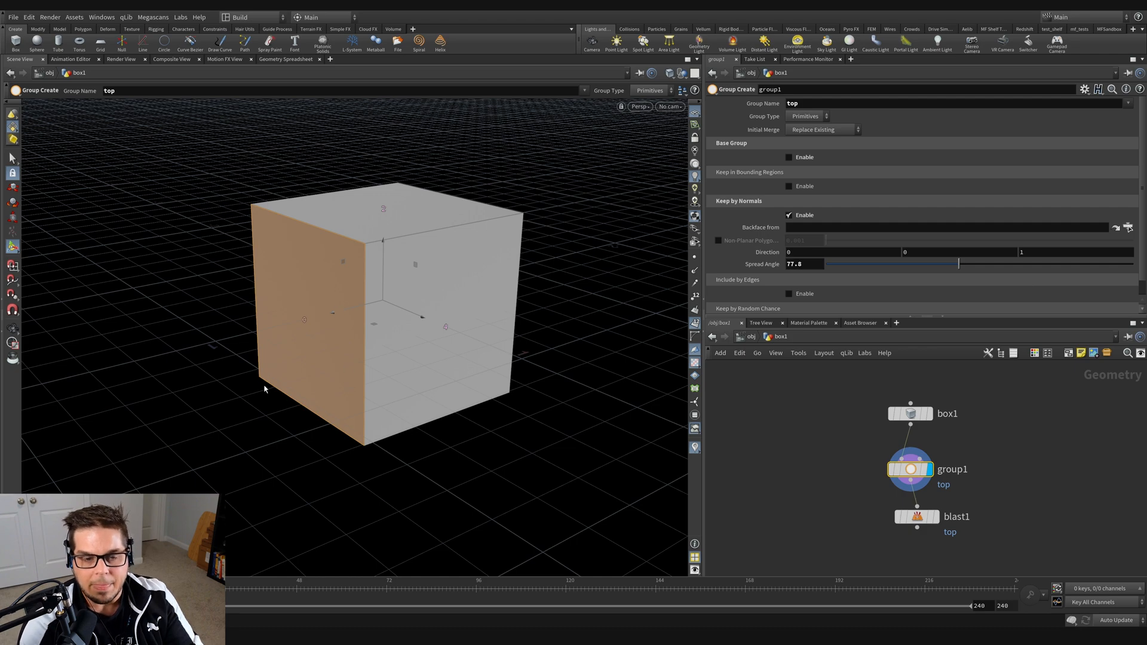
{"action": "mouse_move", "coordinate": [450, 303]}
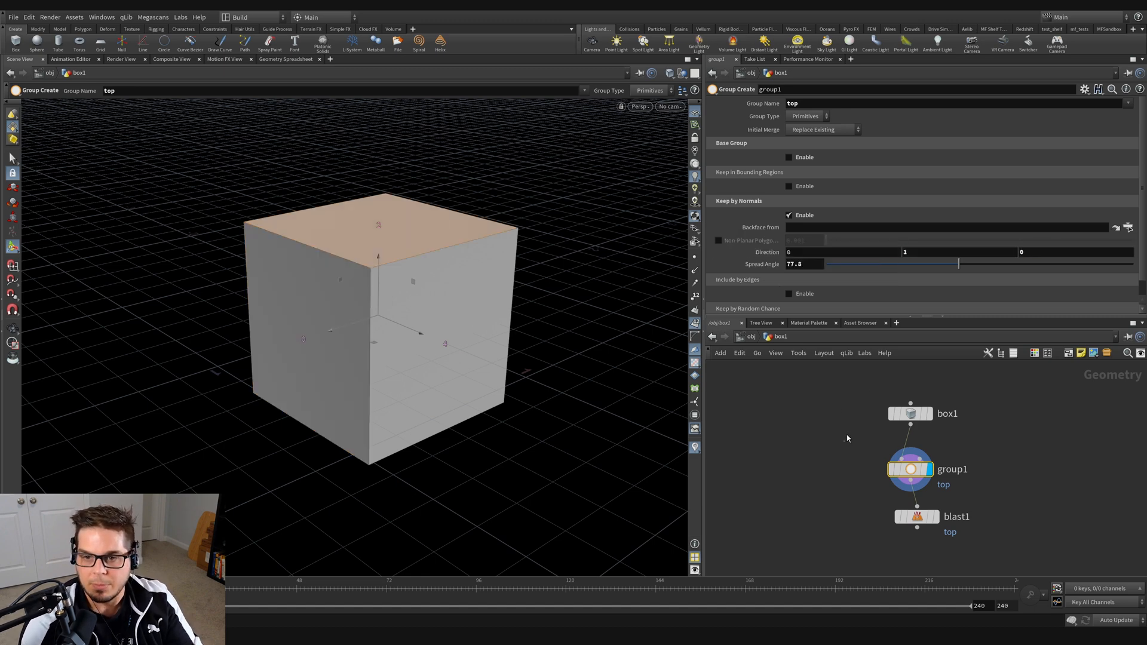
Tune group1's normal spread angle to about 56.2 with box1 at 6 divisions per axis
{"action": "left_click", "coordinate": [841, 251]}
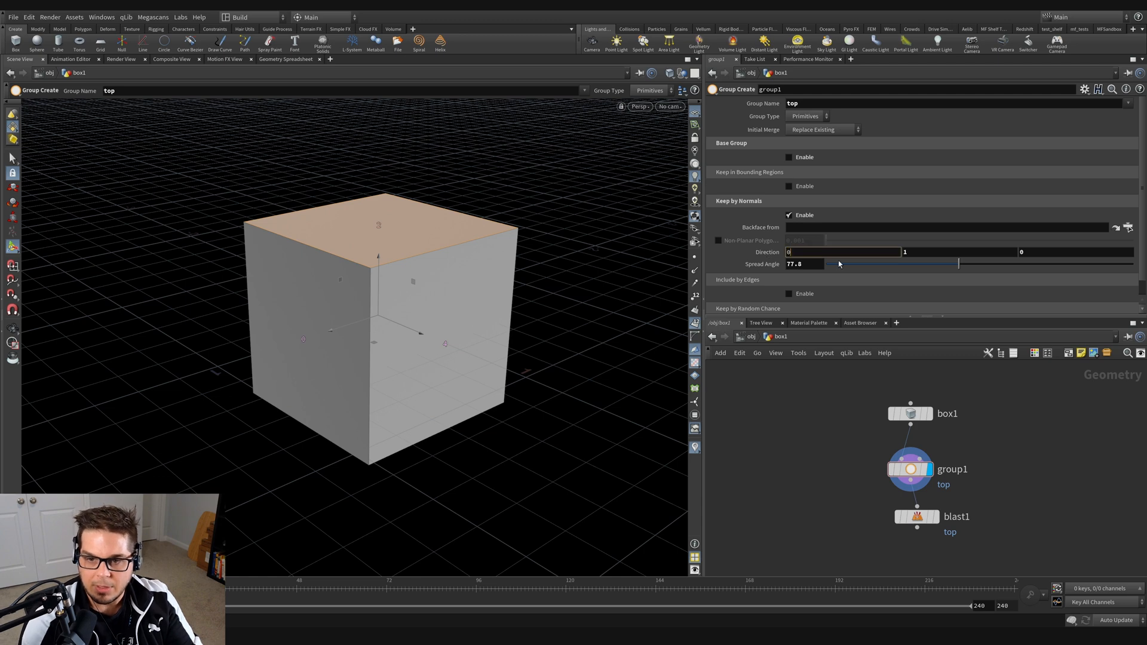
{"action": "left_click", "coordinate": [1075, 251]}
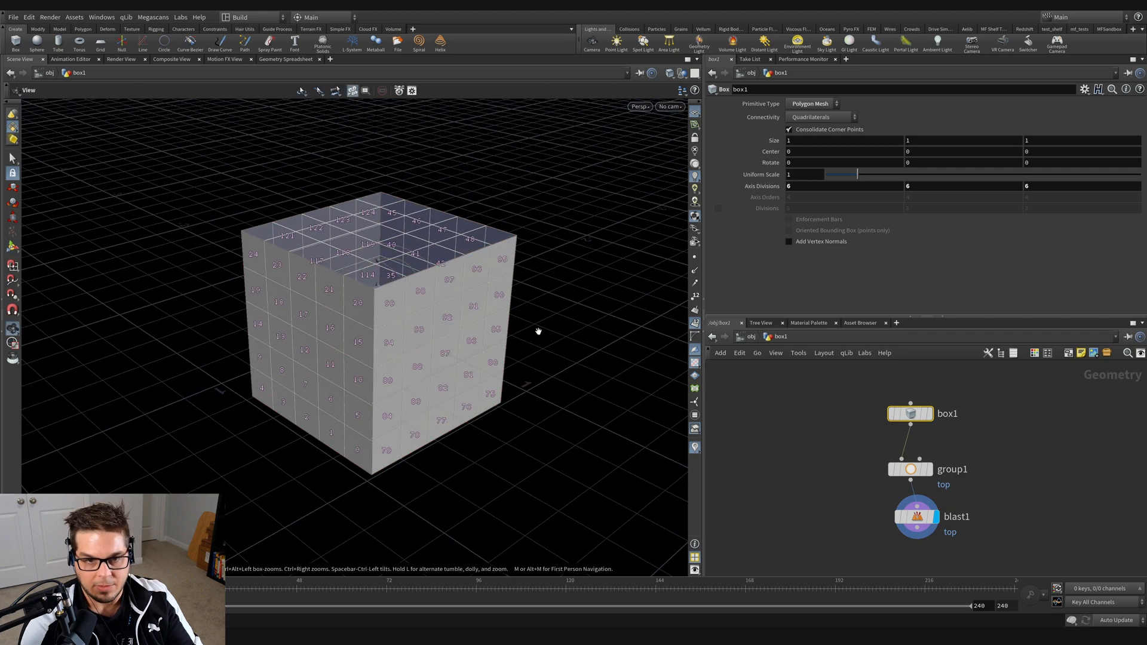
{"action": "left_click", "coordinate": [916, 517]}
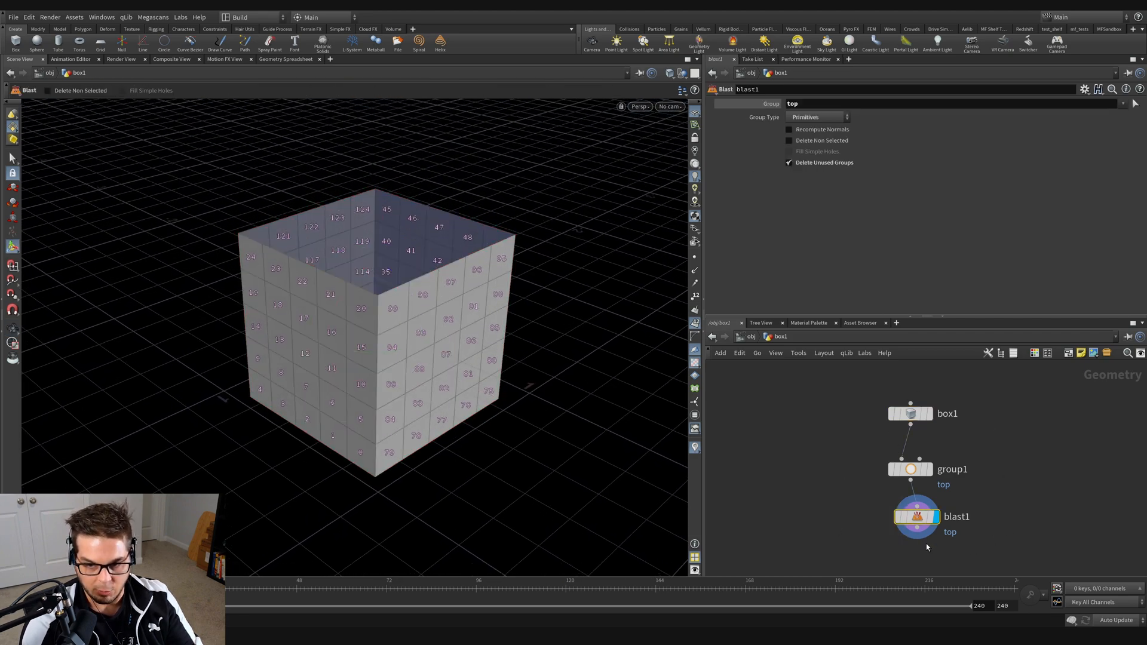
{"action": "left_click", "coordinate": [910, 469]}
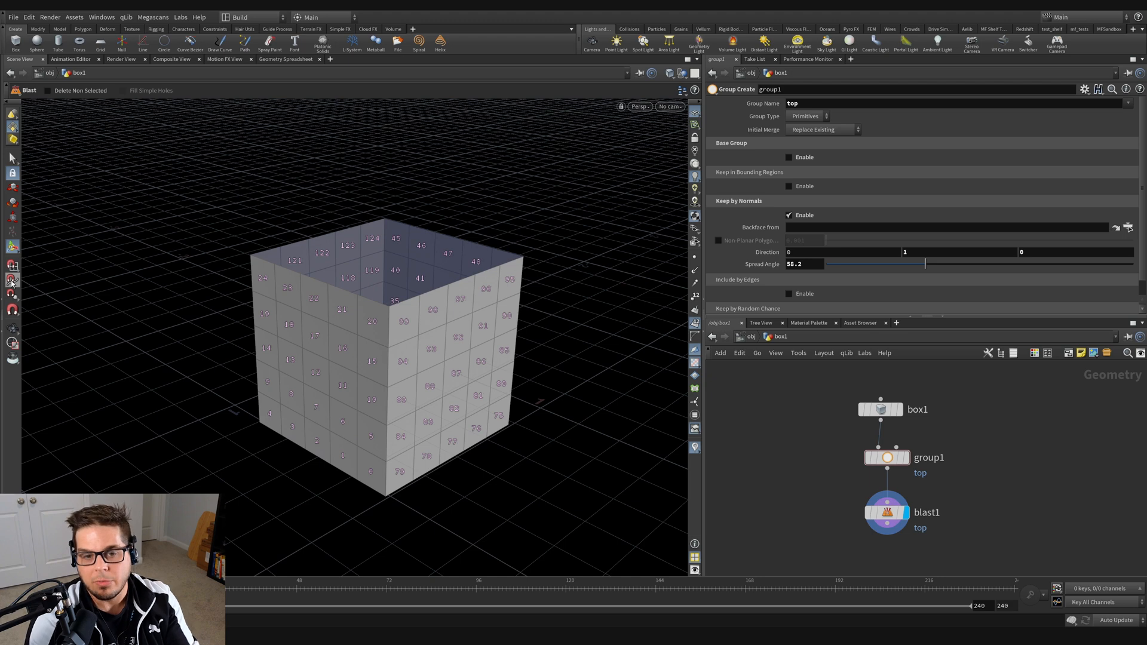
{"action": "mouse_move", "coordinate": [10, 282]}
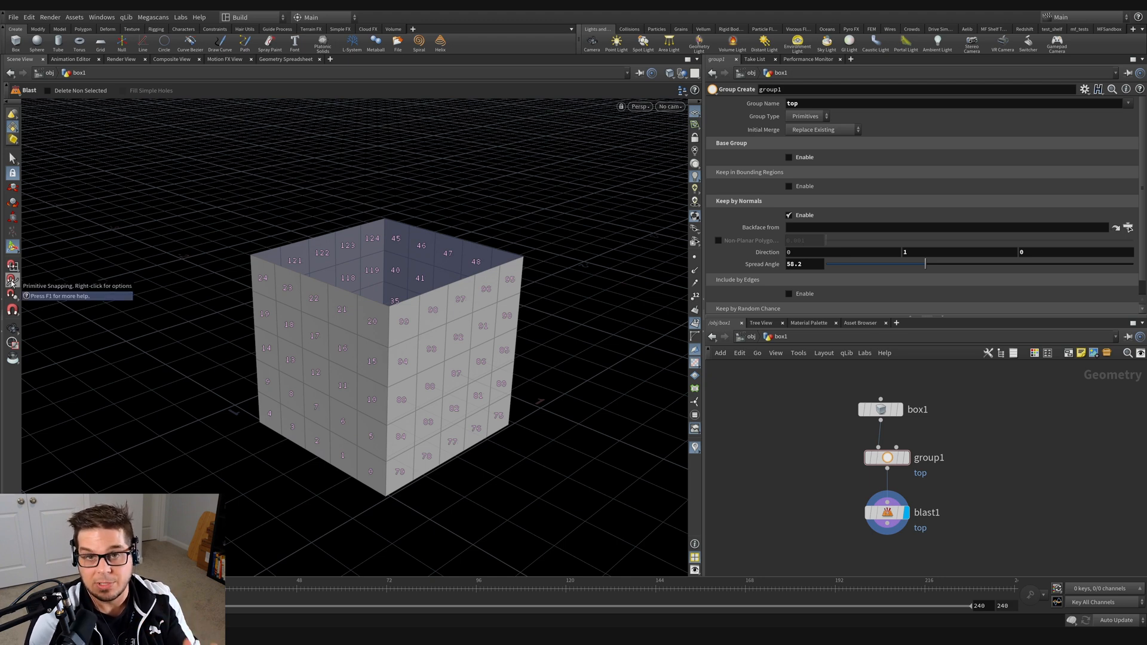
{"action": "mouse_move", "coordinate": [153, 227]}
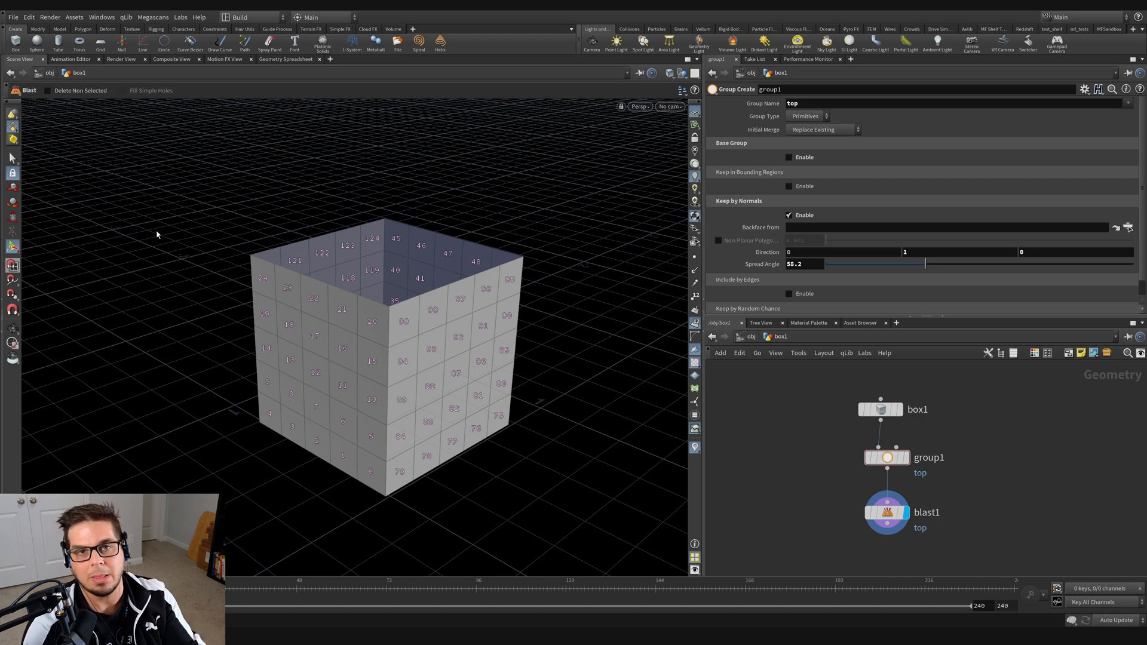
{"action": "mouse_move", "coordinate": [986, 407]}
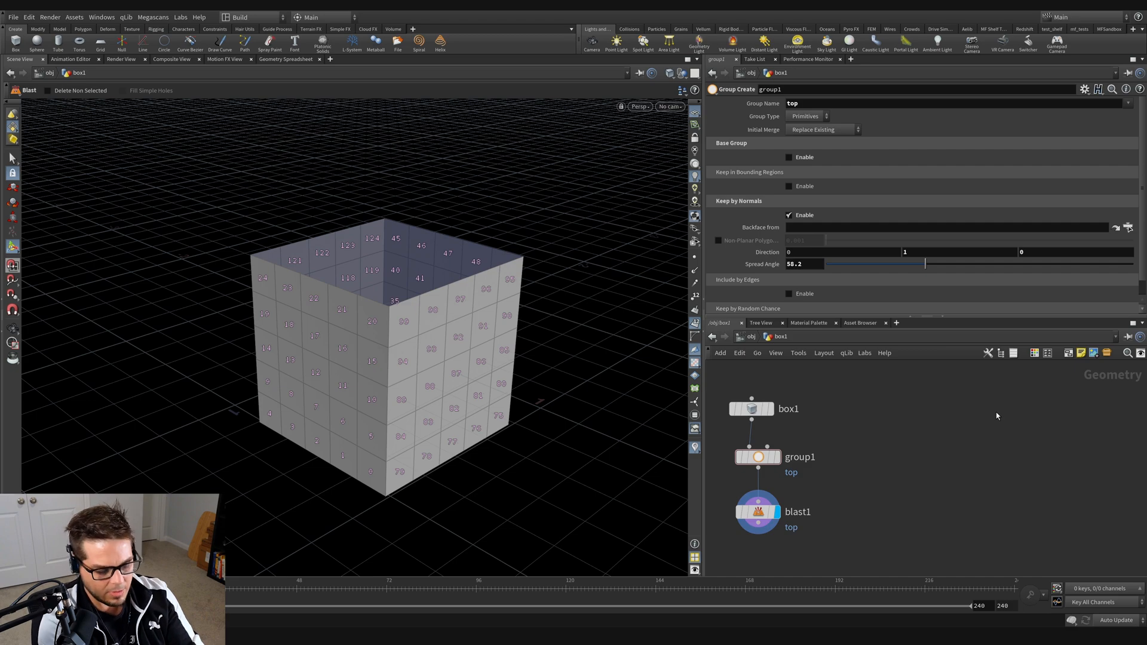
Add a Pig Head test geometry node beside the box network and display it
{"action": "key", "text": "Tab"}
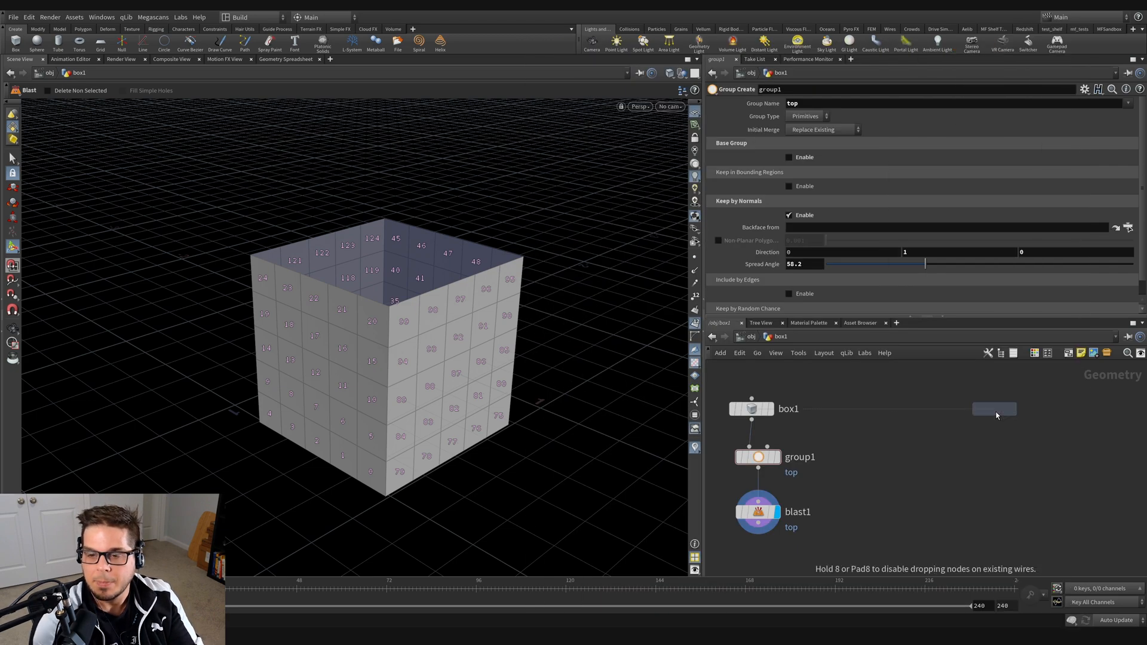
{"action": "left_click", "coordinate": [993, 408]}
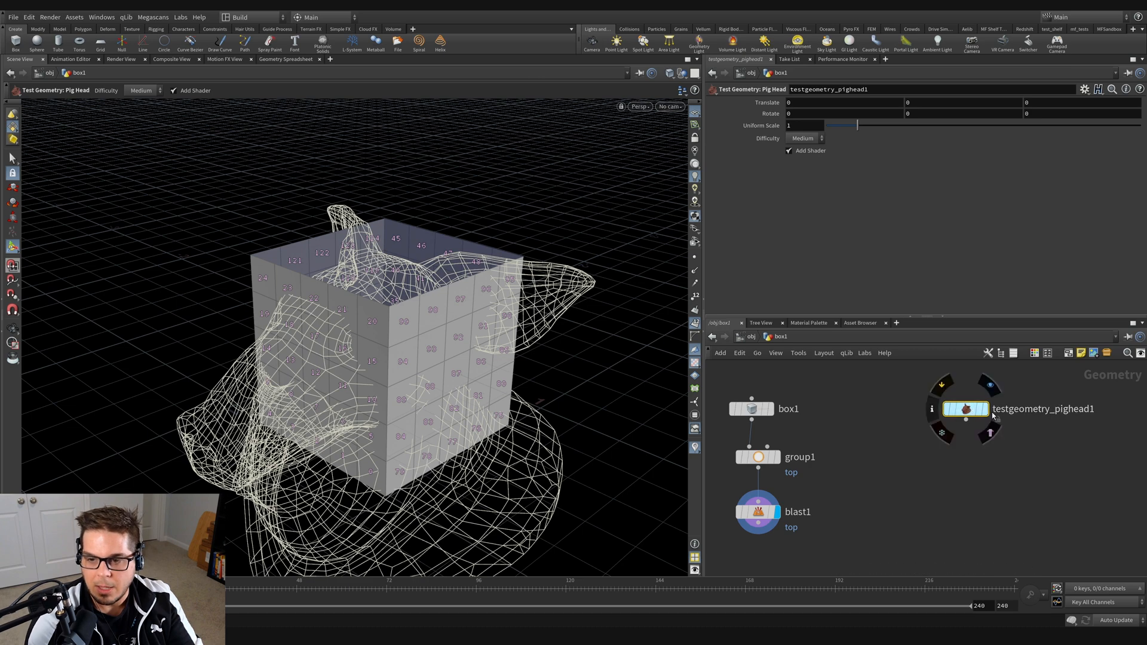
{"action": "left_click", "coordinate": [965, 408]}
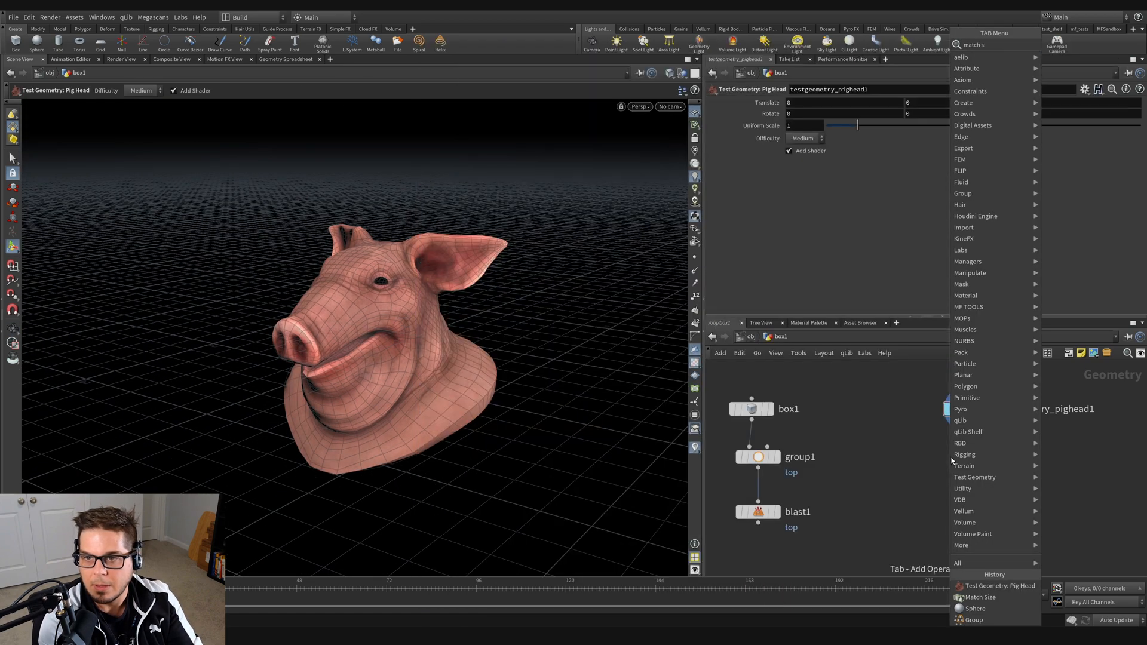
Place a Match Size node wired below testgeometry_pighead1 and display it
{"action": "left_click", "coordinate": [974, 597]}
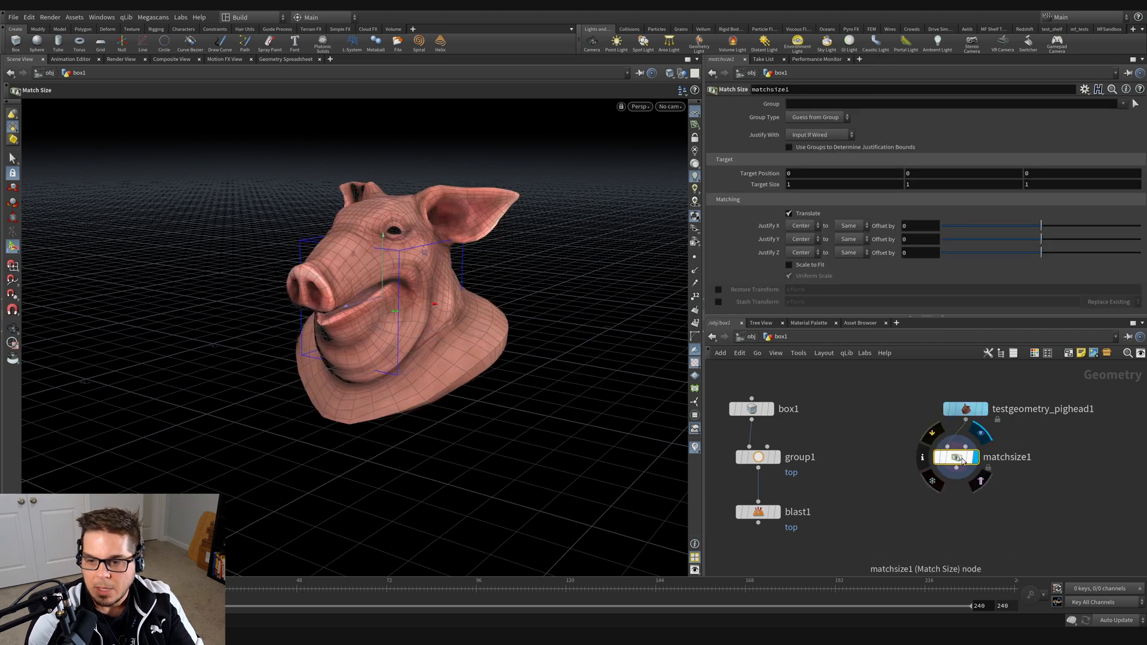
{"action": "mouse_move", "coordinate": [932, 435]}
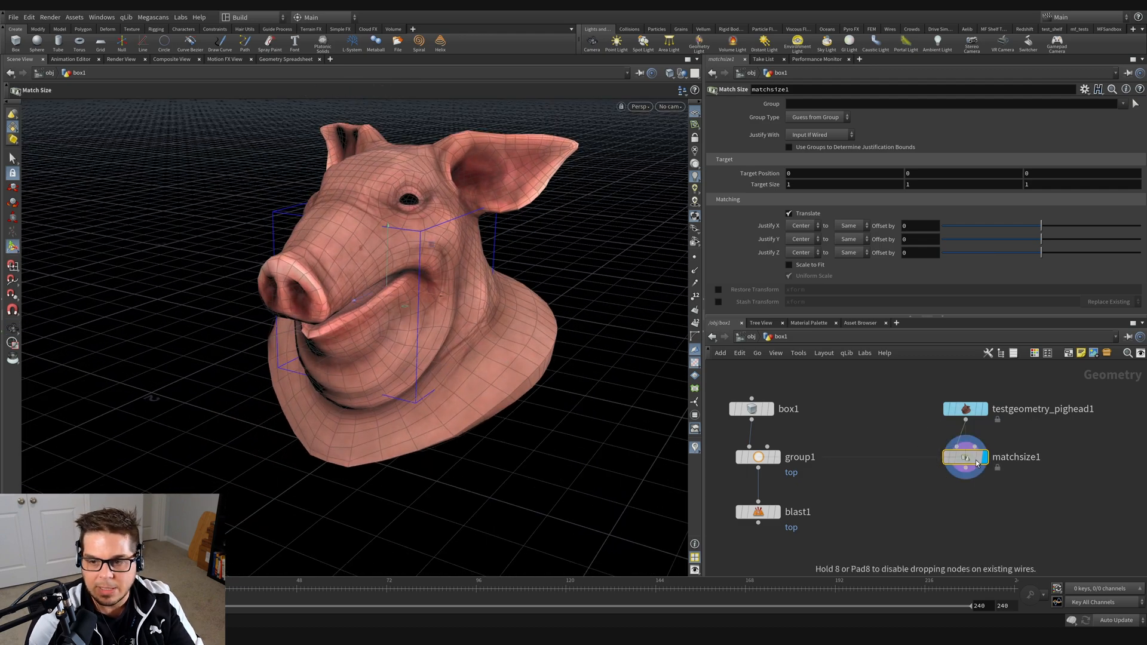
{"action": "mouse_move", "coordinate": [728, 203]}
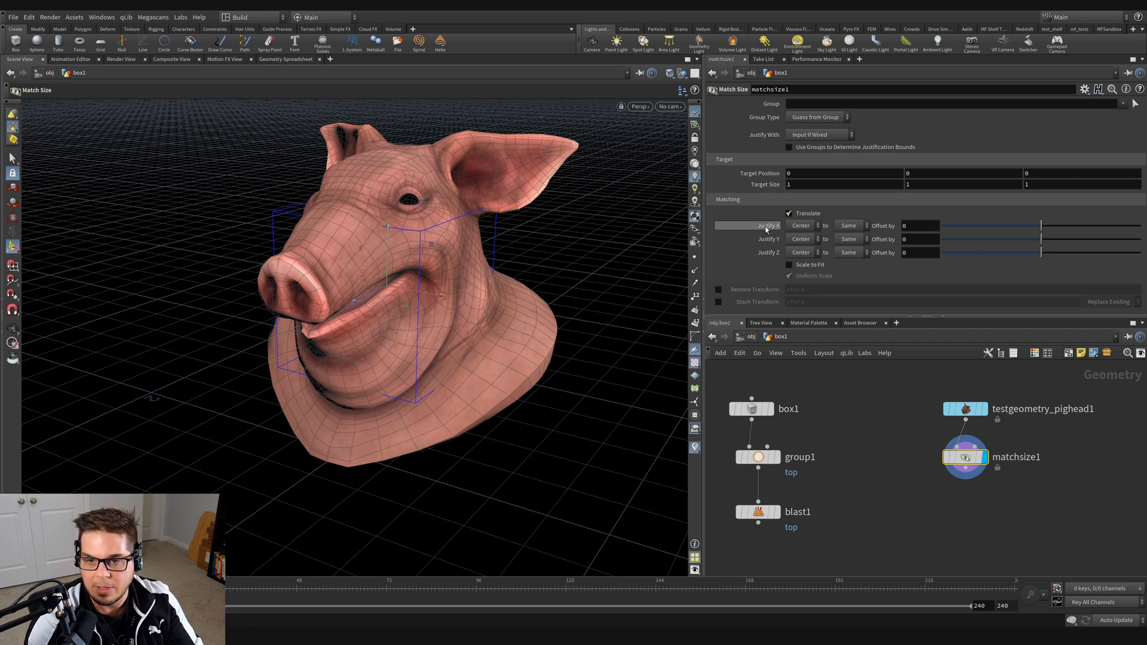
{"action": "mouse_move", "coordinate": [788, 313]}
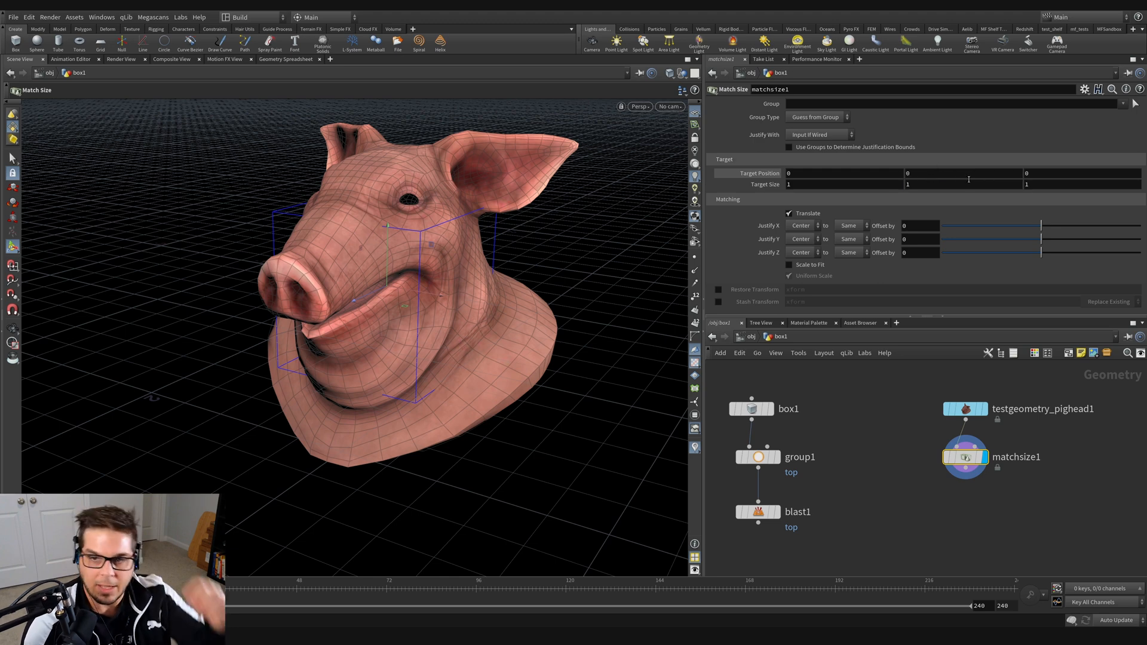
{"action": "mouse_move", "coordinate": [388, 78]}
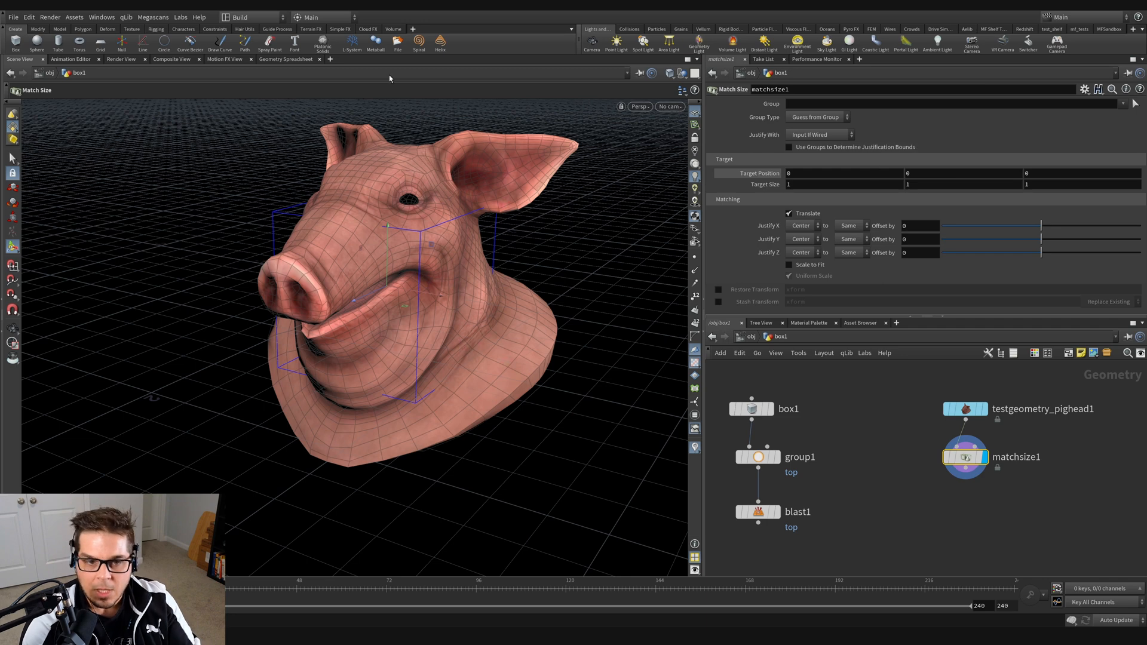
{"action": "mouse_move", "coordinate": [408, 293]}
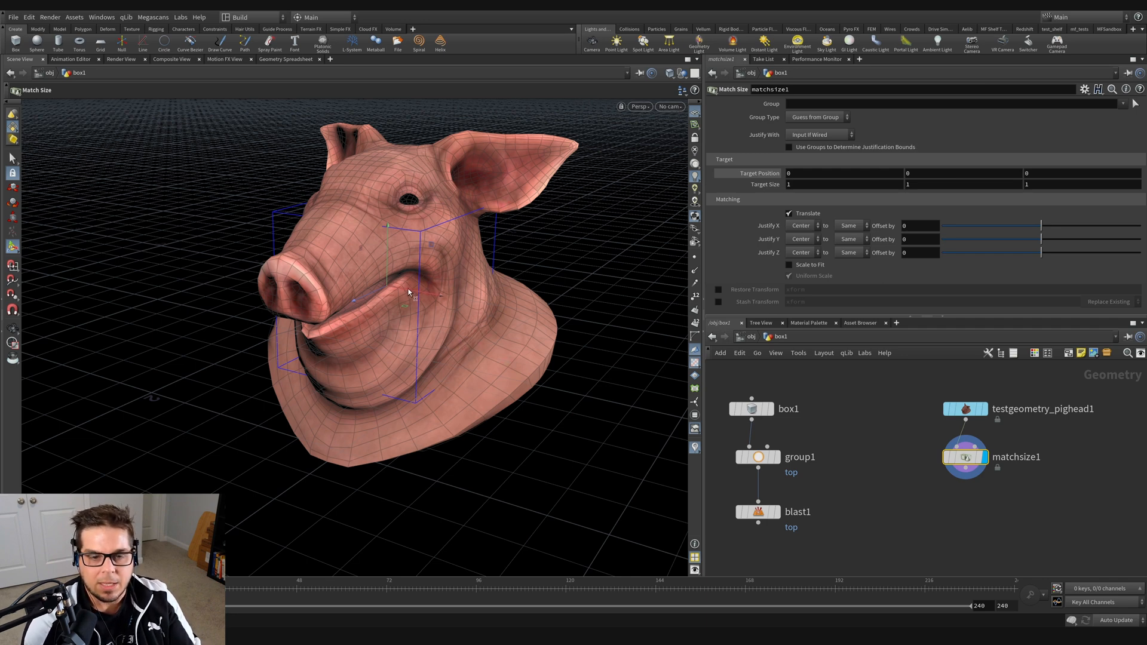
{"action": "mouse_move", "coordinate": [801, 307]}
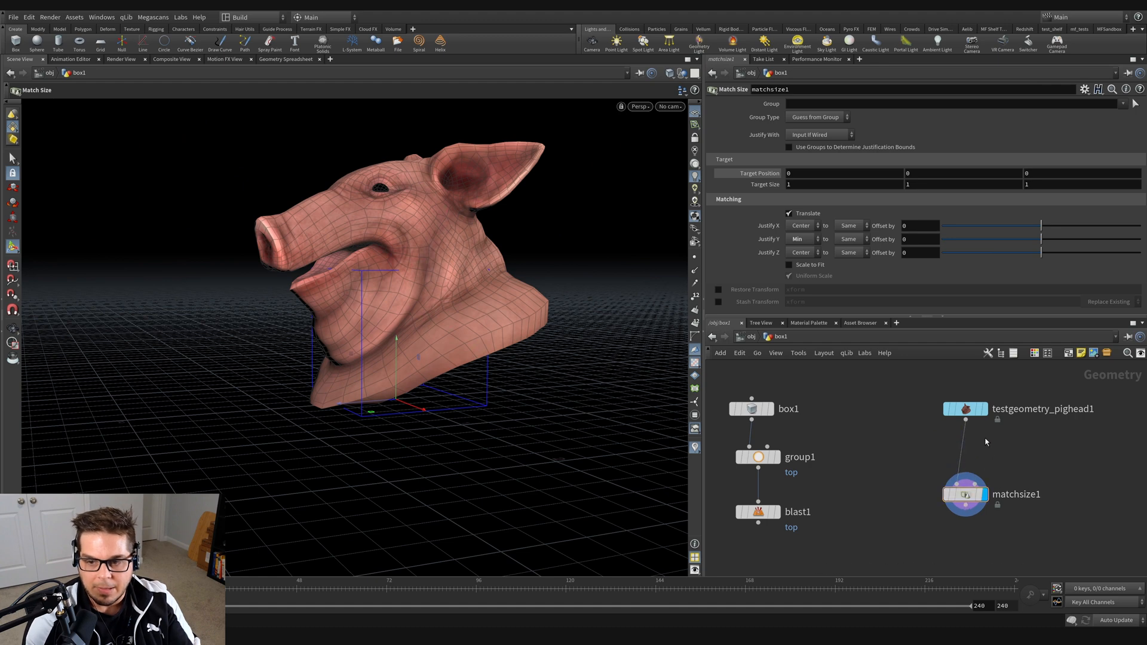
Insert a Transform SOP between the pig head and matchsize1 and rotate it about -1460 in X
{"action": "key", "text": "Tab"}
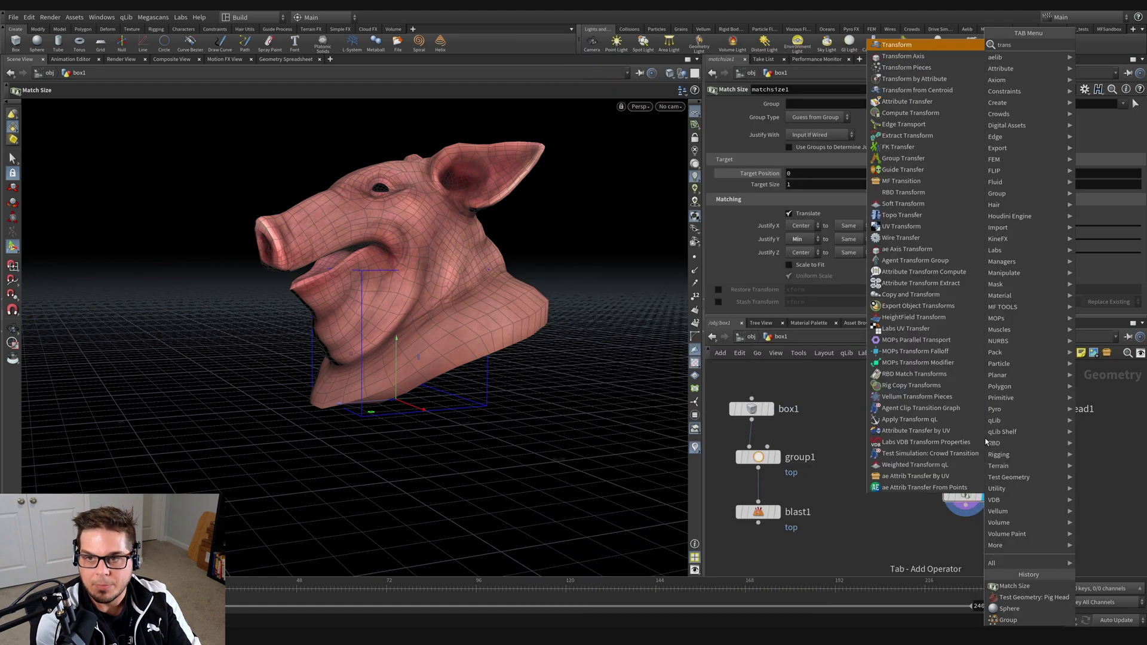
{"action": "left_click", "coordinate": [894, 45]}
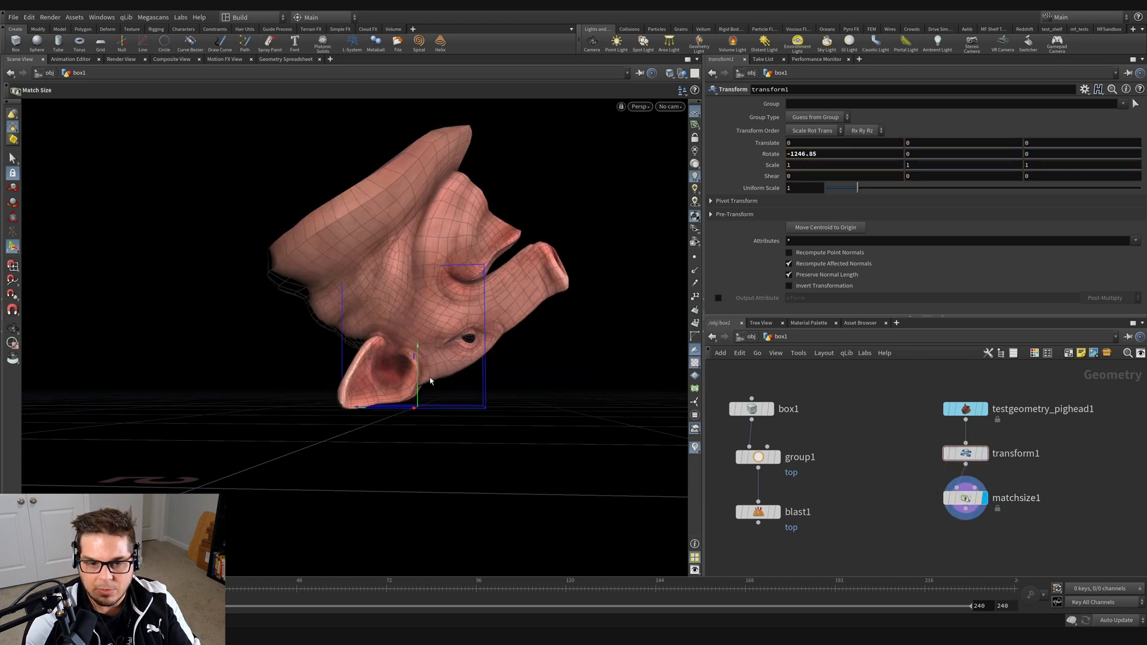
{"action": "left_click", "coordinate": [964, 453]}
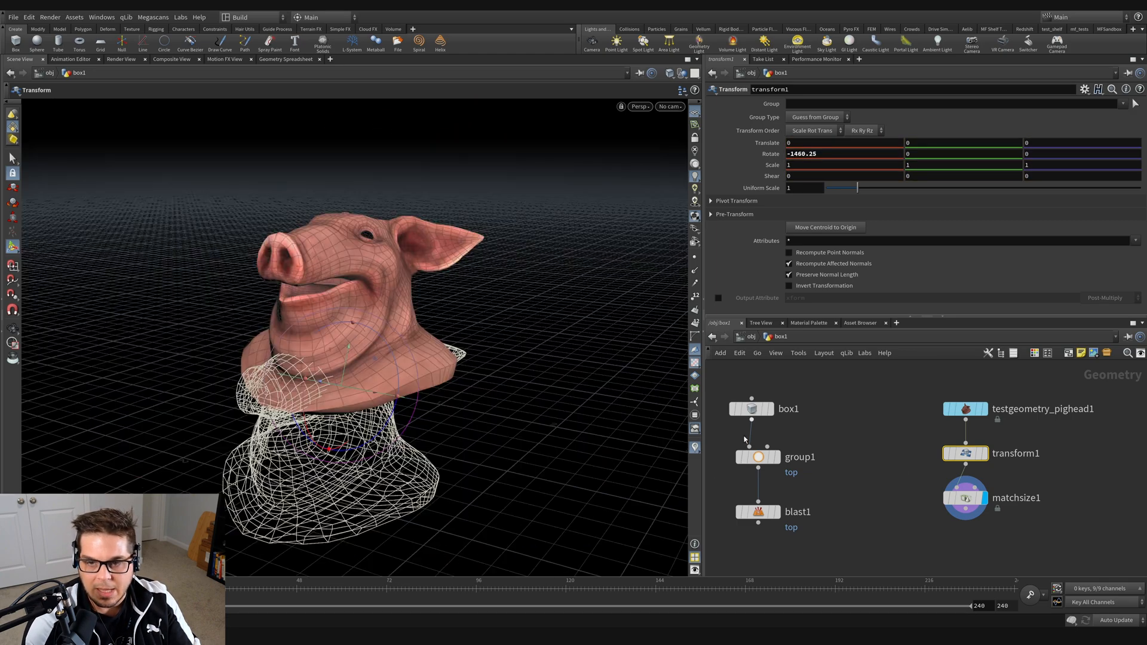
{"action": "left_click", "coordinate": [965, 453]}
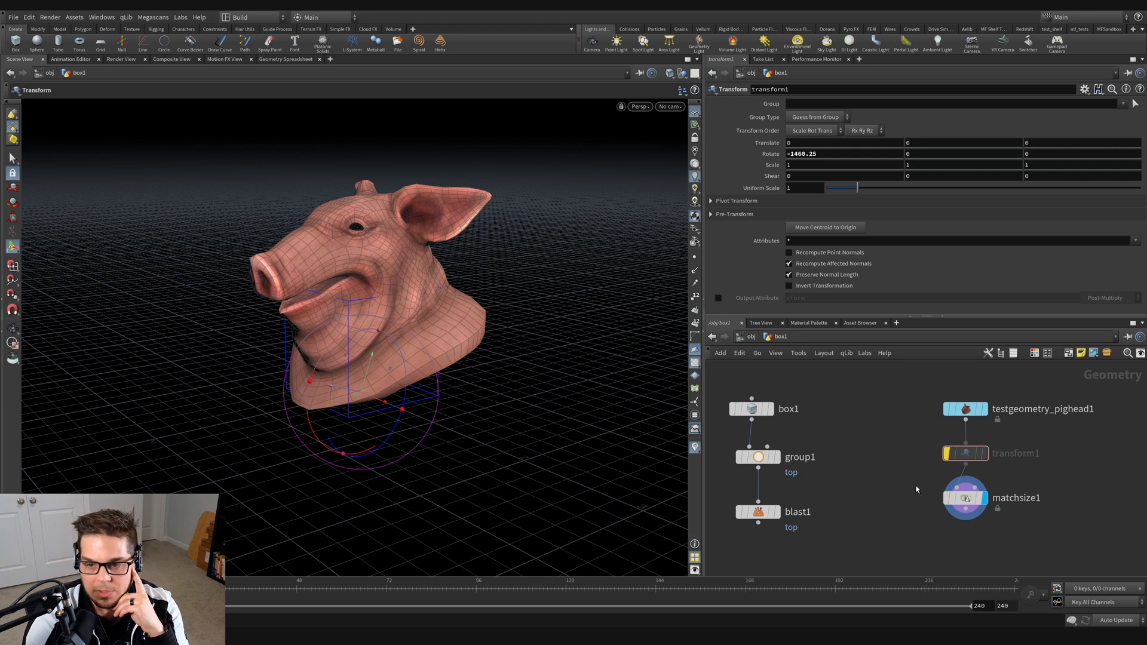
On matchsize1, try Justify Y Max, then None, then settle on Center
{"action": "left_click", "coordinate": [964, 498]}
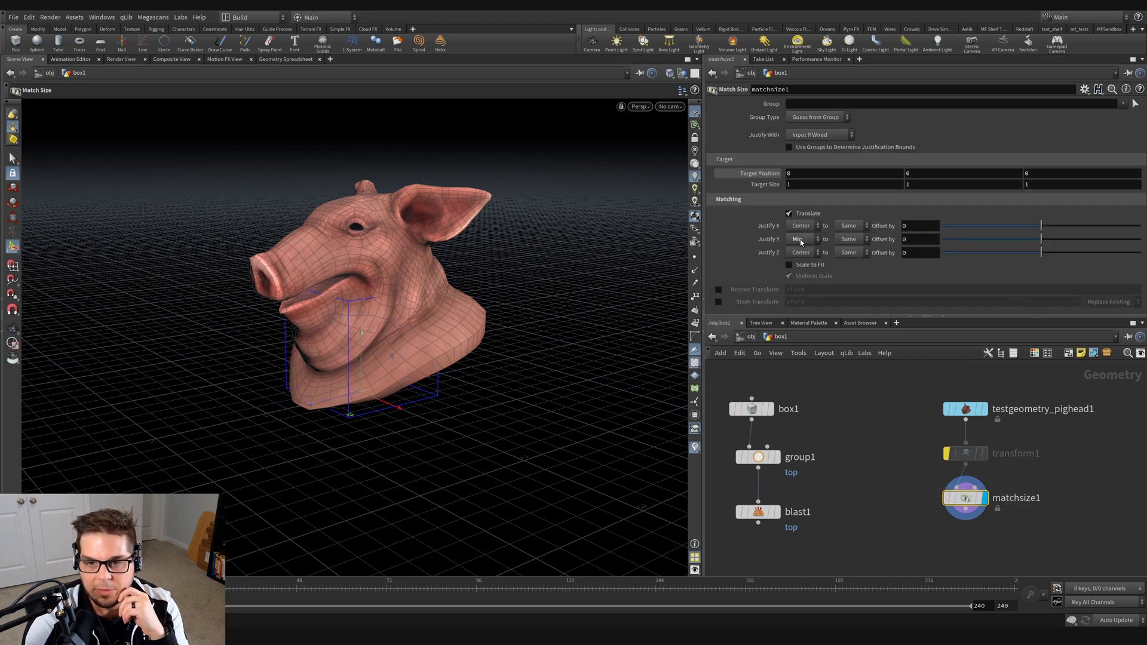
{"action": "left_click", "coordinate": [801, 238]}
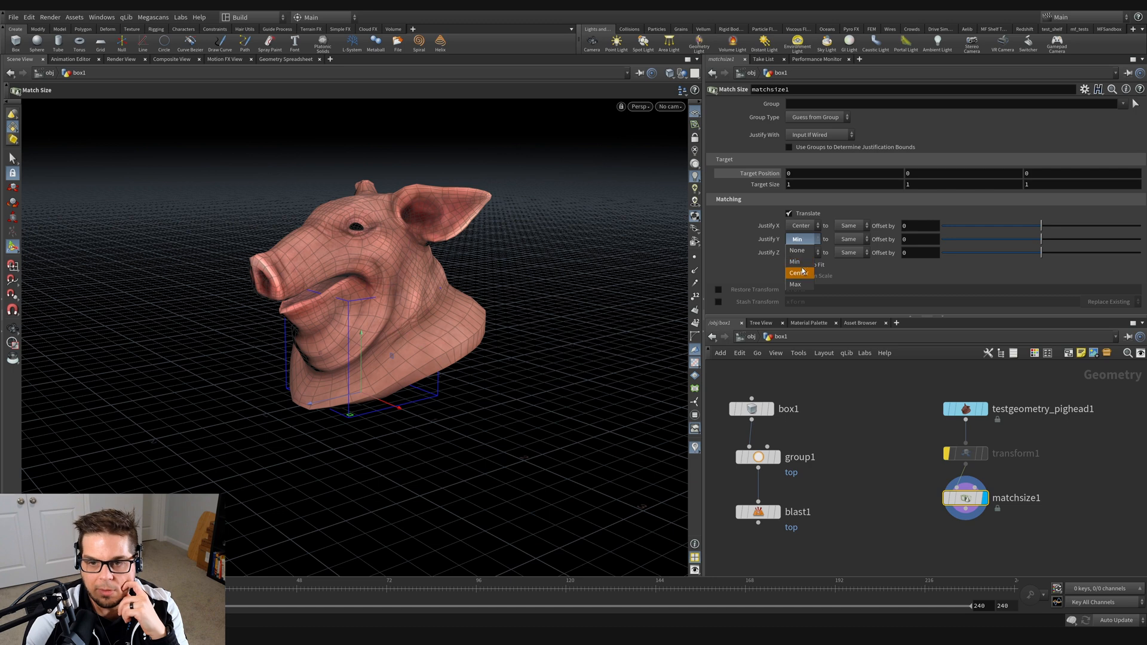
{"action": "left_click", "coordinate": [795, 284]}
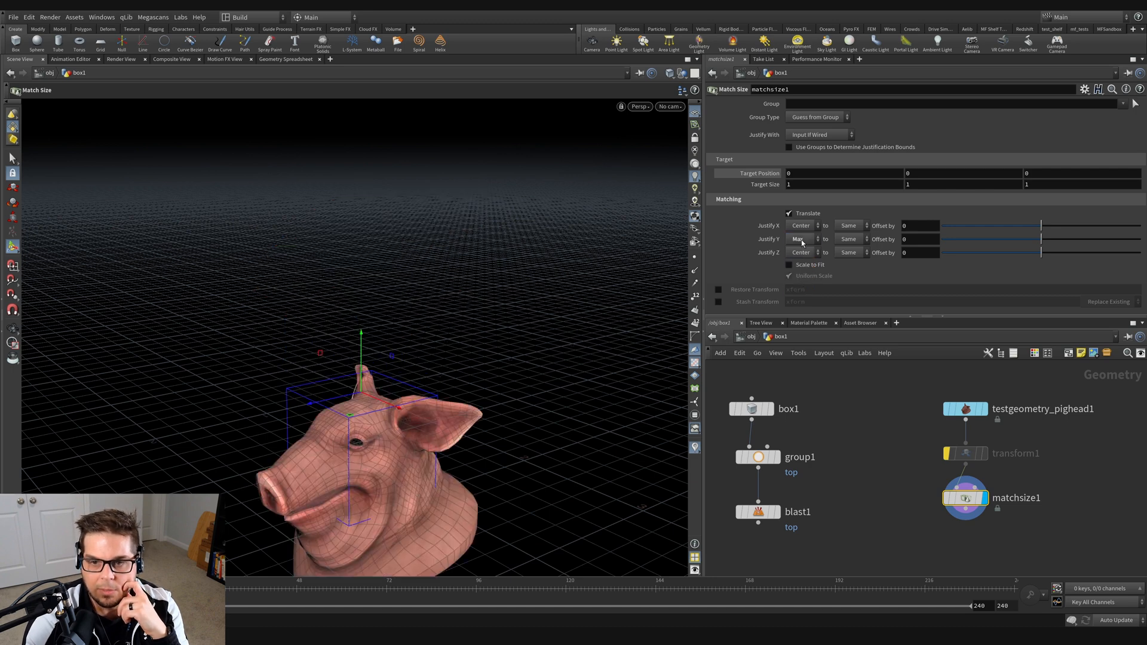
{"action": "left_click", "coordinate": [802, 239]}
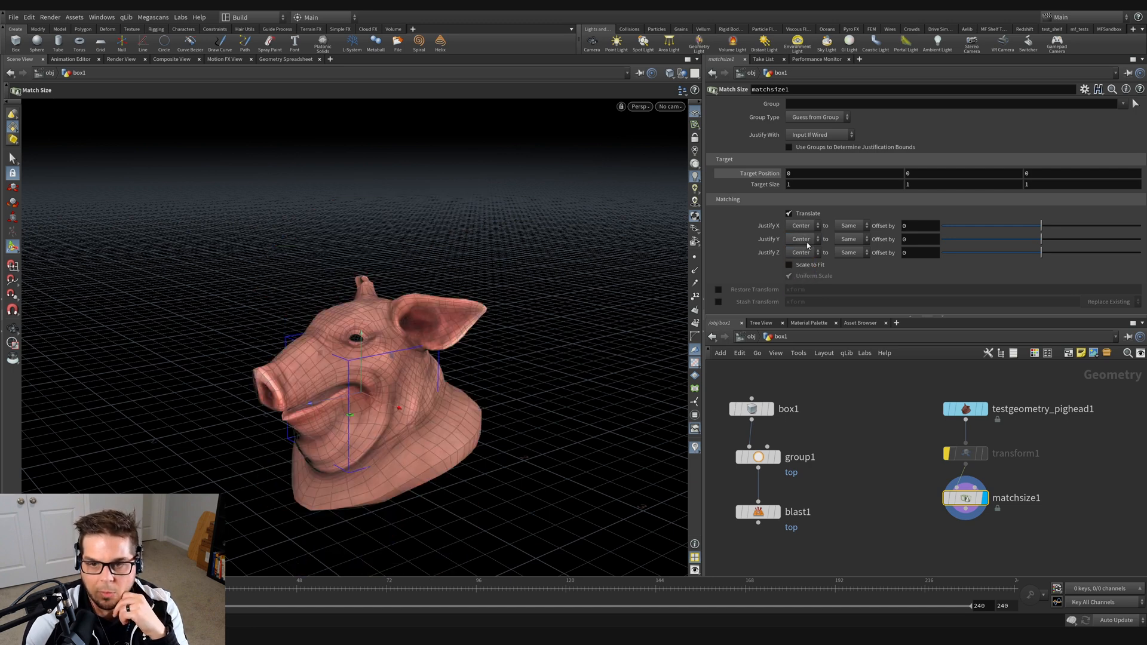
{"action": "left_click", "coordinate": [803, 238]}
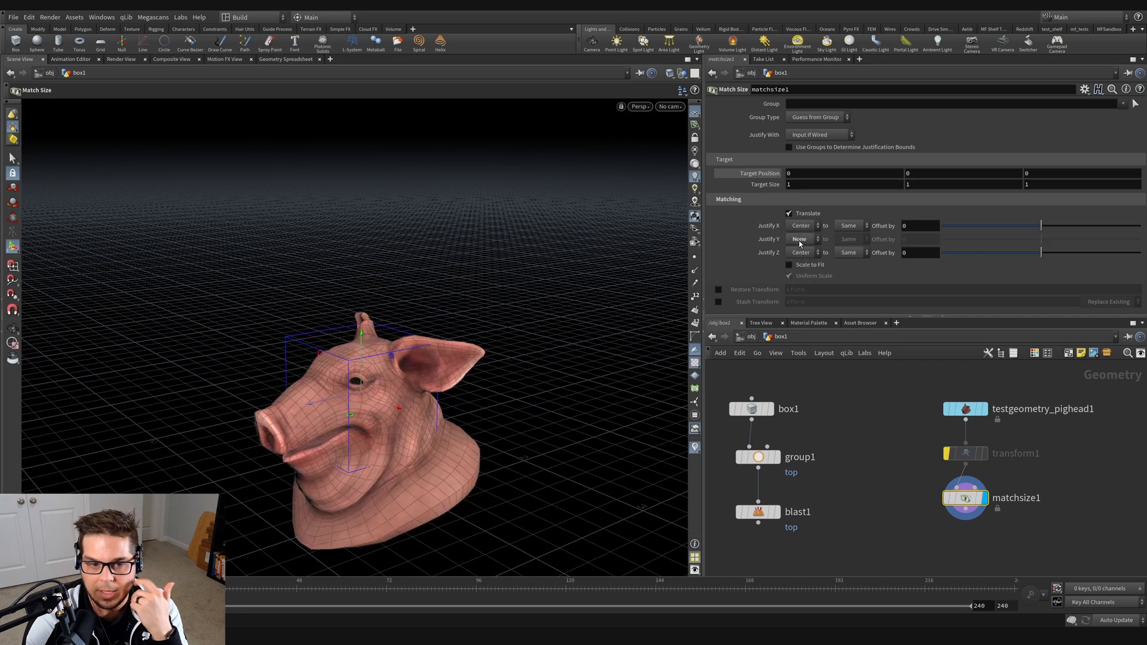
{"action": "left_click", "coordinate": [803, 238]}
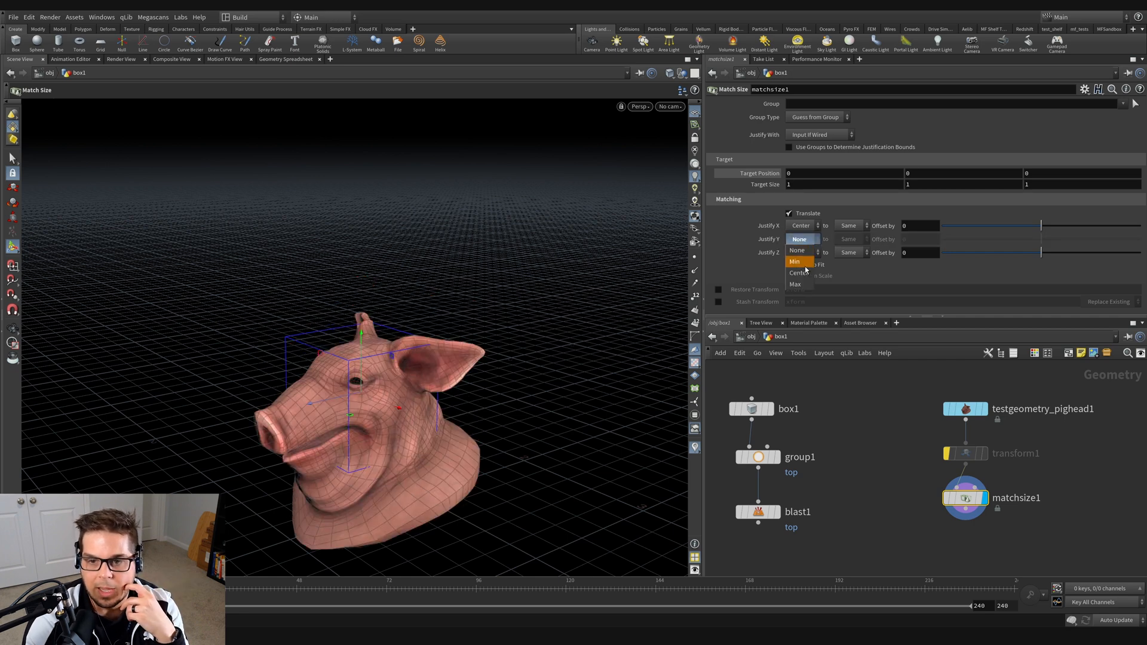
{"action": "left_click", "coordinate": [804, 273]}
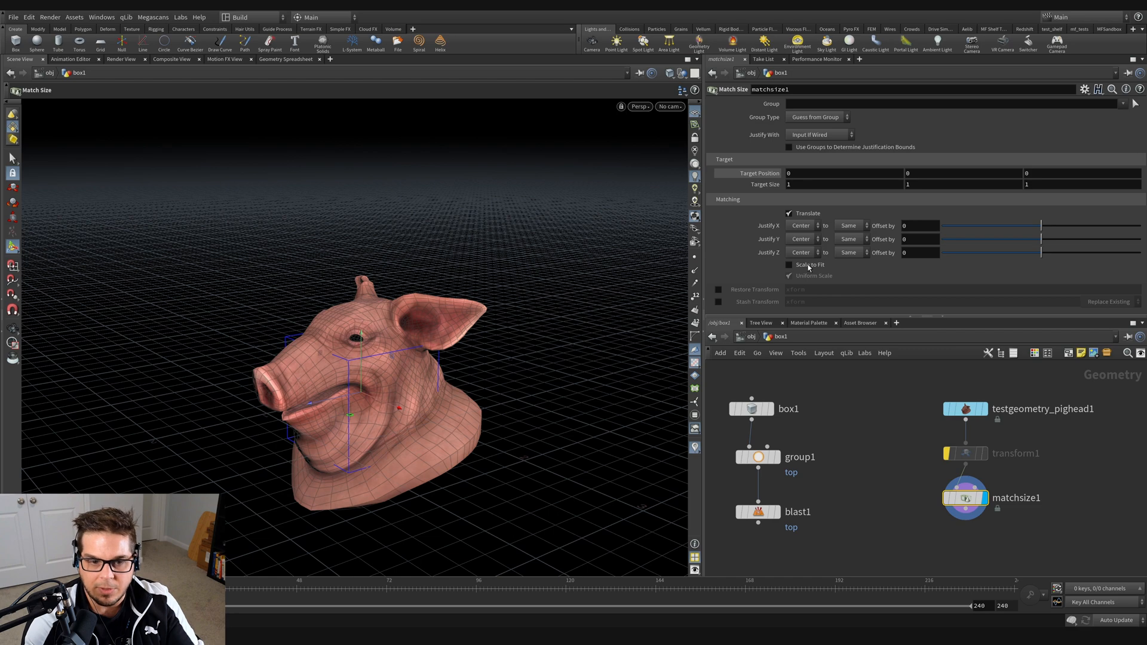
Enable Scale to Fit with Uniform Scale so the head fills the unit target box
{"action": "left_click", "coordinate": [789, 264]}
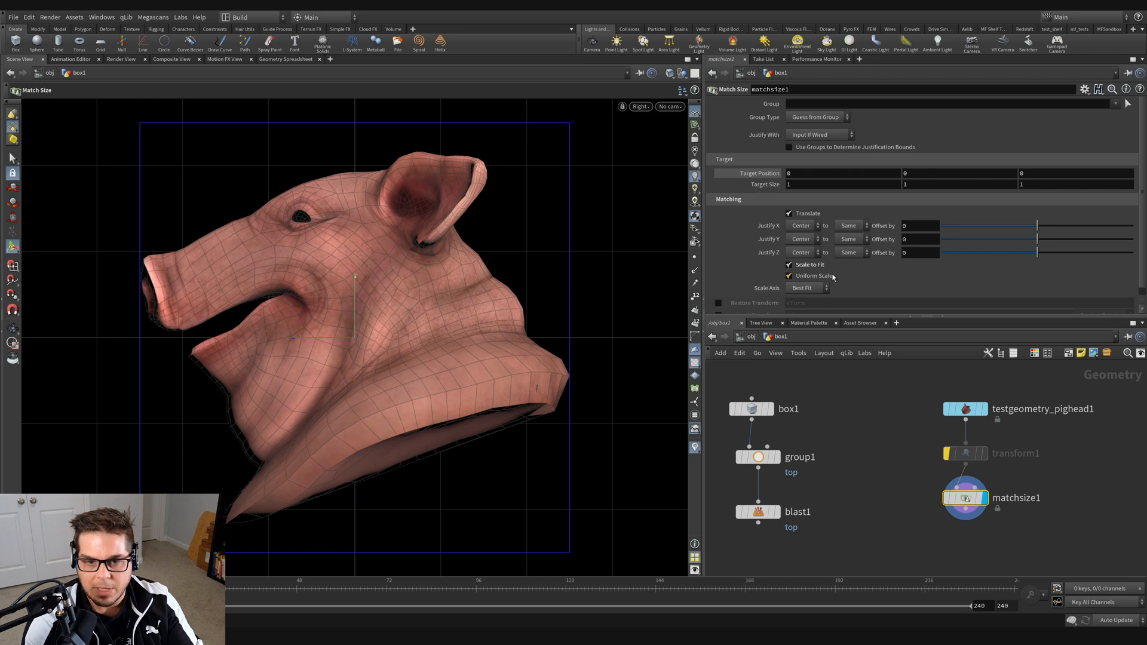
{"action": "mouse_move", "coordinate": [139, 266]}
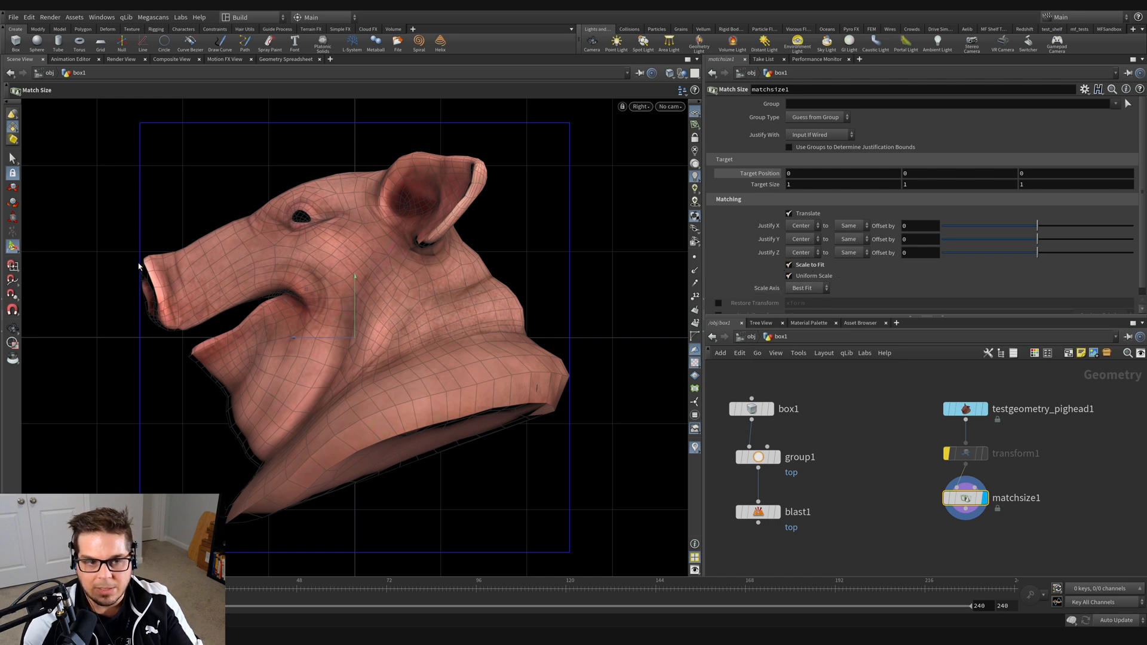
{"action": "mouse_move", "coordinate": [235, 280]}
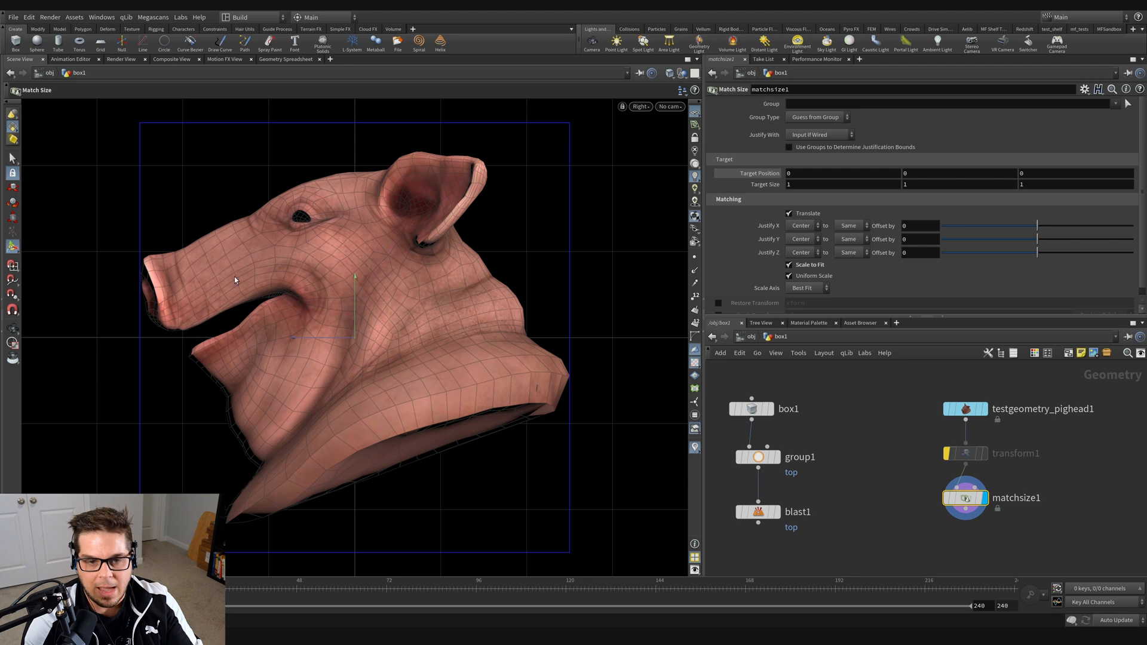
{"action": "mouse_move", "coordinate": [516, 279]}
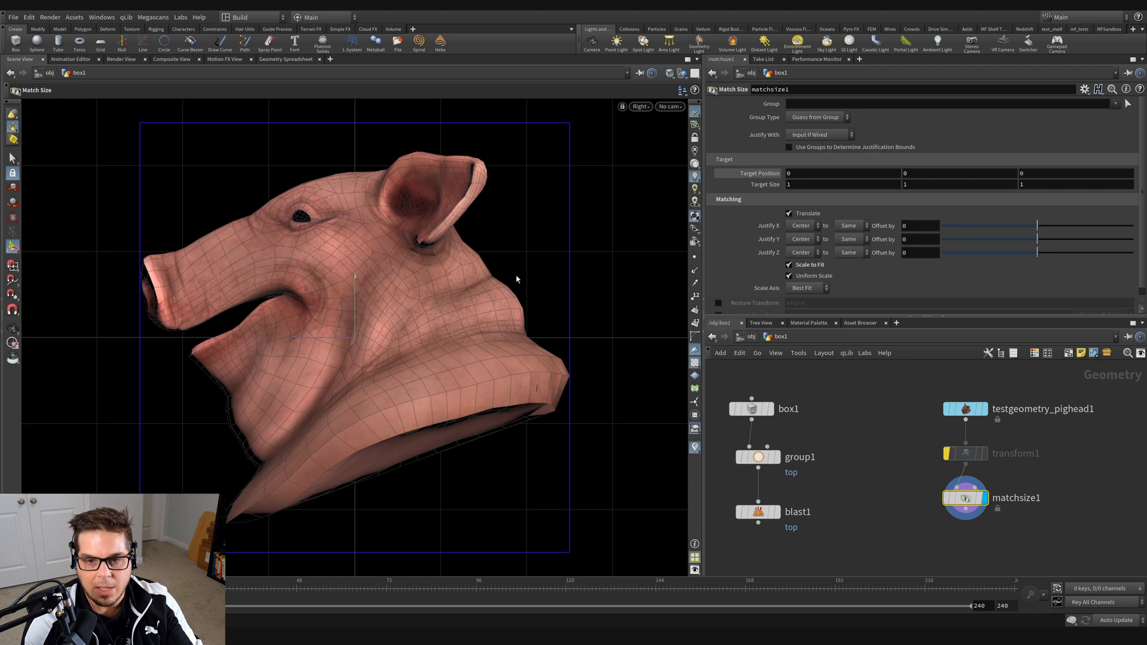
{"action": "mouse_move", "coordinate": [673, 309]}
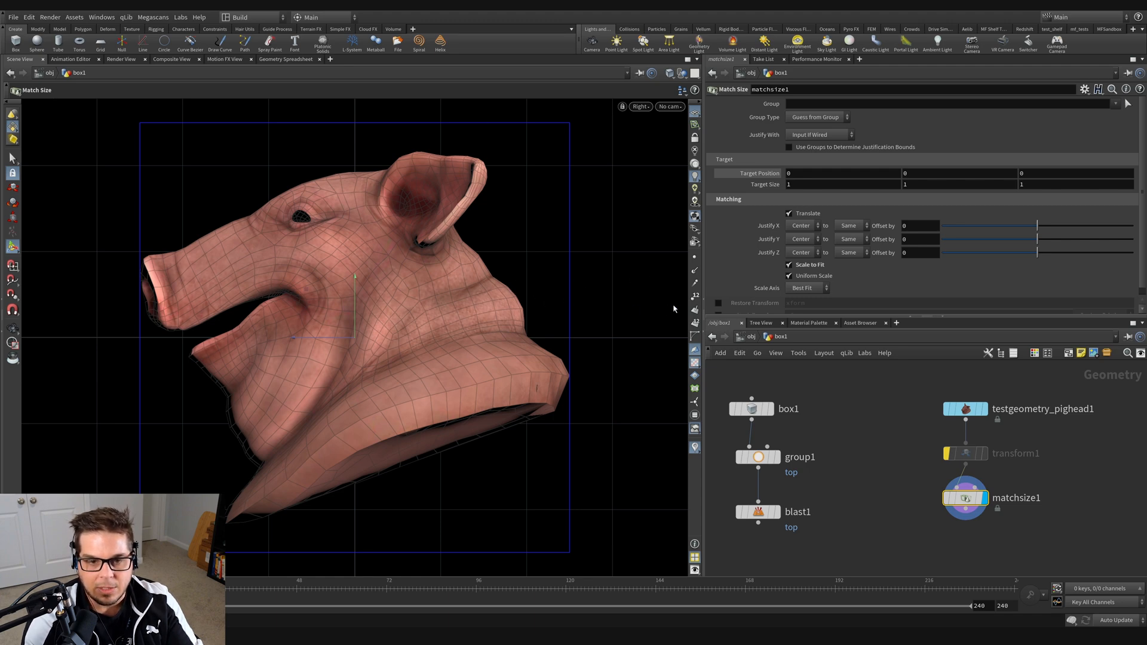
{"action": "mouse_move", "coordinate": [142, 264]}
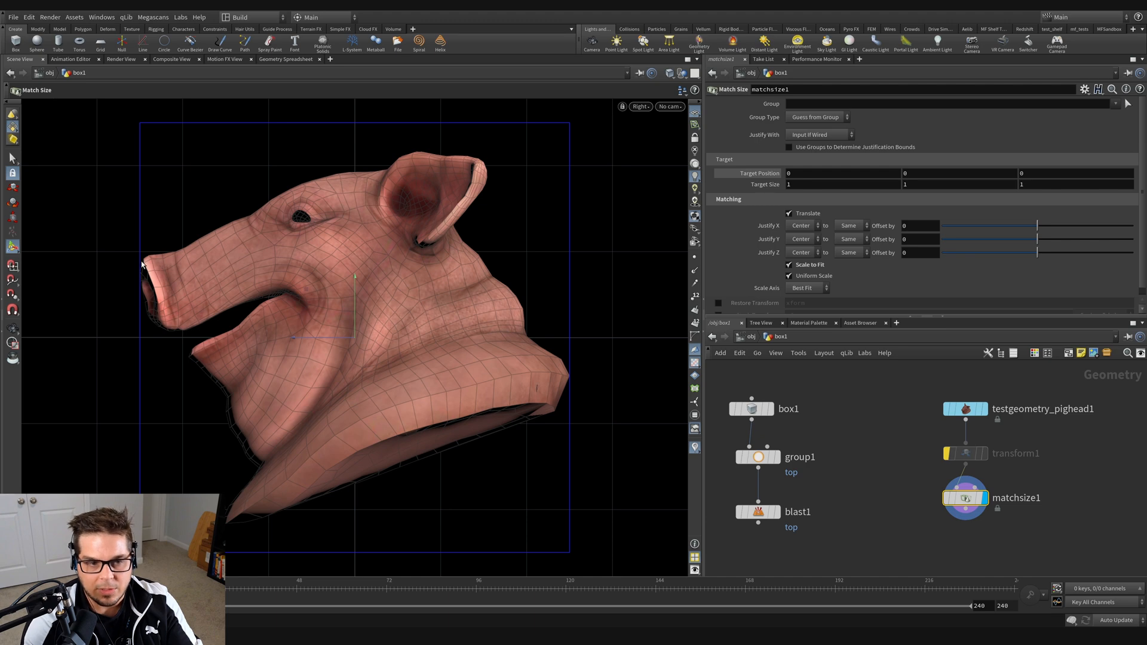
{"action": "mouse_move", "coordinate": [515, 362]}
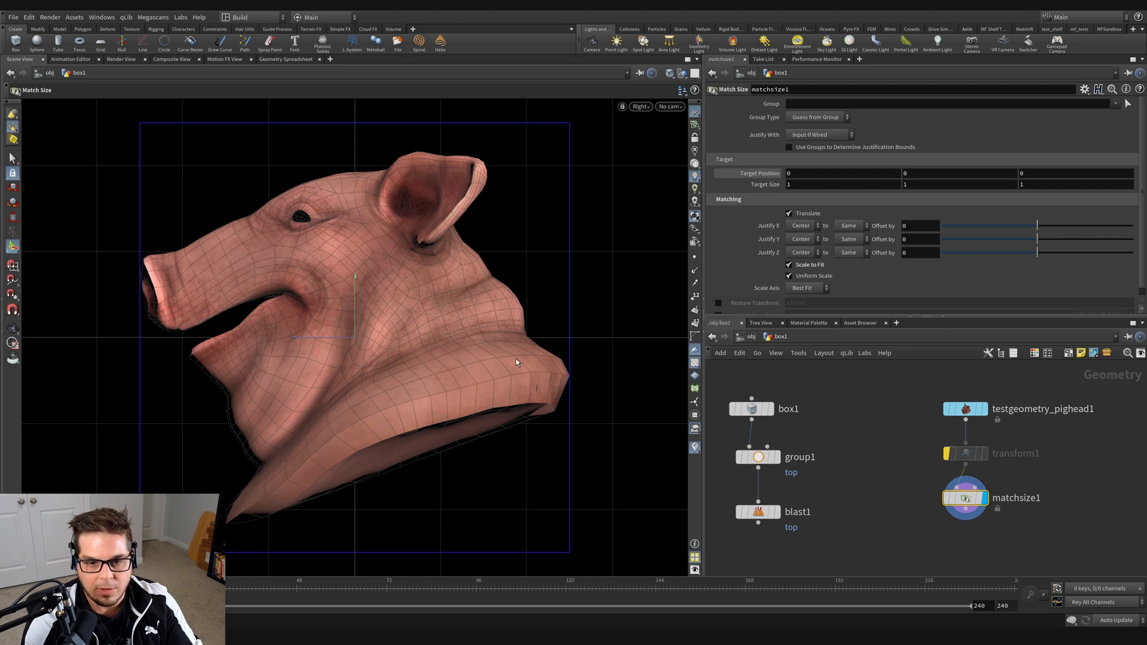
{"action": "mouse_move", "coordinate": [569, 365]}
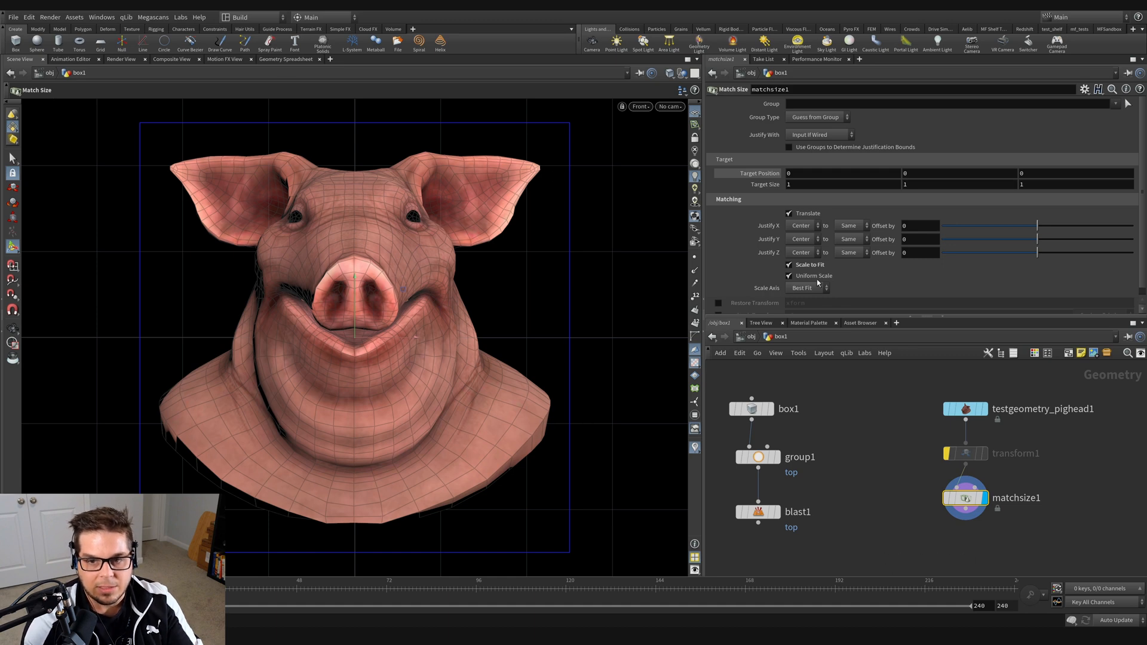
{"action": "mouse_move", "coordinate": [534, 208]}
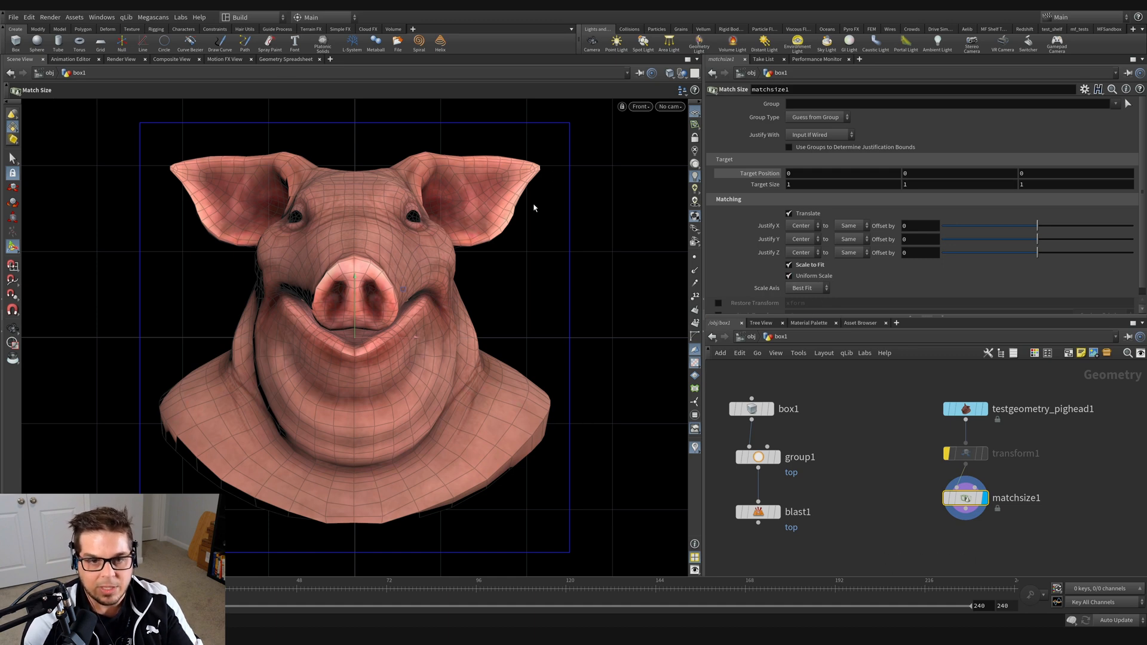
{"action": "mouse_move", "coordinate": [376, 245]}
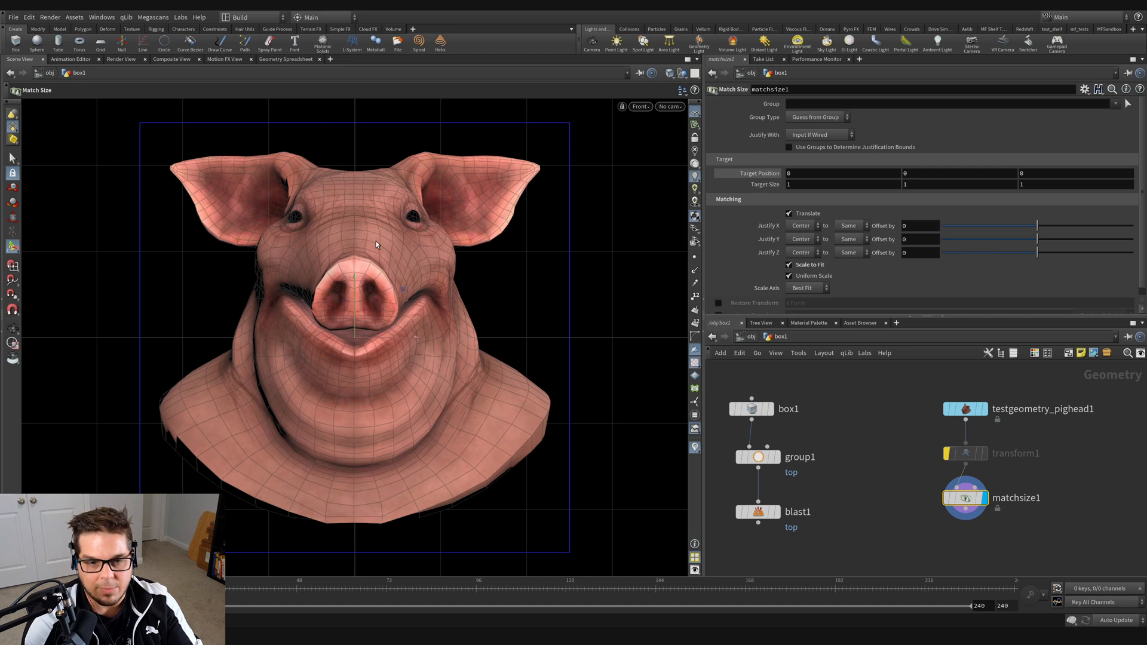
{"action": "mouse_move", "coordinate": [803, 283]}
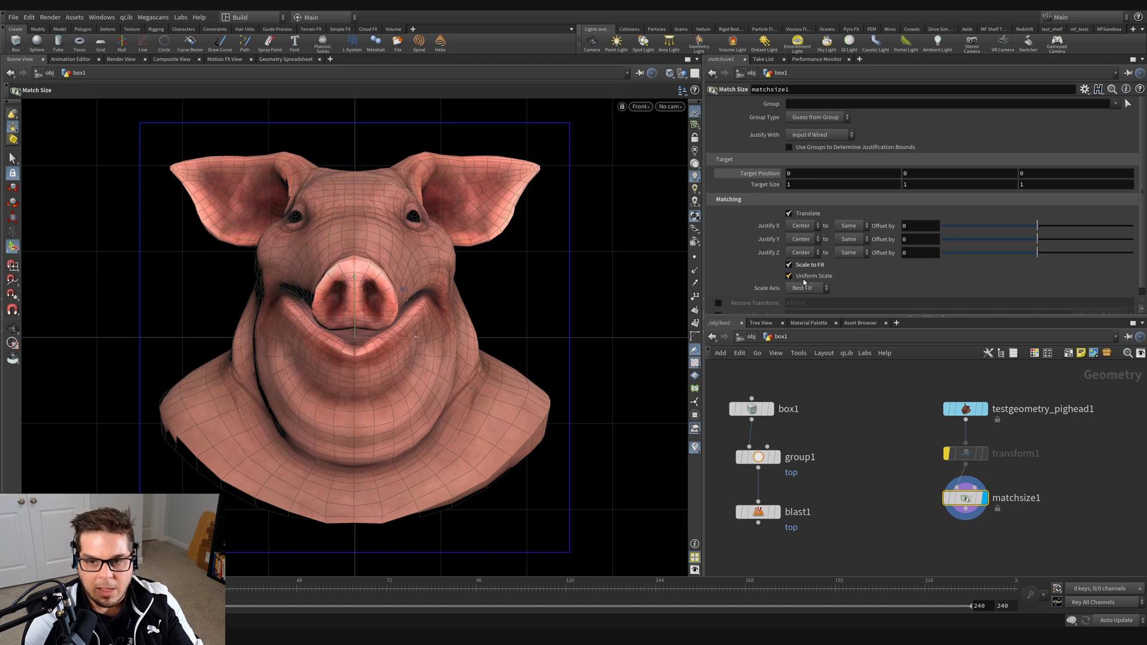
Disable Uniform Scale to stretch per axis, then disable Scale to Fit entirely
{"action": "left_click", "coordinate": [789, 276]}
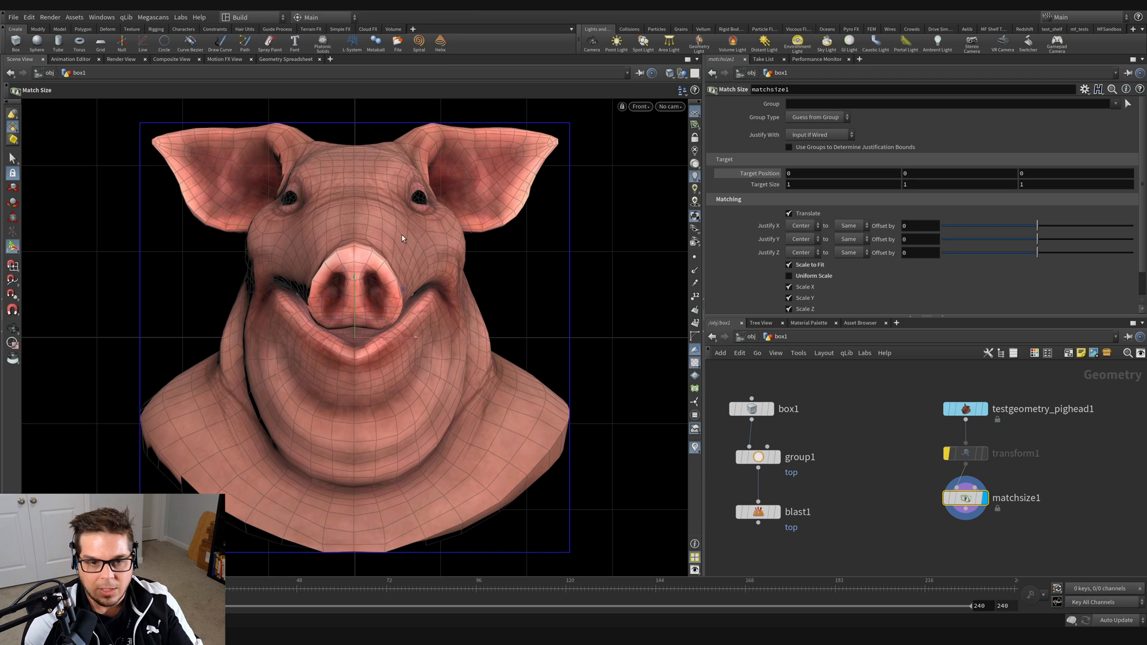
{"action": "mouse_move", "coordinate": [454, 141]}
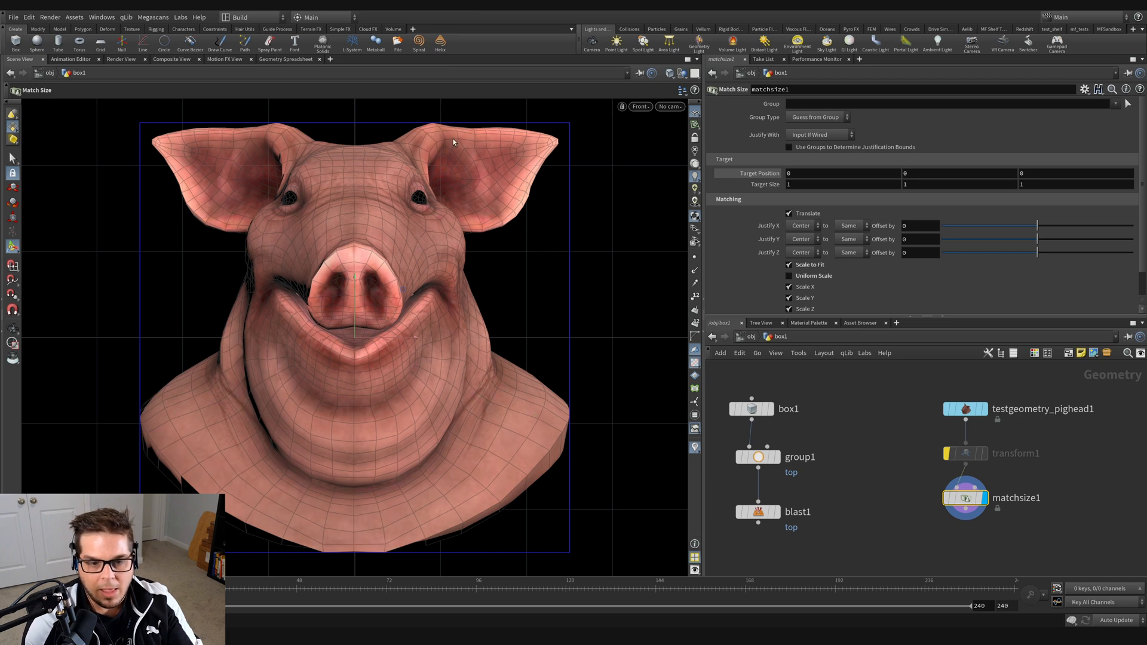
{"action": "mouse_move", "coordinate": [359, 265]}
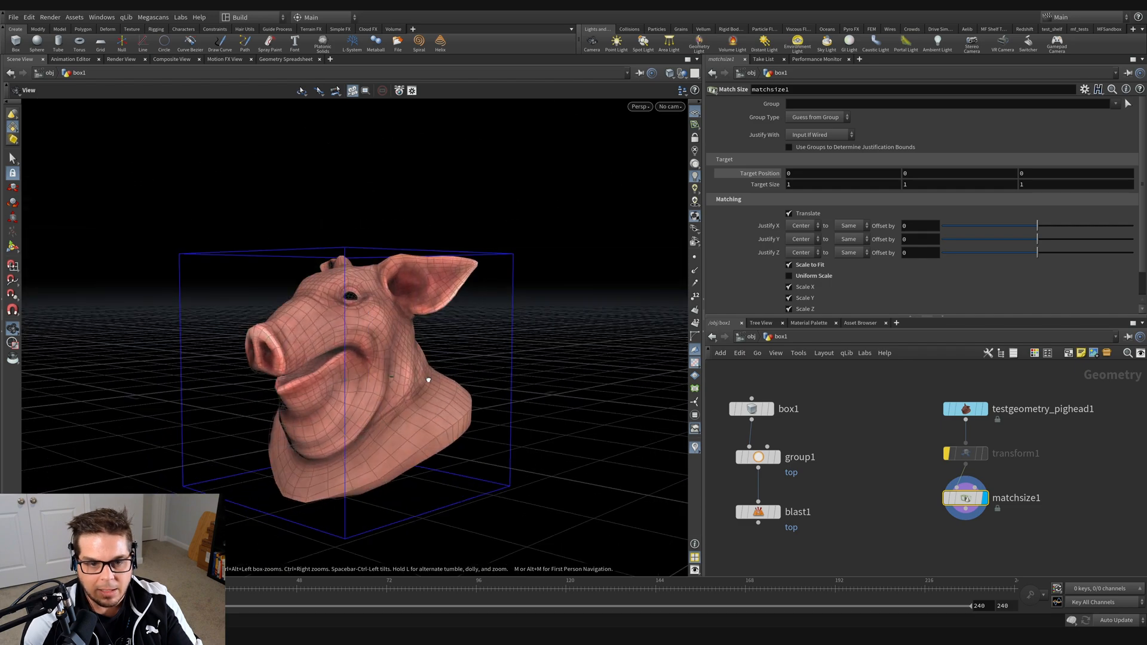
{"action": "left_click", "coordinate": [788, 276]}
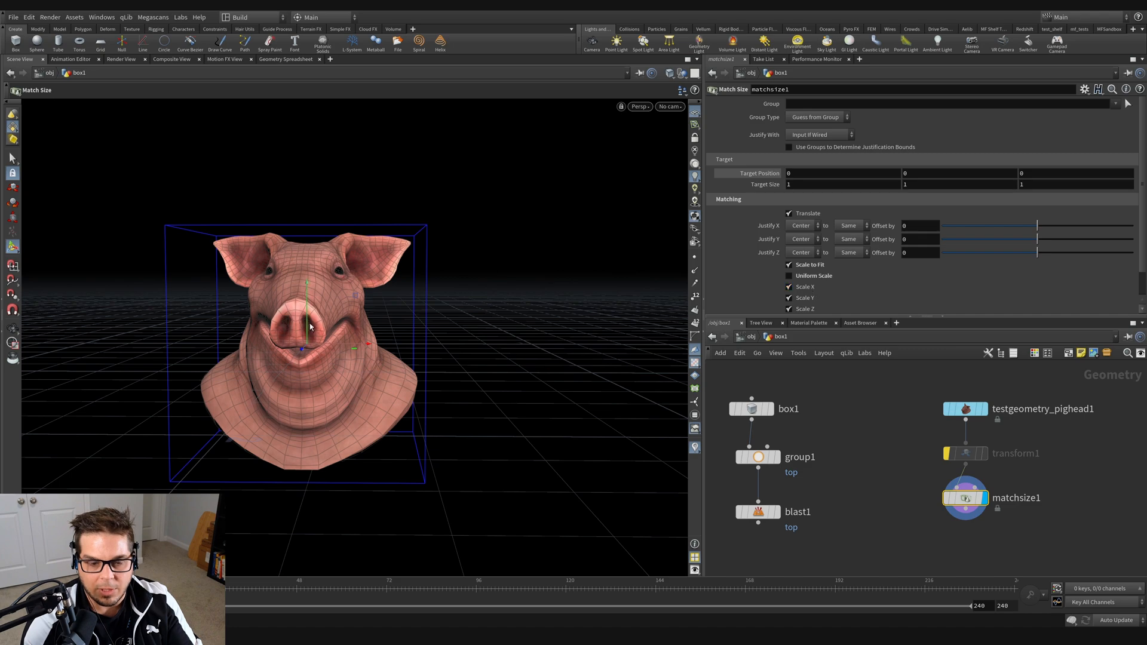
{"action": "left_click", "coordinate": [789, 286]}
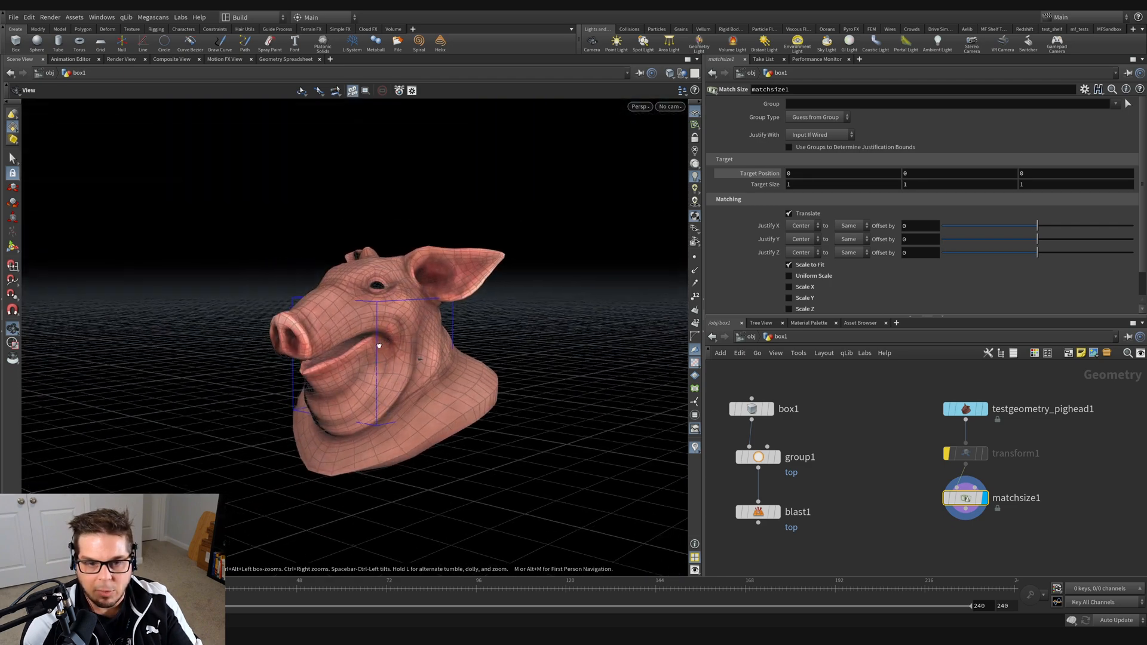
Re-enable Scale to Fit with X, Y and Z scaling, squeezing the head into the box
{"action": "left_click", "coordinate": [788, 264]}
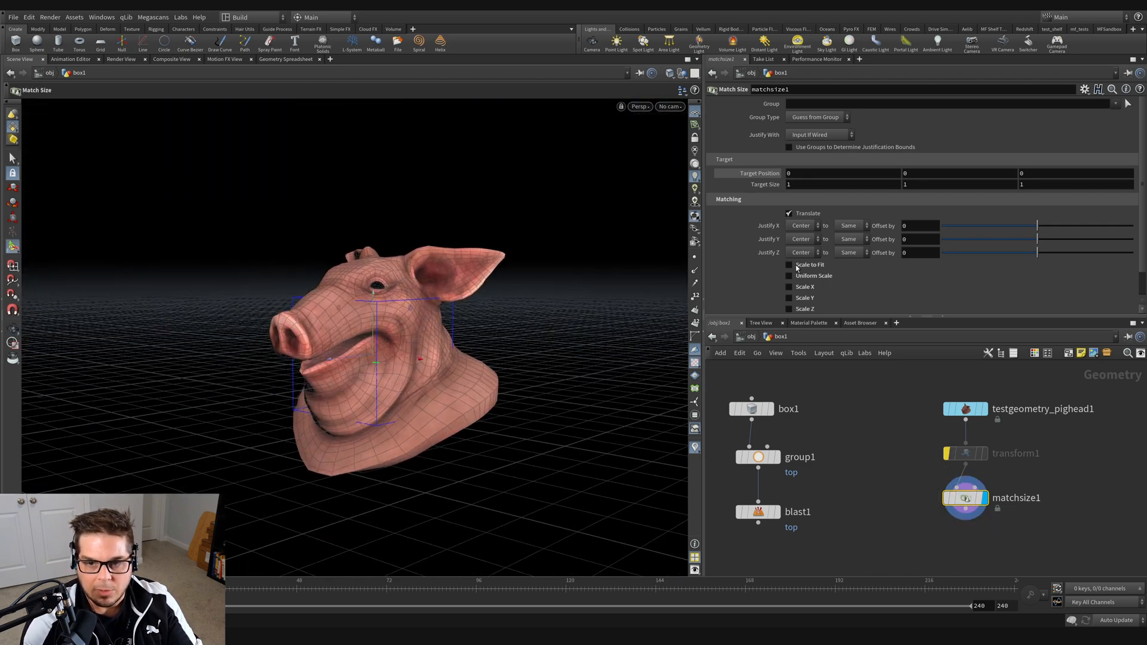
{"action": "left_click", "coordinate": [789, 264]}
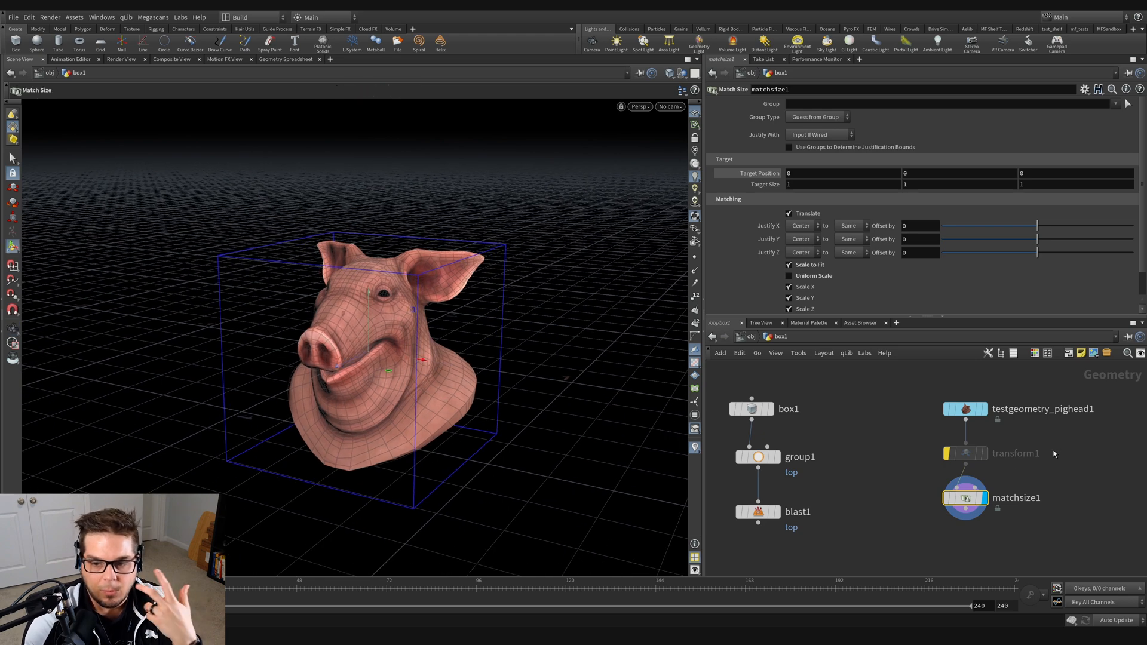
{"action": "mouse_move", "coordinate": [818, 454]}
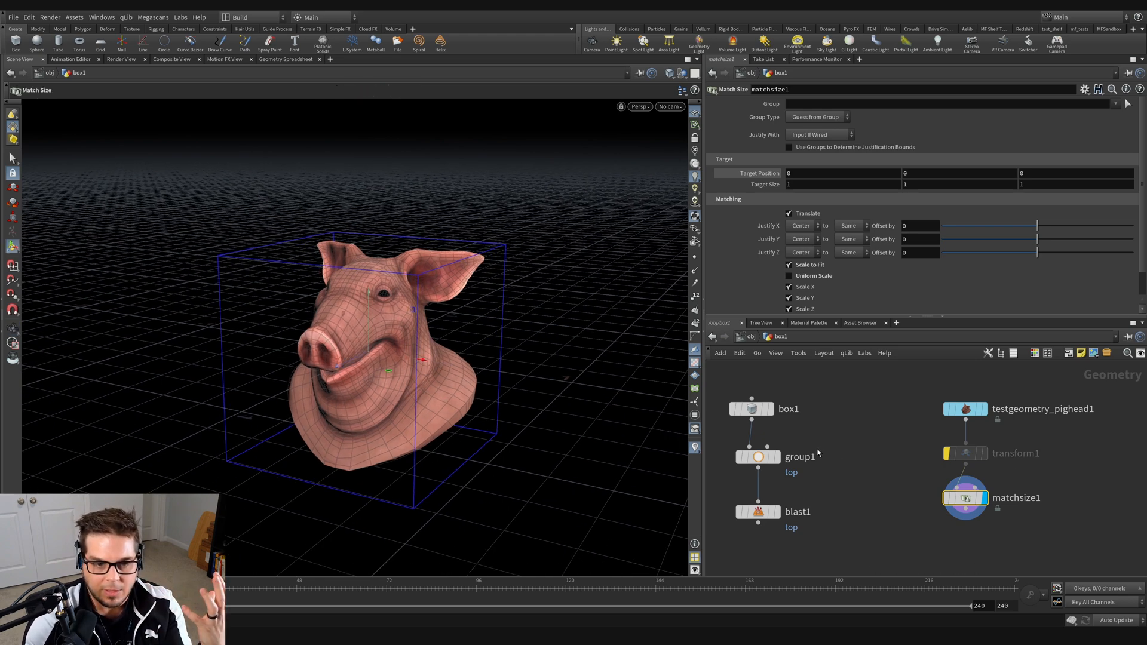
{"action": "mouse_move", "coordinate": [976, 488]}
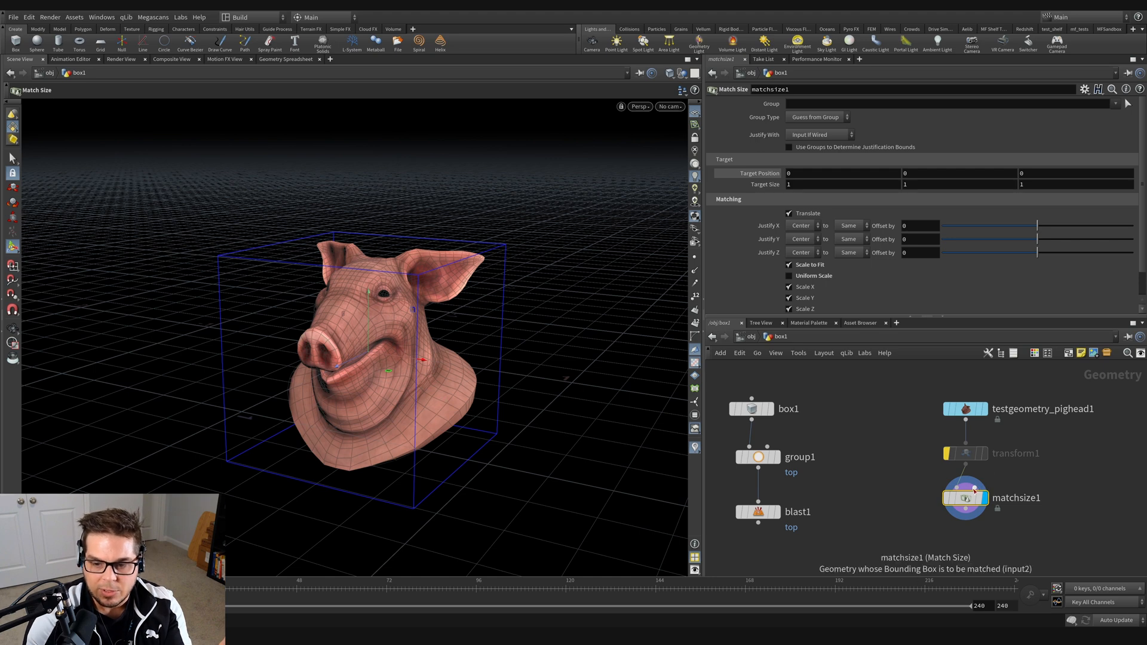
{"action": "mouse_move", "coordinate": [502, 399]}
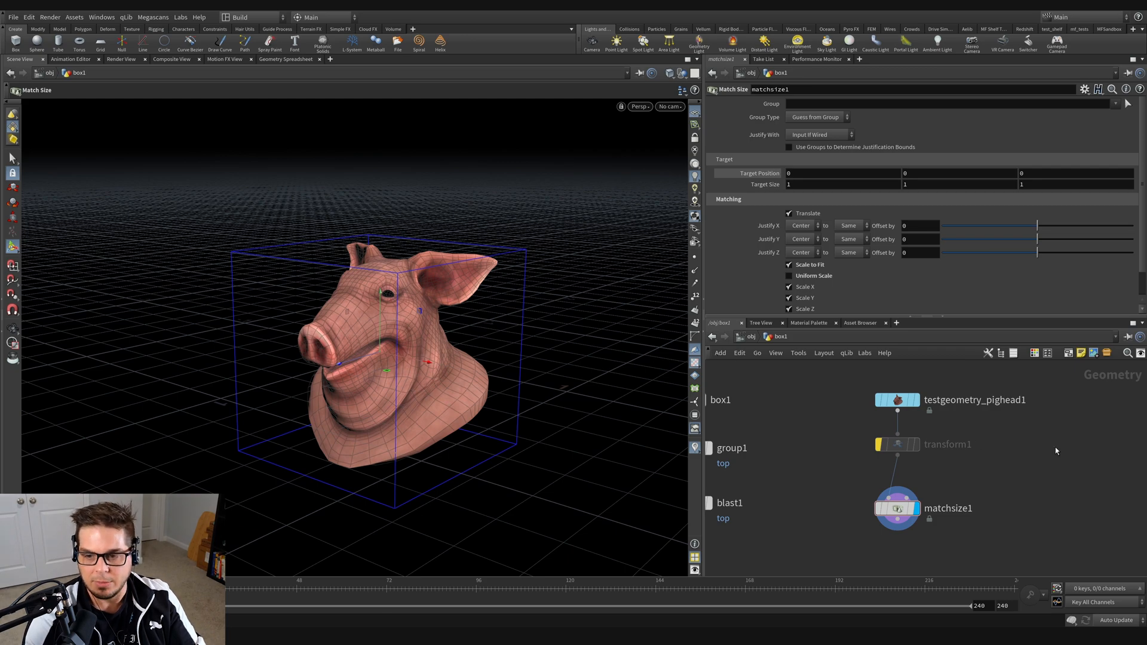
Add a Sphere node, wire it as matchsize1's target and justify Y by Min
{"action": "key", "text": "tab"}
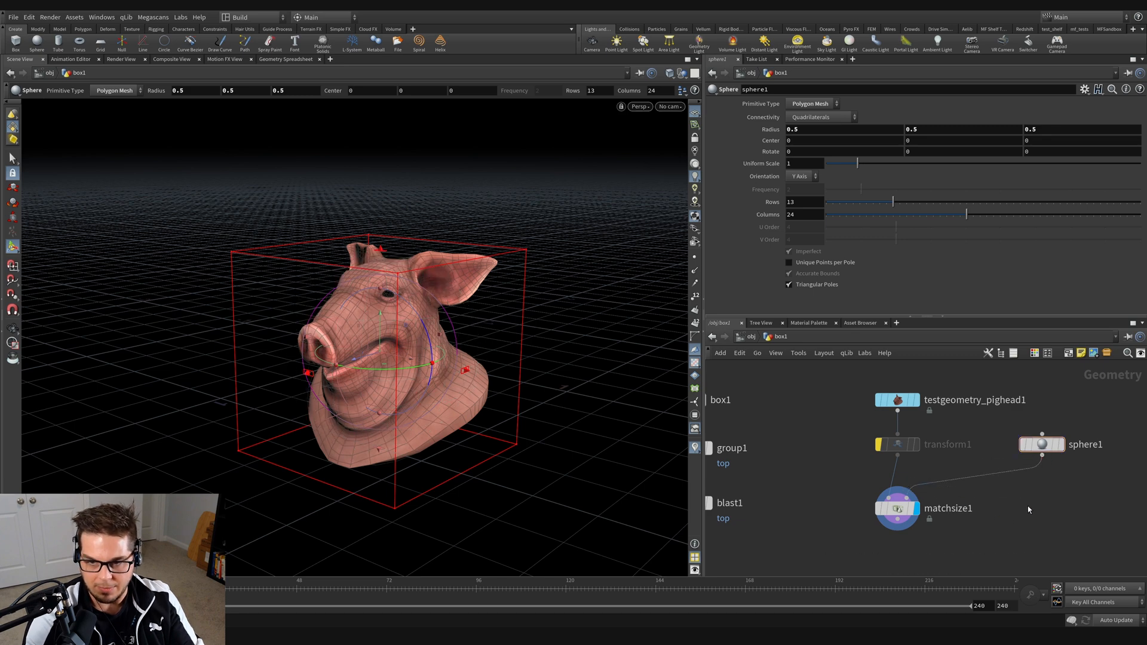
{"action": "left_click", "coordinate": [896, 508]}
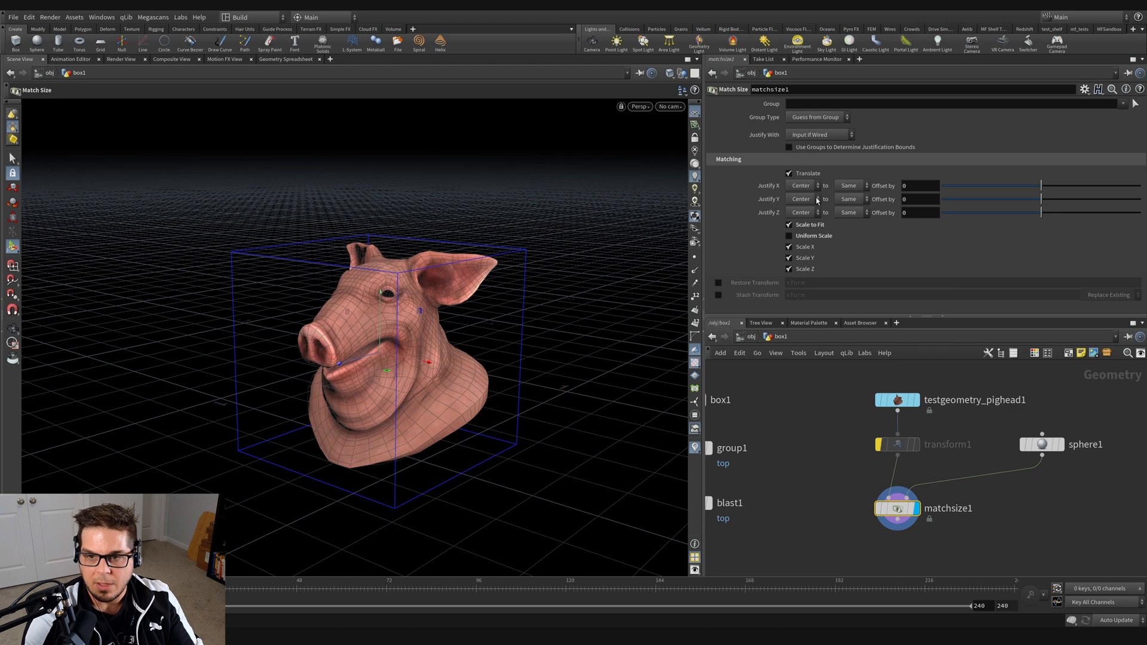
{"action": "left_click", "coordinate": [803, 198]}
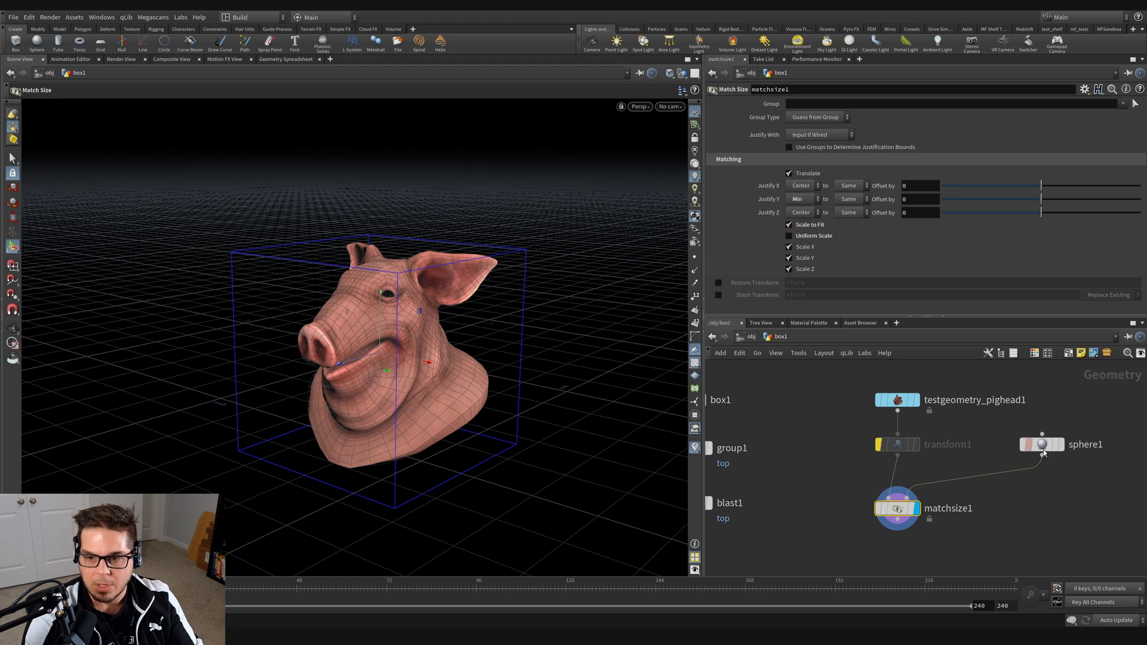
{"action": "left_click", "coordinate": [1042, 444]}
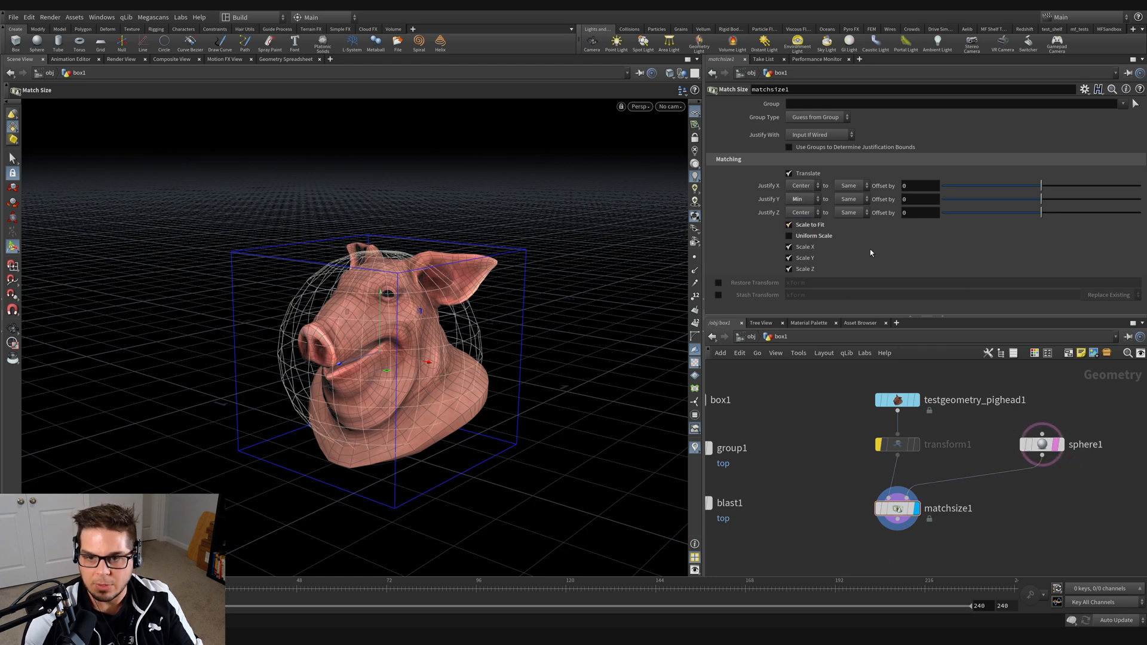
Turn off Scale to Fit and align the head's bottom to the sphere's Max so it rests on top
{"action": "left_click", "coordinate": [789, 225]}
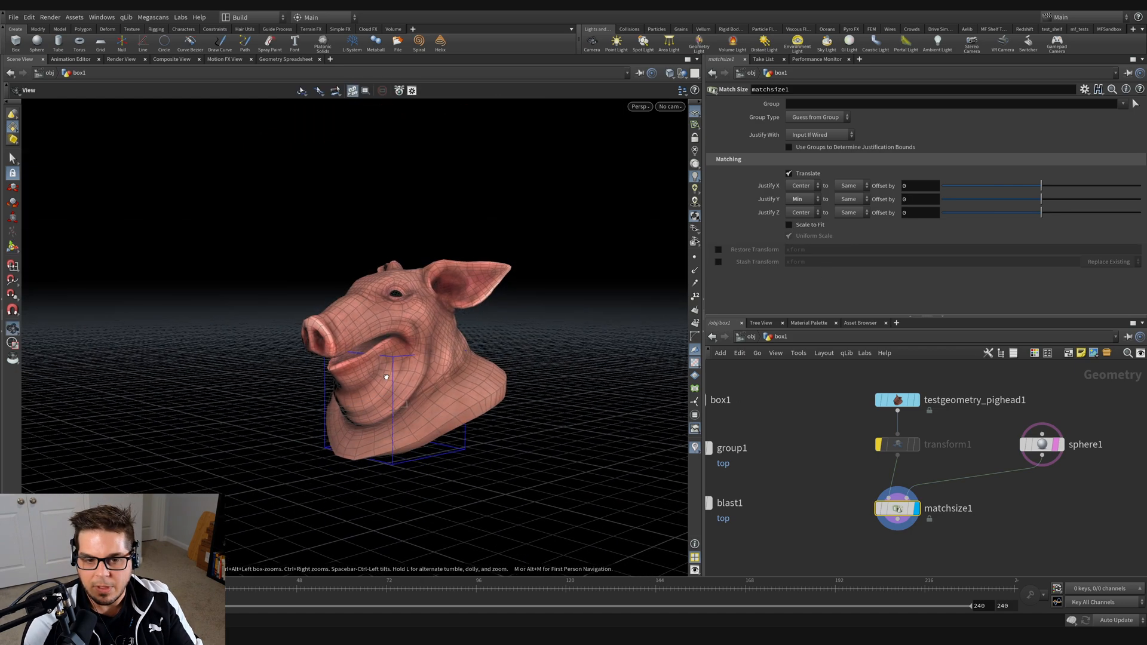
{"action": "left_click", "coordinate": [849, 199]}
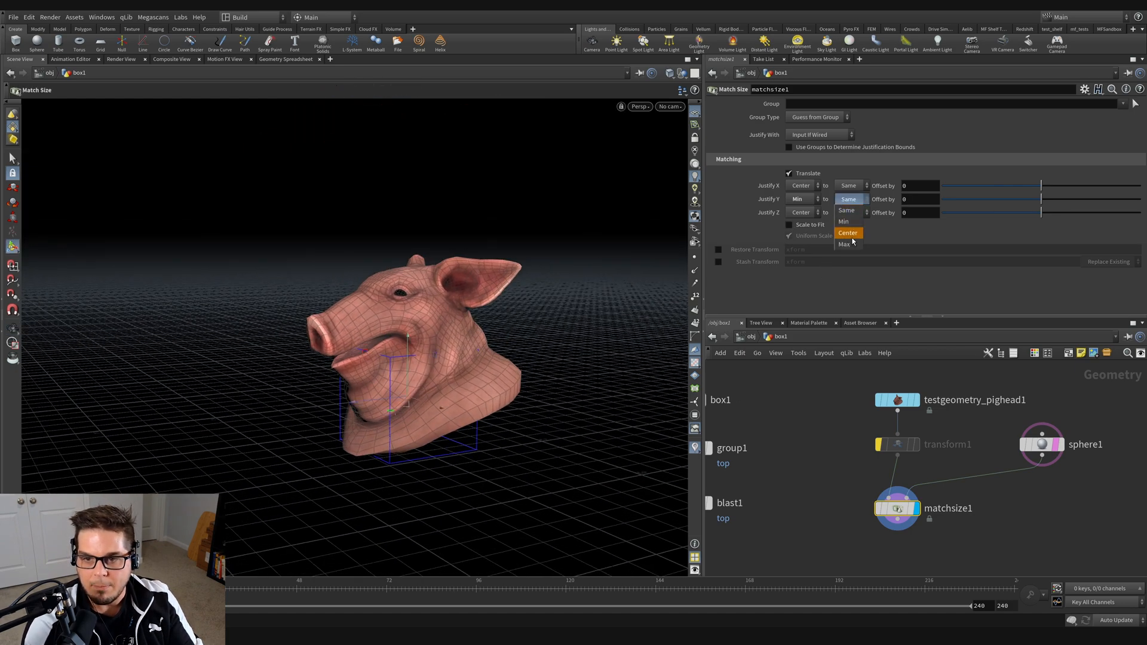
{"action": "left_click", "coordinate": [845, 244]}
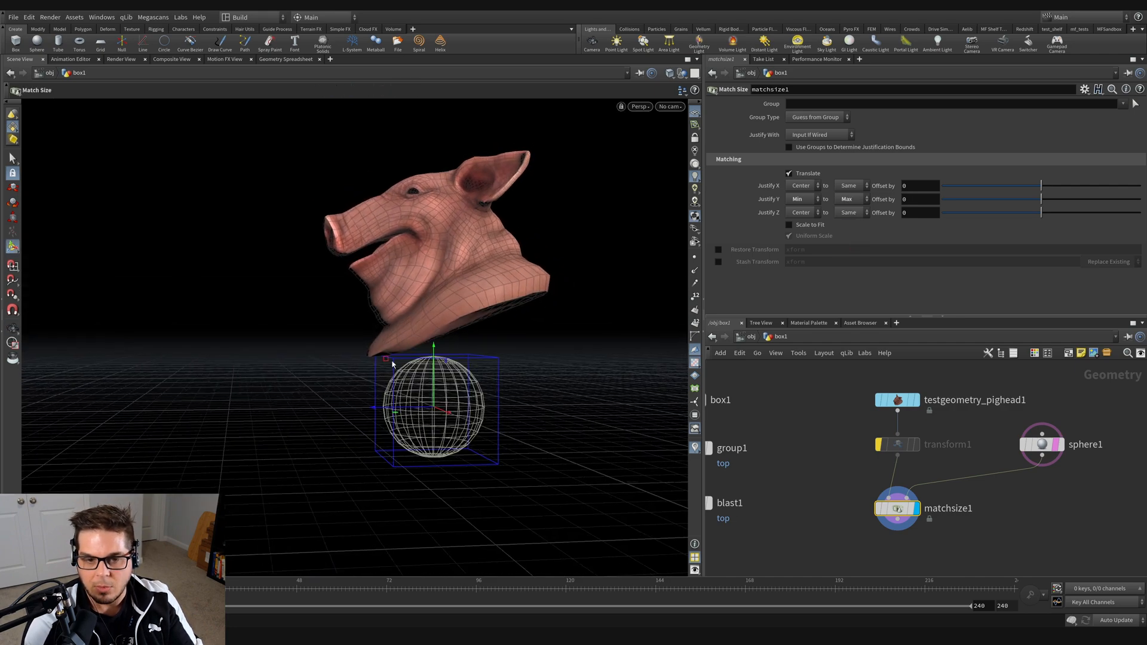
Set sphere1 Radius Y to 2.26 and Center Y to about 0.94, making it a tall ellipsoid
{"action": "left_click", "coordinate": [1042, 444]}
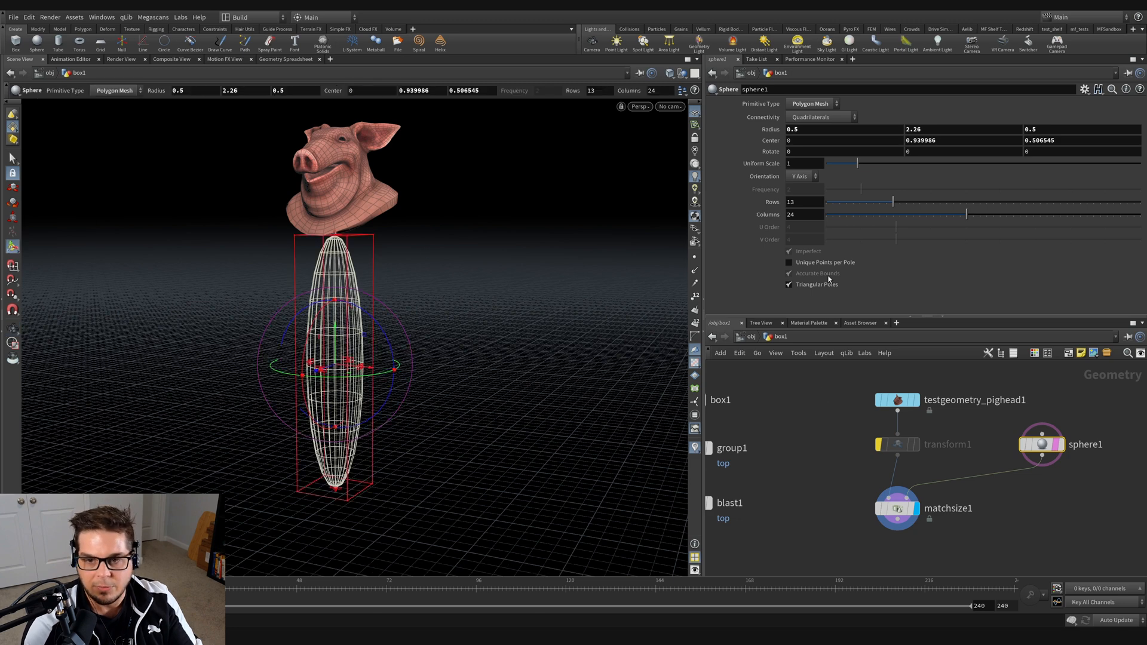
Enable per-axis Scale to Fit and justify Y center-to-center, stretching the head inside the sphere
{"action": "left_click", "coordinate": [896, 508]}
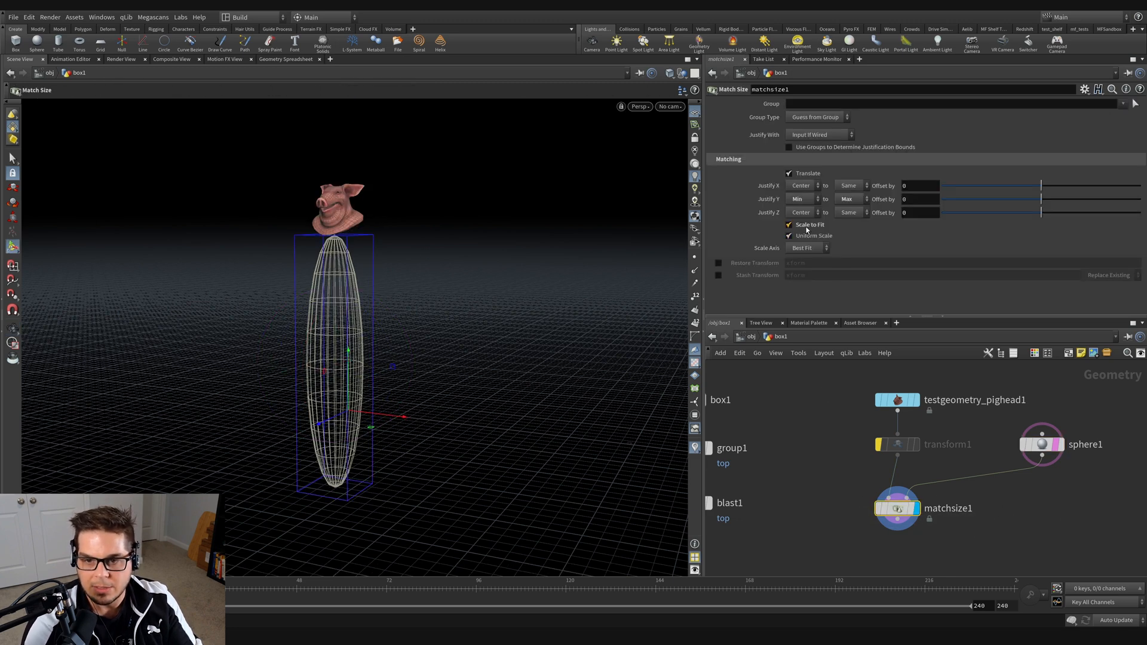
{"action": "left_click", "coordinate": [789, 236]}
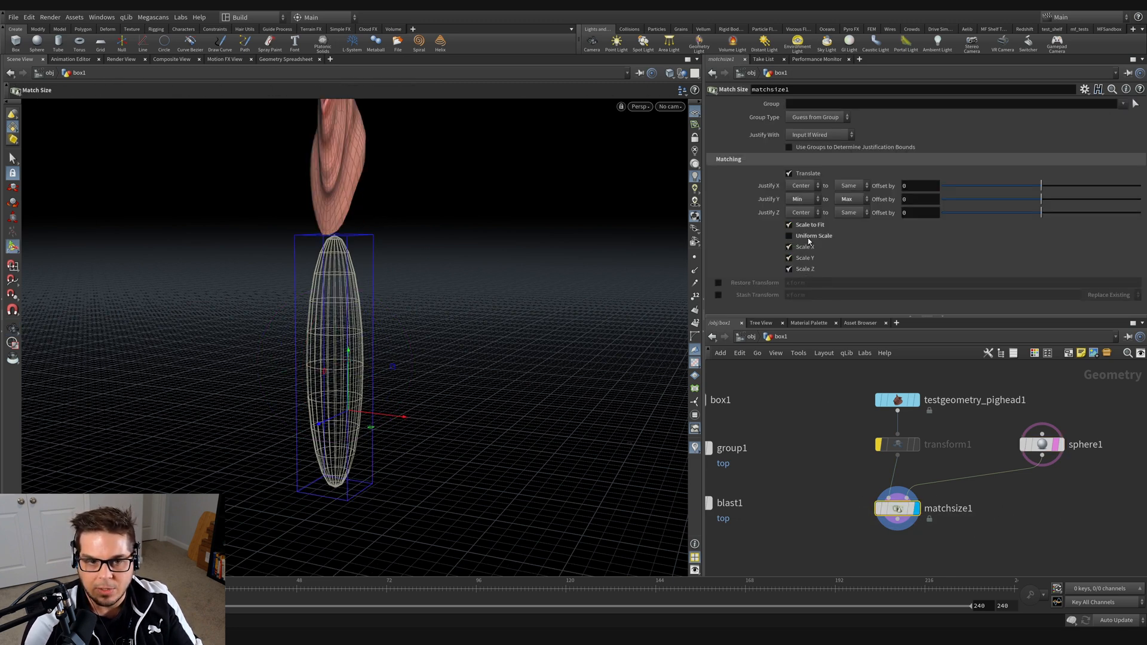
{"action": "left_click", "coordinate": [801, 198]}
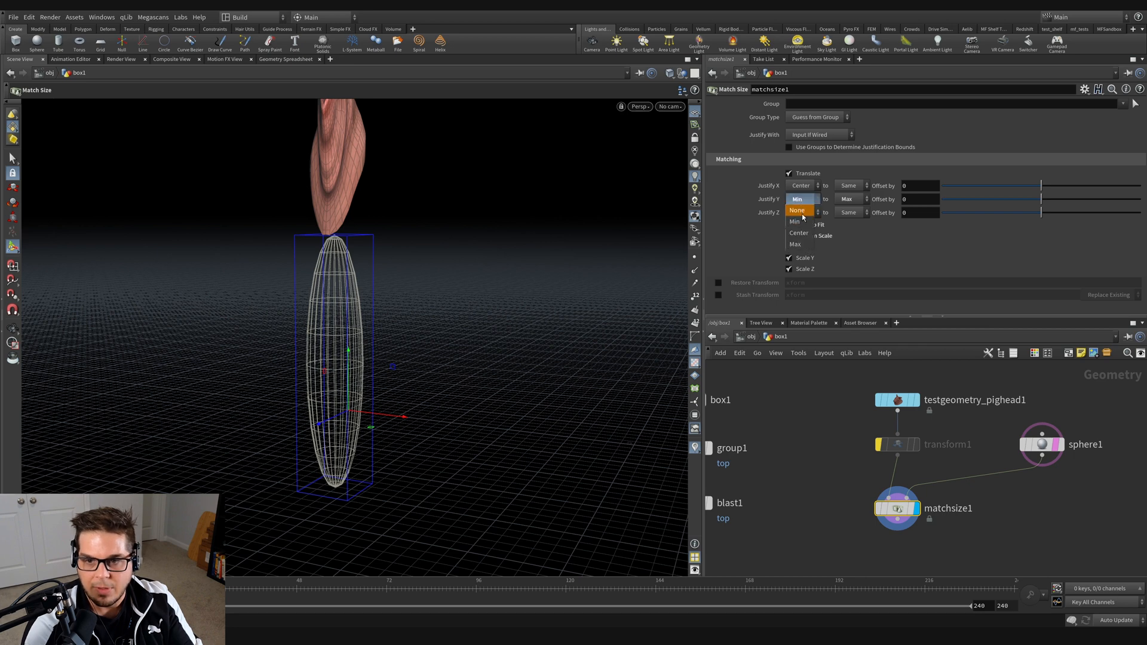
{"action": "left_click", "coordinate": [798, 232]}
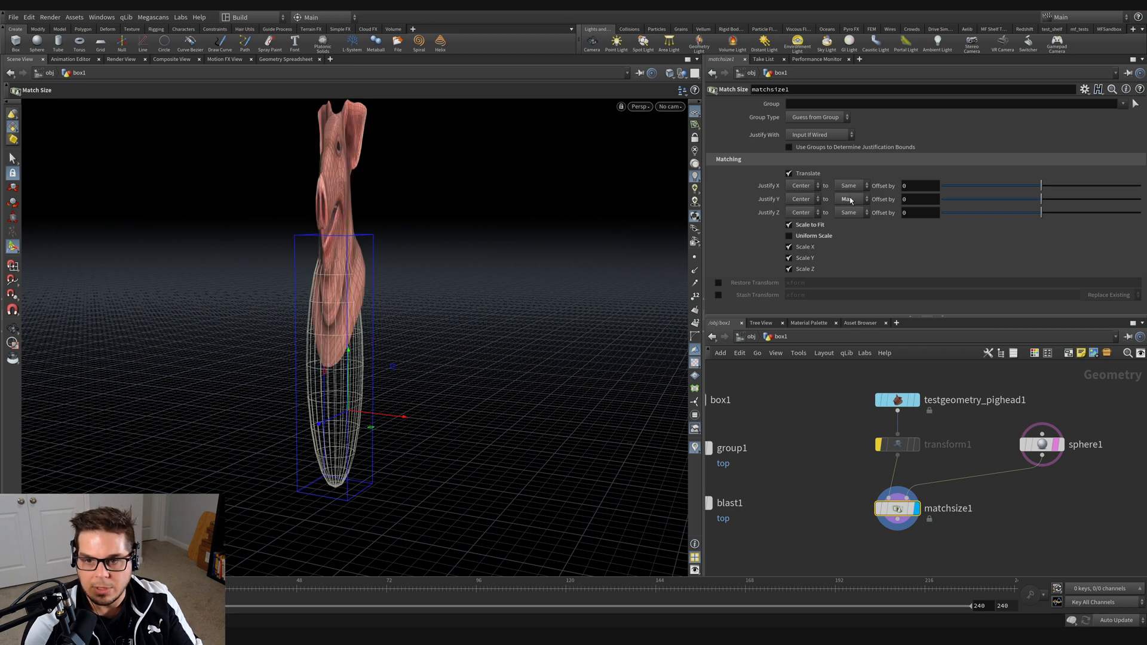
{"action": "left_click", "coordinate": [849, 198]}
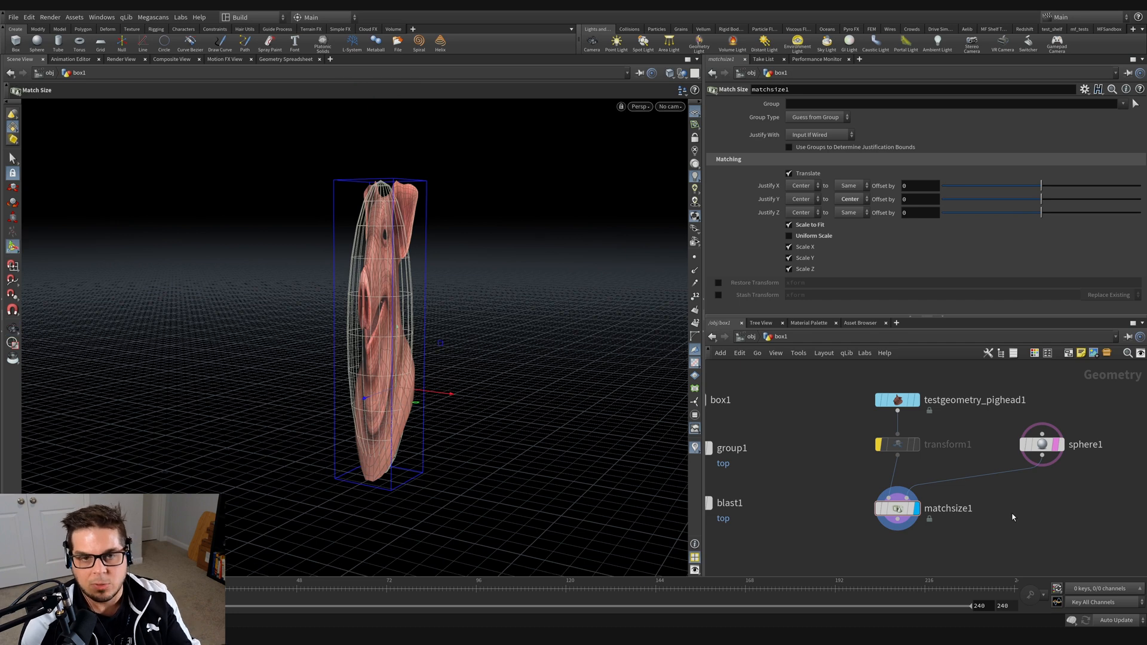
{"action": "mouse_move", "coordinate": [1010, 538]}
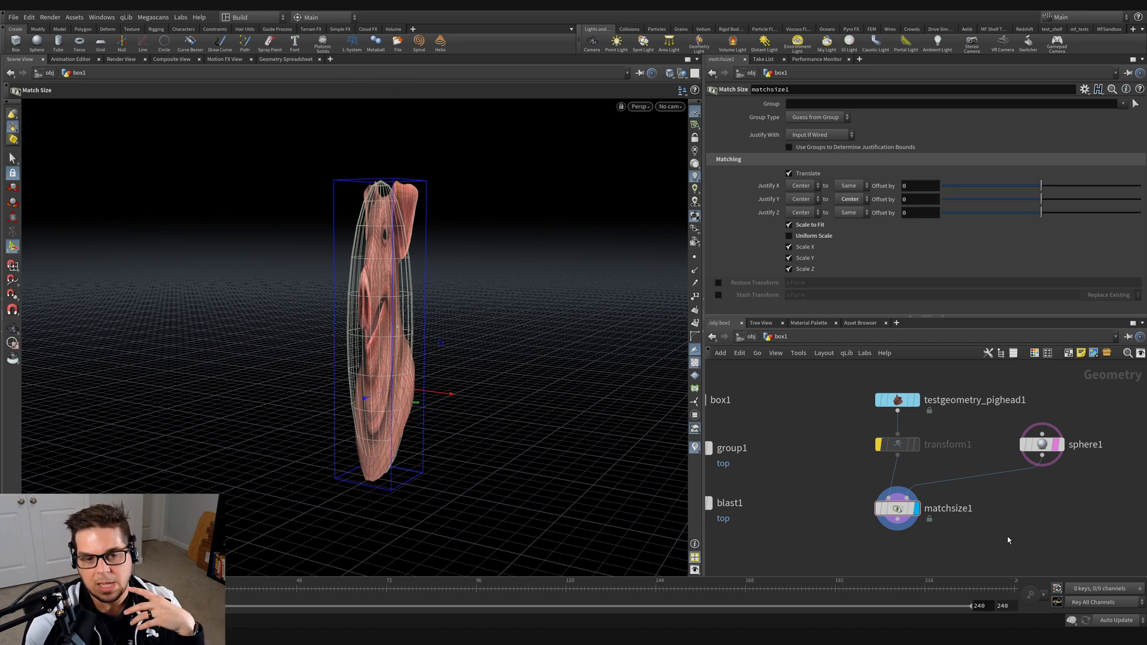